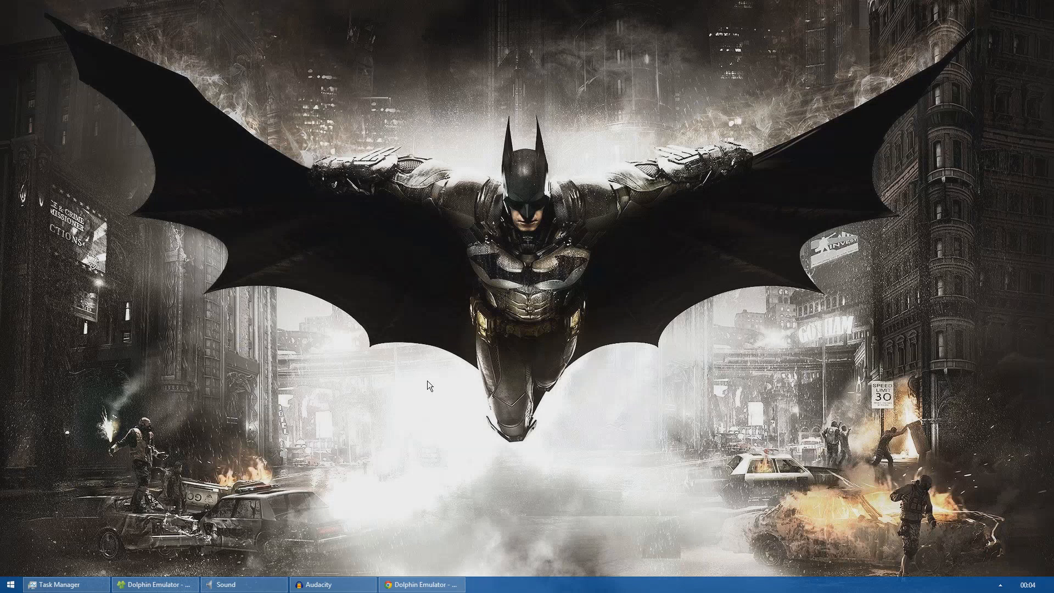
pyautogui.moveTo(365, 479)
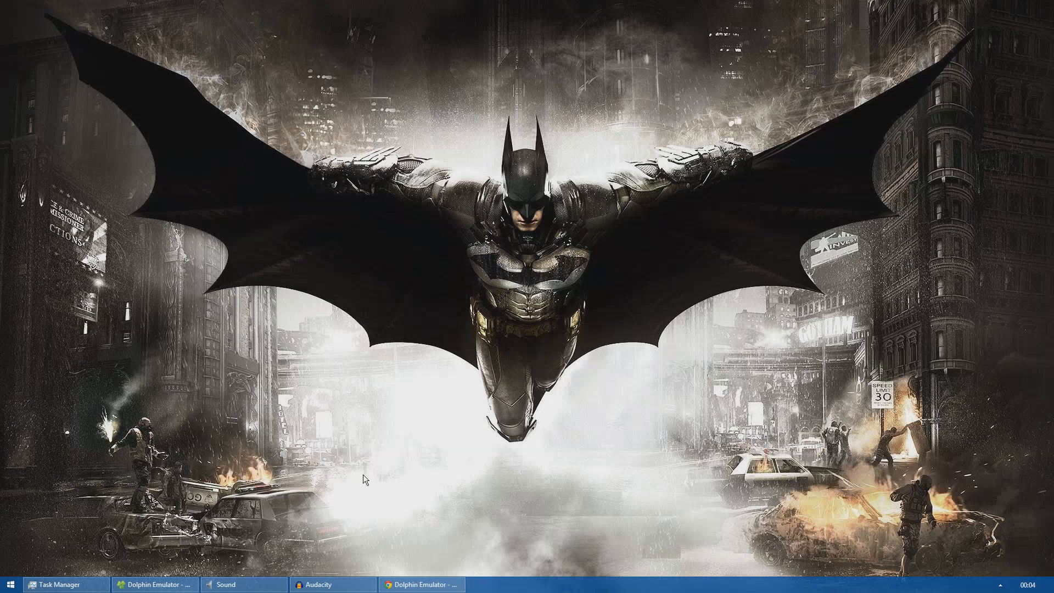
# Bring up the Dolphin download page in Chrome and browse to development build 4.0-7121.
pyautogui.click(422, 584)
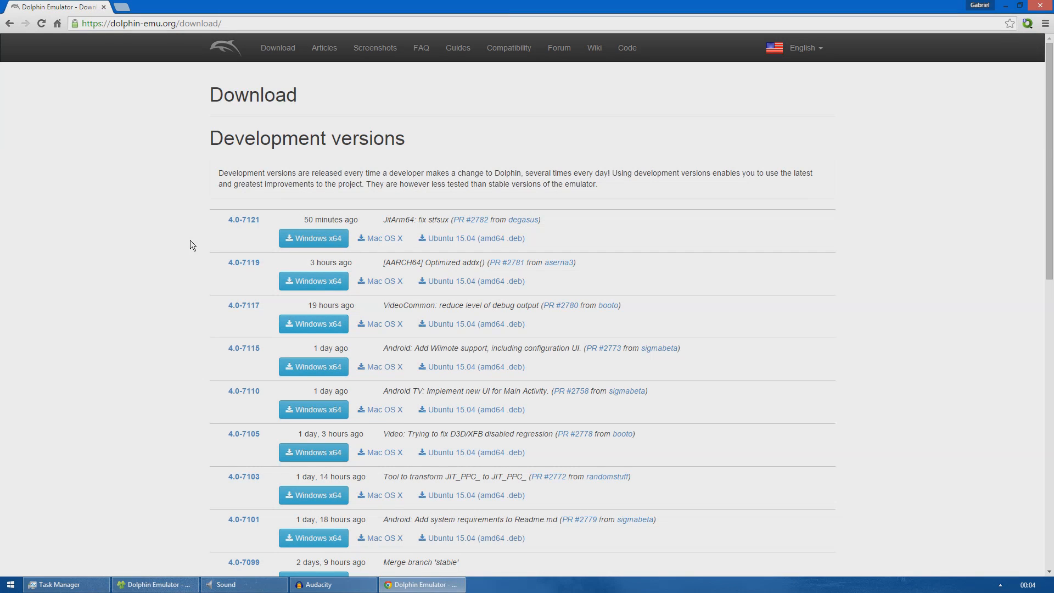
pyautogui.moveTo(174, 233)
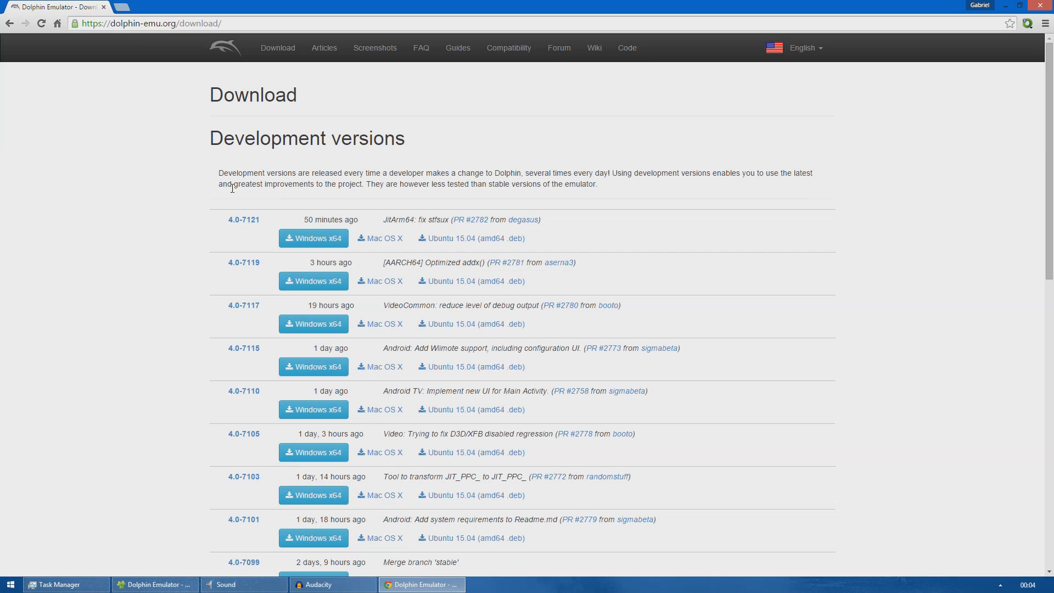
pyautogui.moveTo(146, 41)
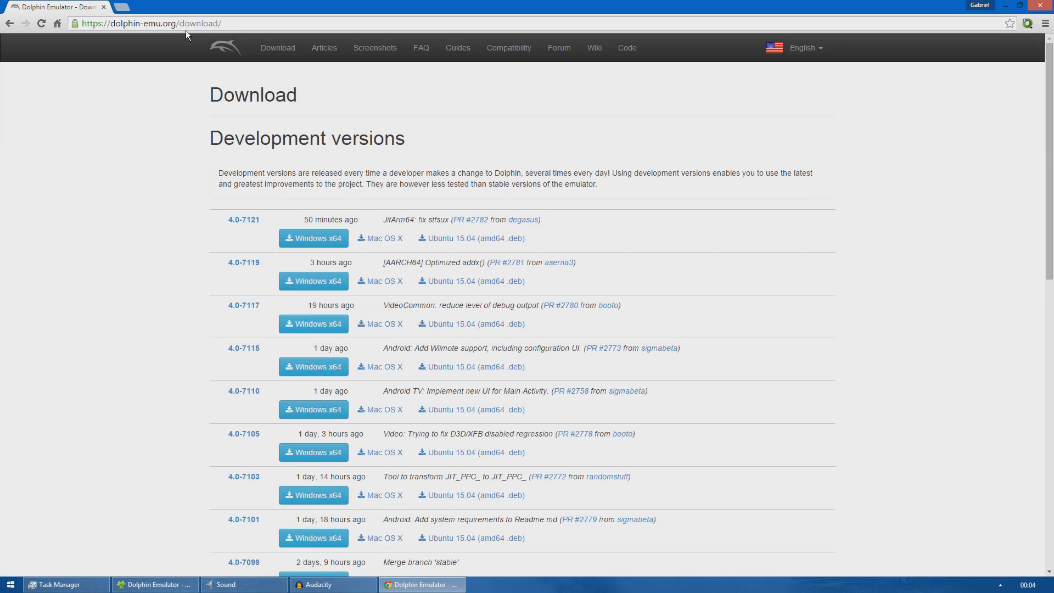
pyautogui.scroll(-3)
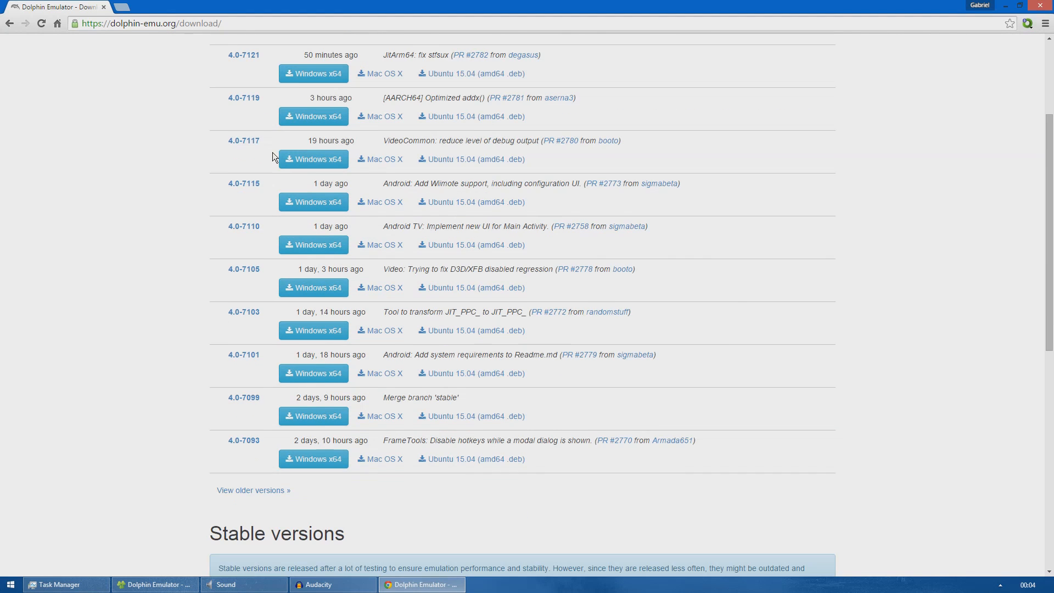
pyautogui.scroll(-3)
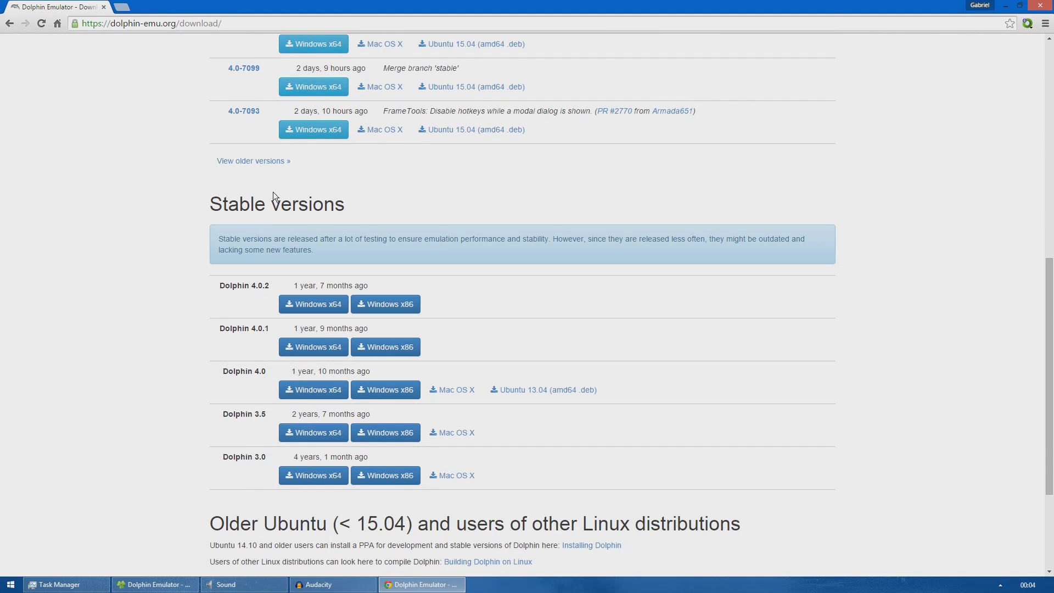
pyautogui.scroll(3)
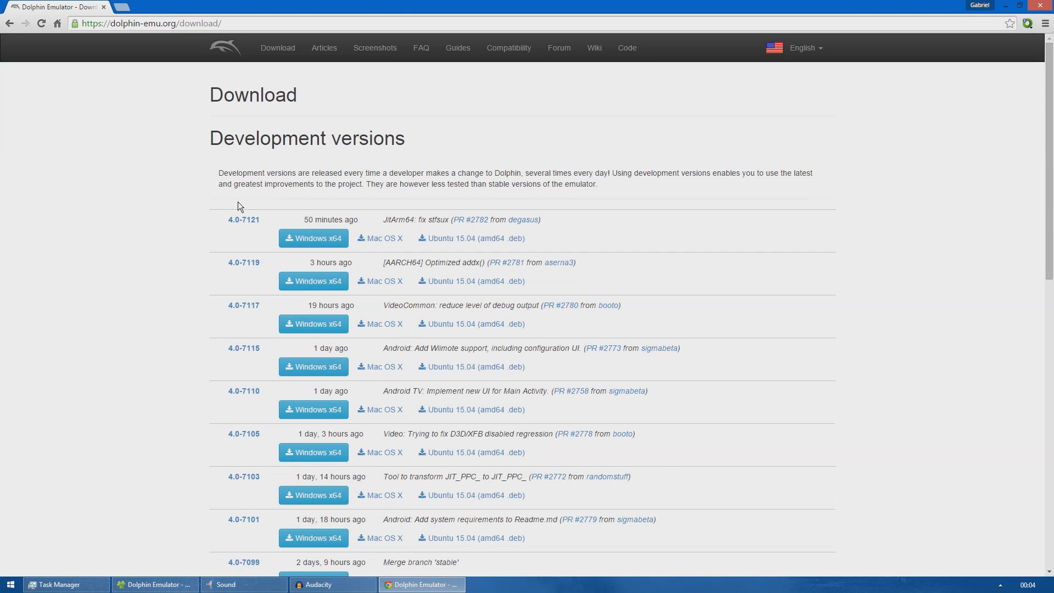
pyautogui.scroll(-3)
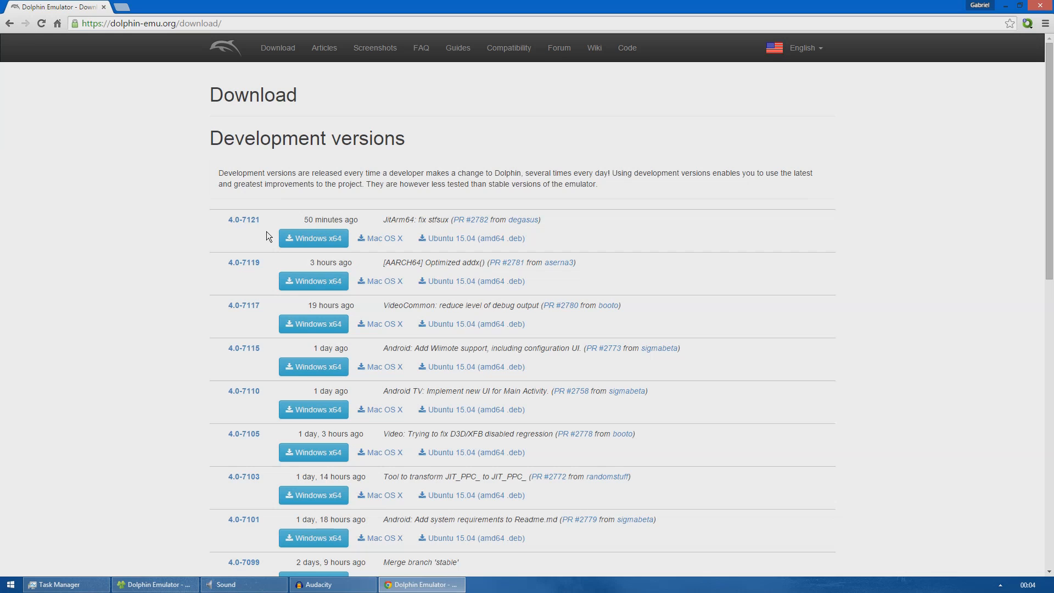
pyautogui.moveTo(251, 238)
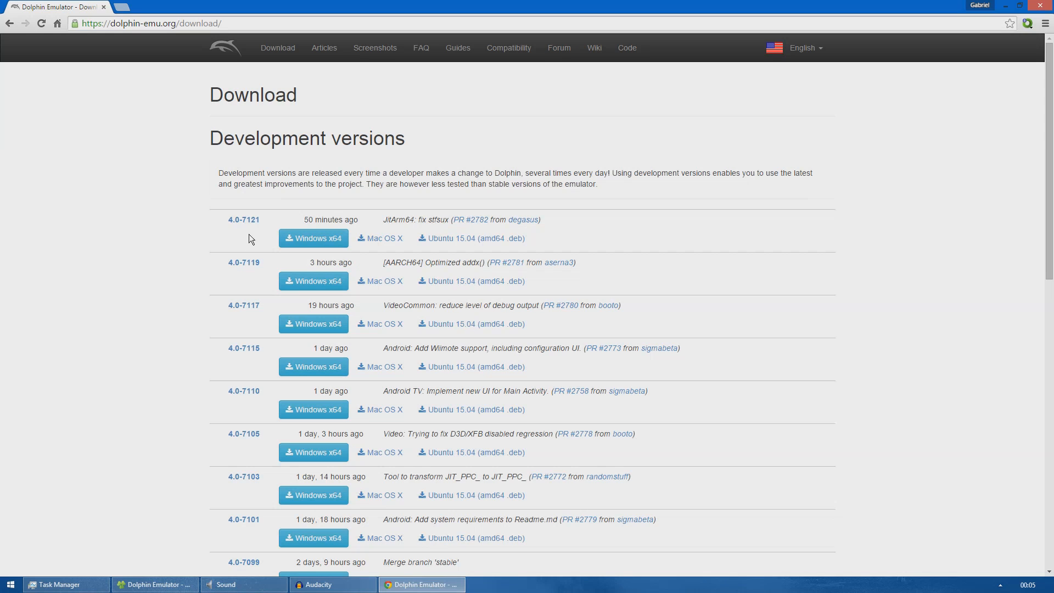
pyautogui.moveTo(243, 219)
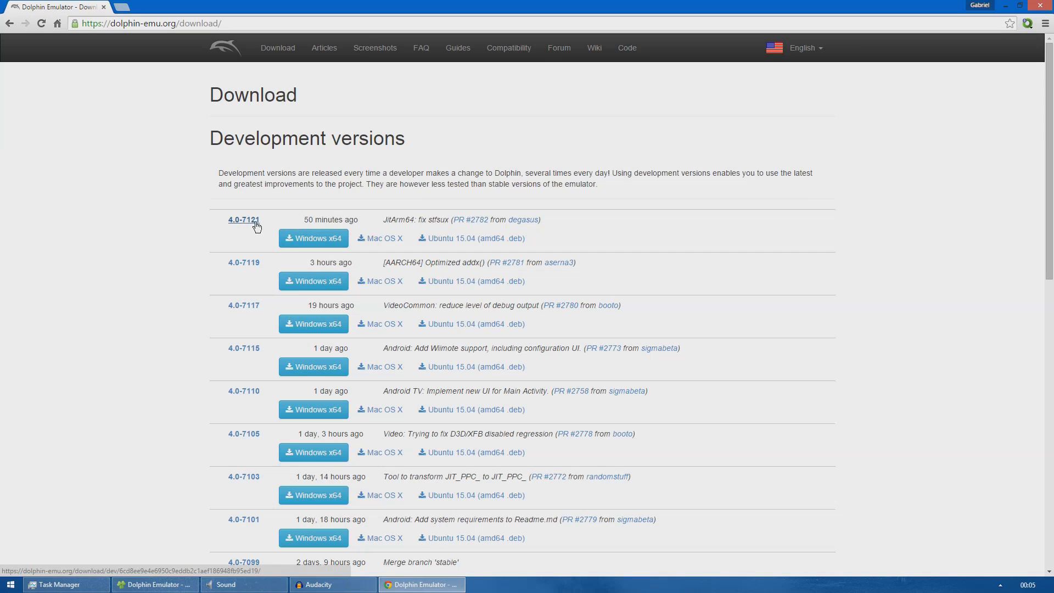
pyautogui.moveTo(318, 228)
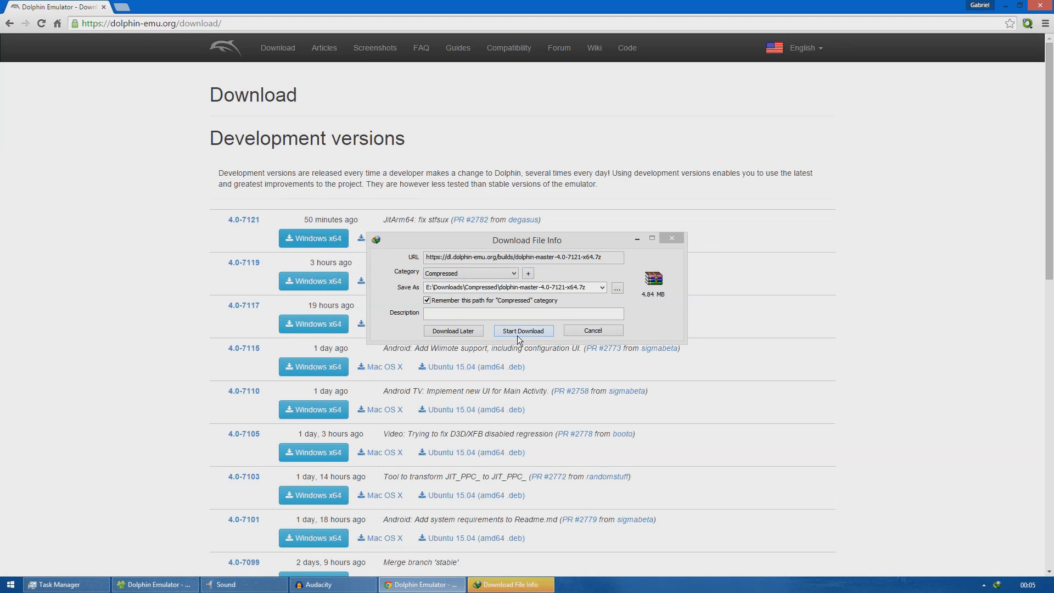
# Download the 4.0-7121 x64 archive, open it in WinRAR and select Dolphin-x64.
pyautogui.click(523, 330)
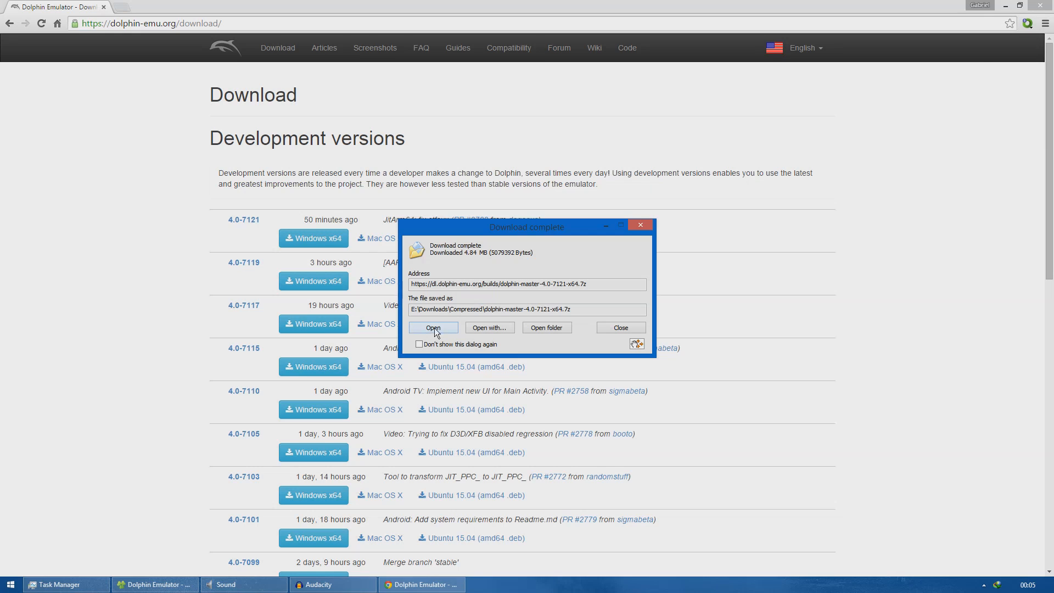
pyautogui.click(432, 328)
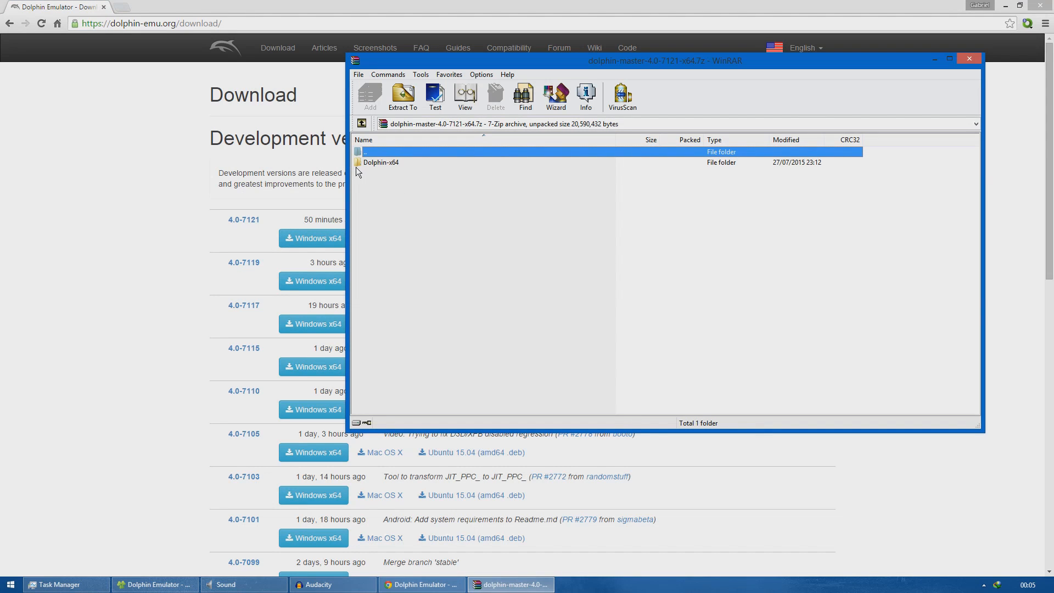
pyautogui.click(381, 162)
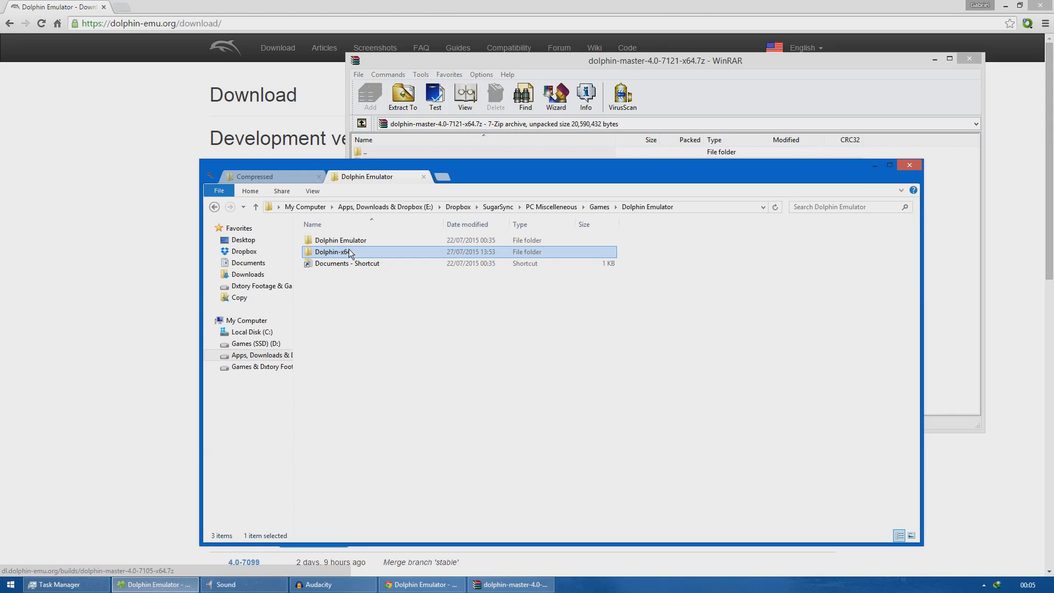
# Open Dolphin-x64 and its Roms folder with r-sm2.gcm, then select the Dolphin application.
pyautogui.doubleClick(329, 251)
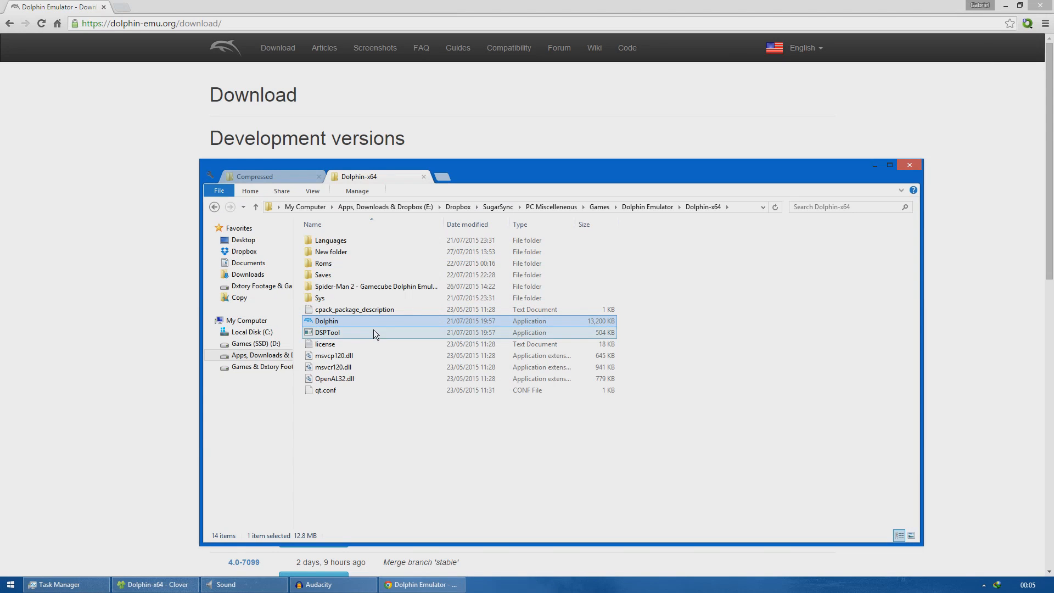
pyautogui.click(374, 285)
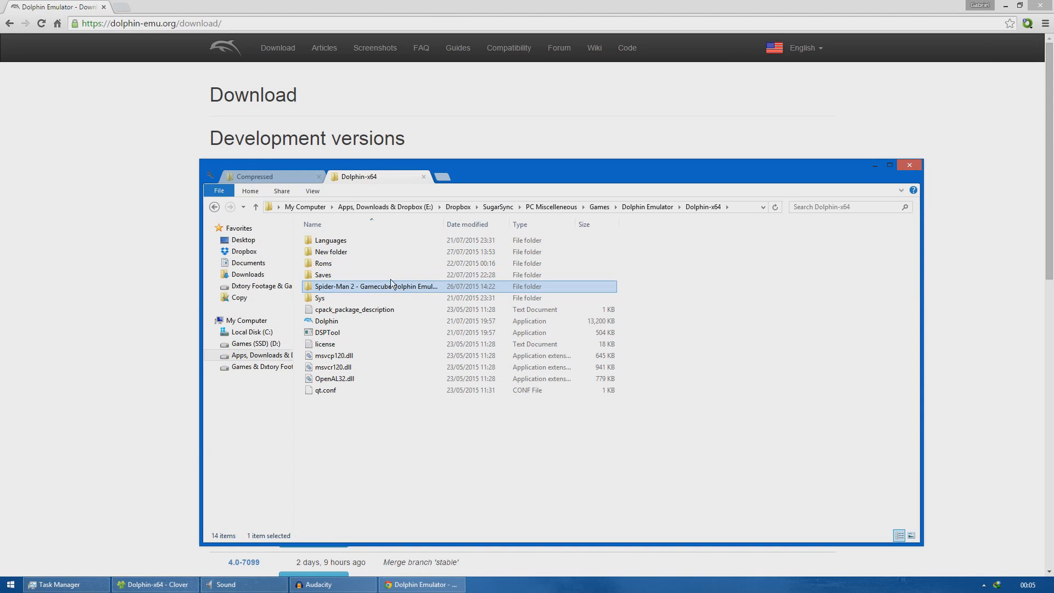
pyautogui.doubleClick(323, 263)
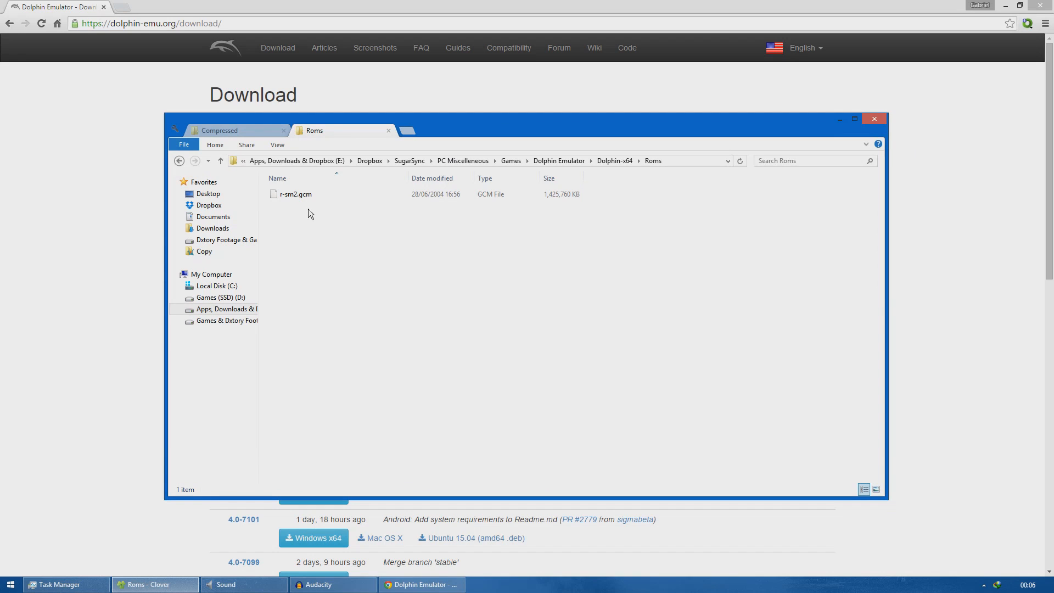
pyautogui.click(295, 194)
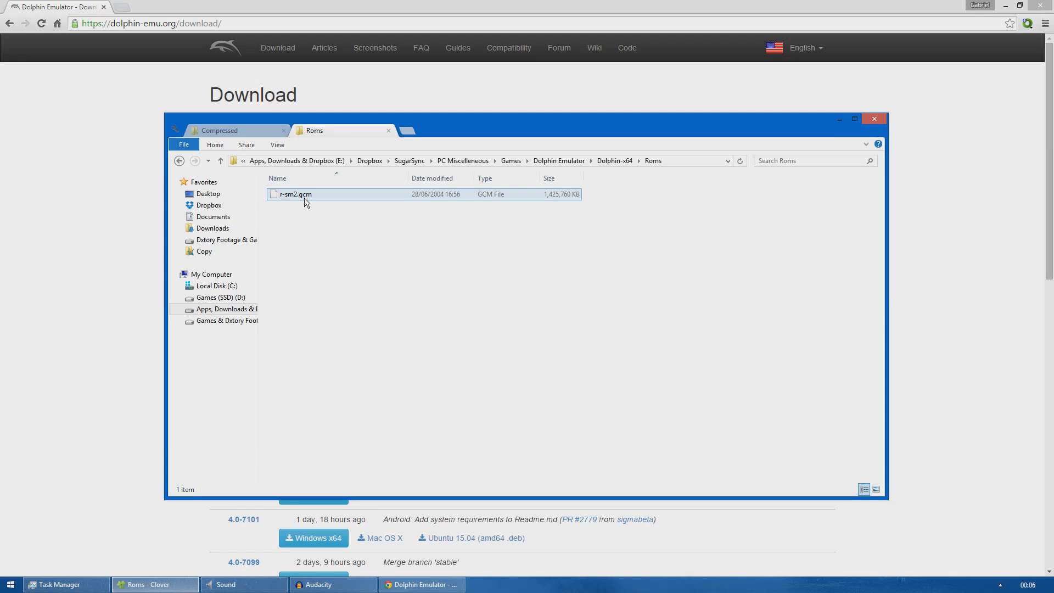
pyautogui.click(304, 253)
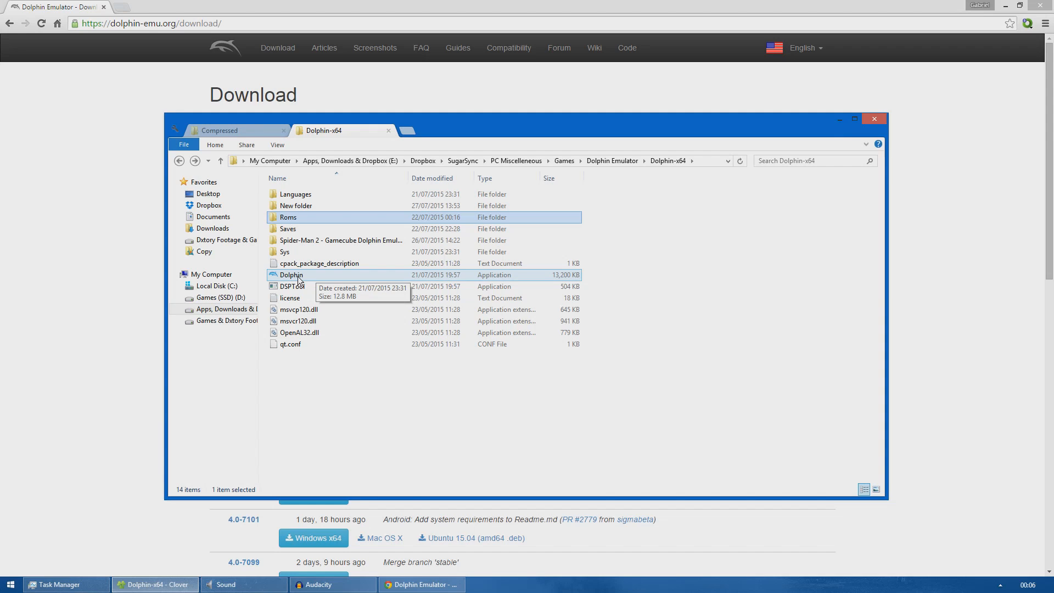
pyautogui.click(291, 275)
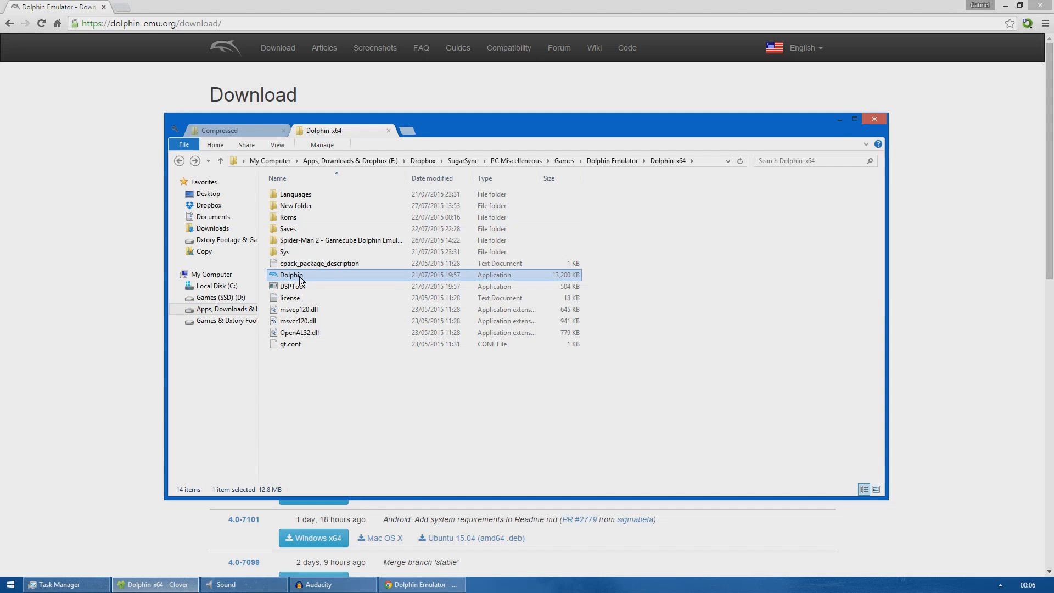
# Launch Dolphin and show the General tab's framelimit choices, currently set to 65.
pyautogui.doubleClick(291, 275)
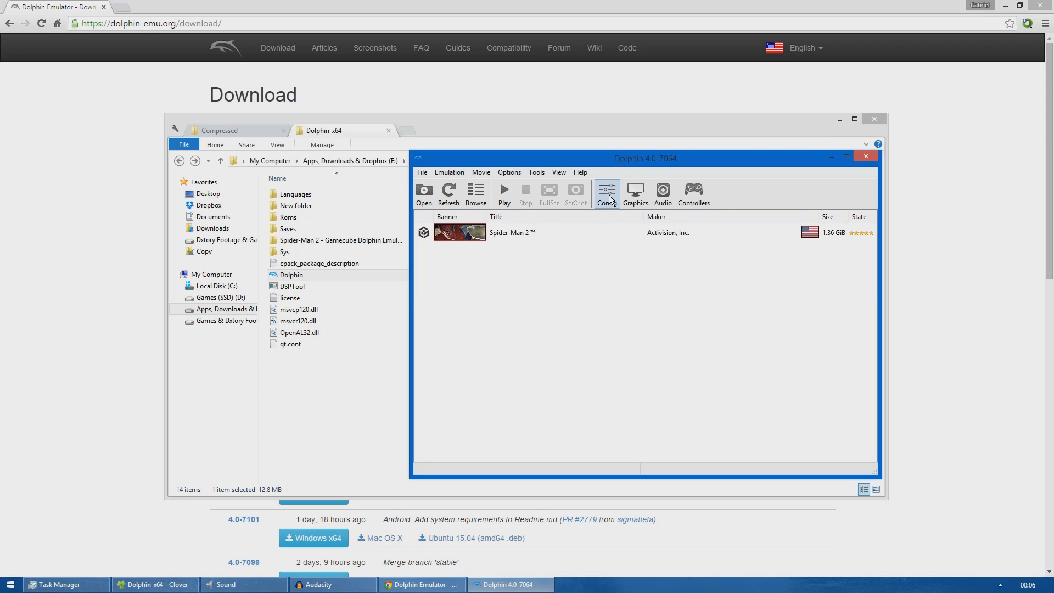
pyautogui.click(606, 193)
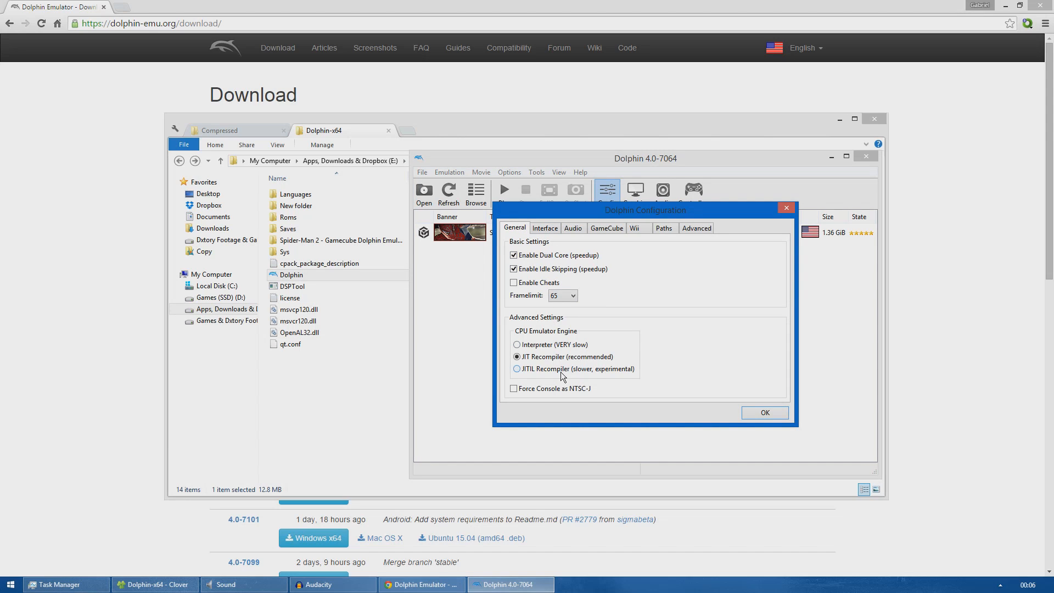
pyautogui.moveTo(562, 373)
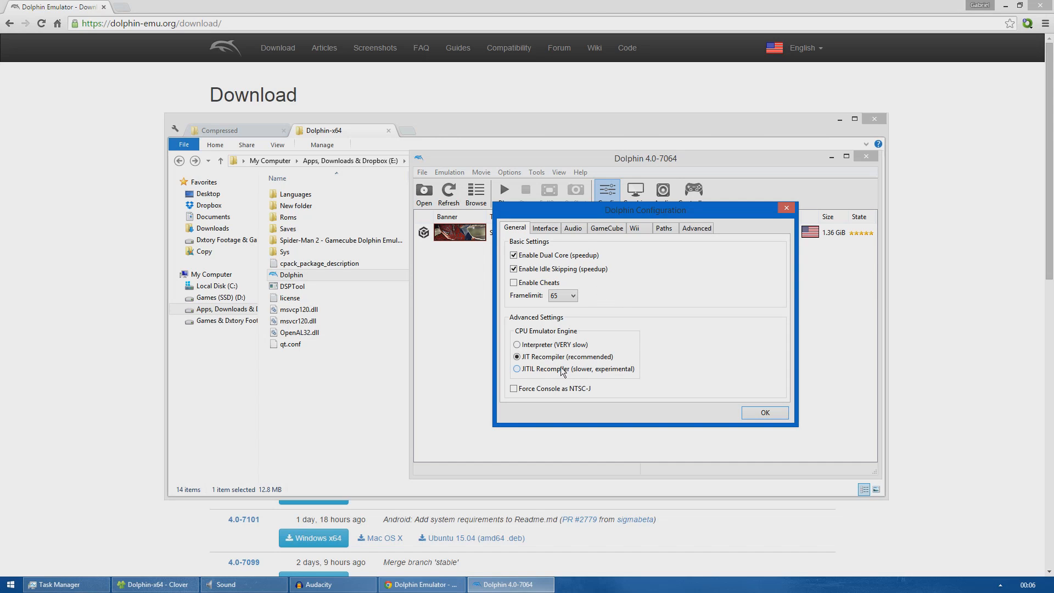
pyautogui.click(573, 296)
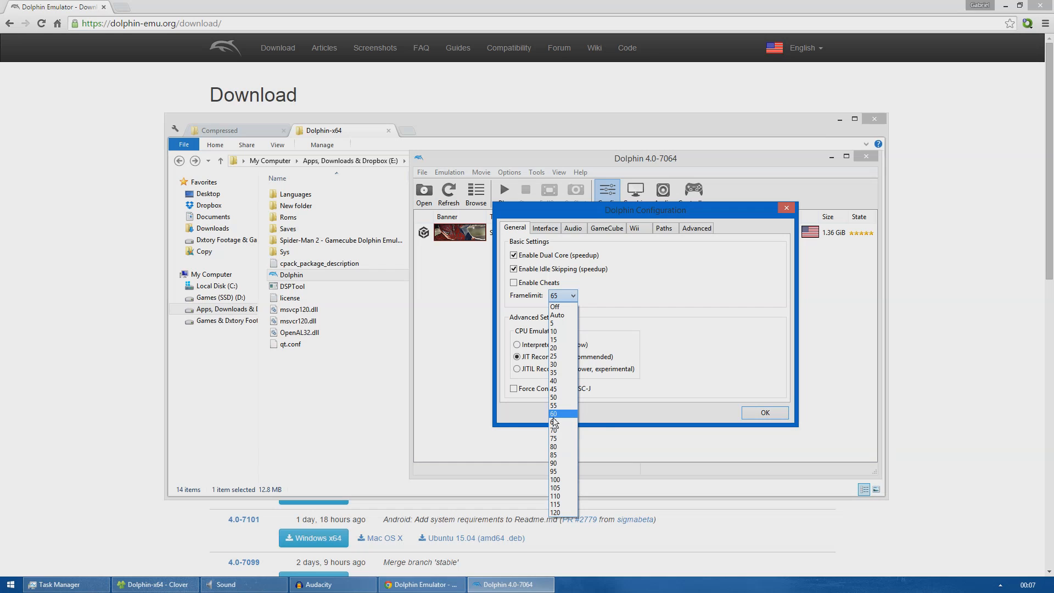
pyautogui.moveTo(556, 423)
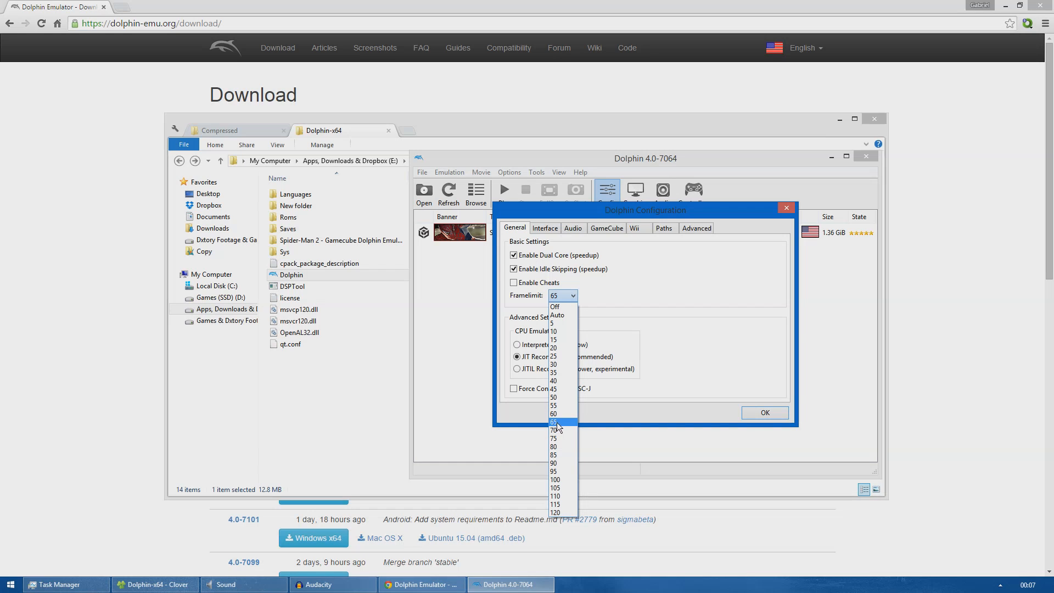
pyautogui.moveTo(562, 429)
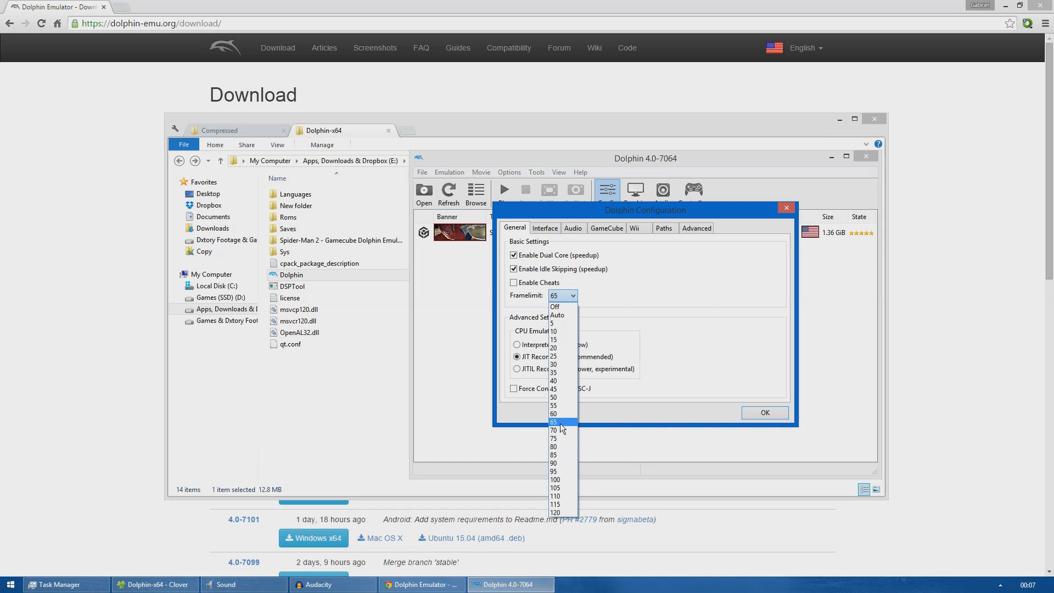
# Keep framelimit at 65 and tour the Interface, Audio, GameCube and Paths tabs.
pyautogui.click(554, 422)
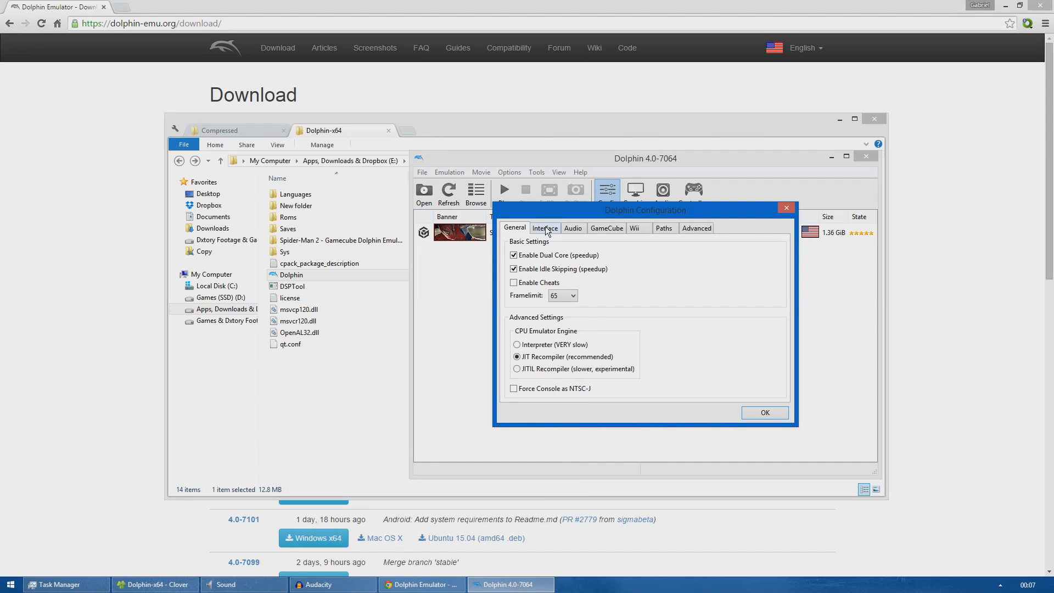
pyautogui.click(544, 228)
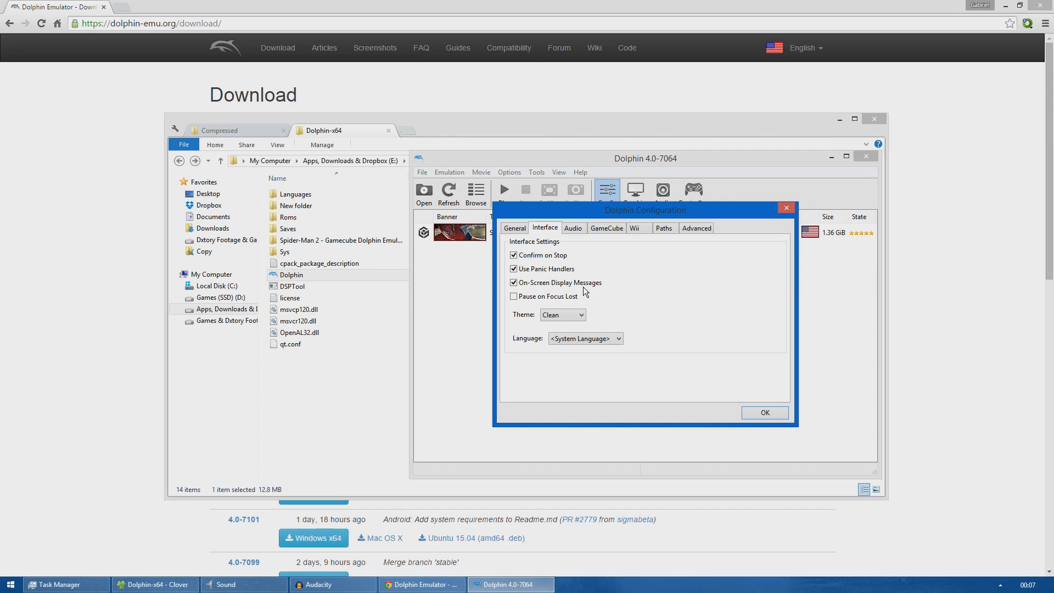
pyautogui.click(572, 228)
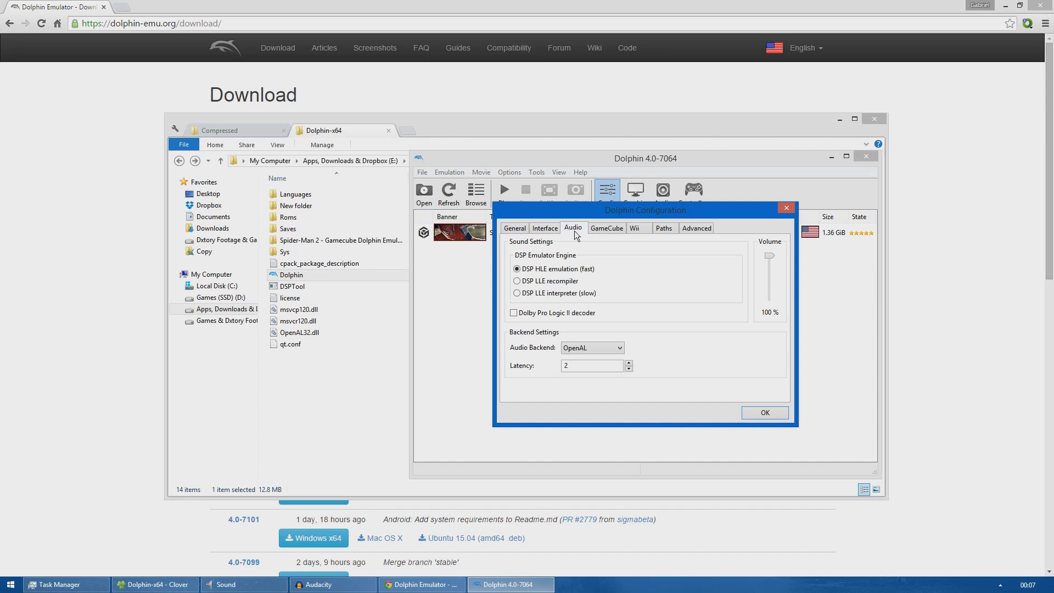
pyautogui.click(605, 228)
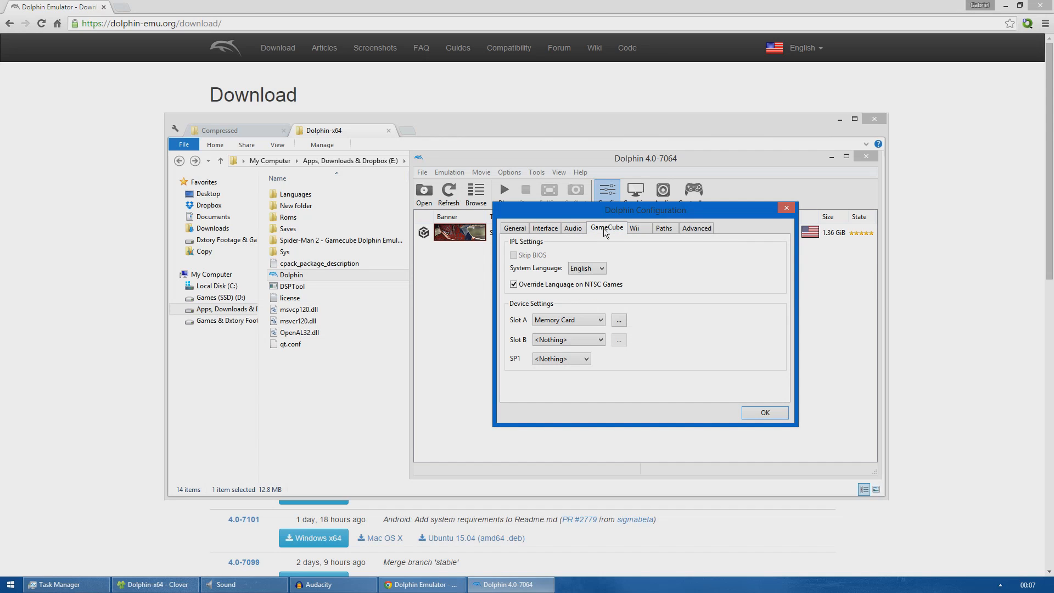
pyautogui.moveTo(635, 246)
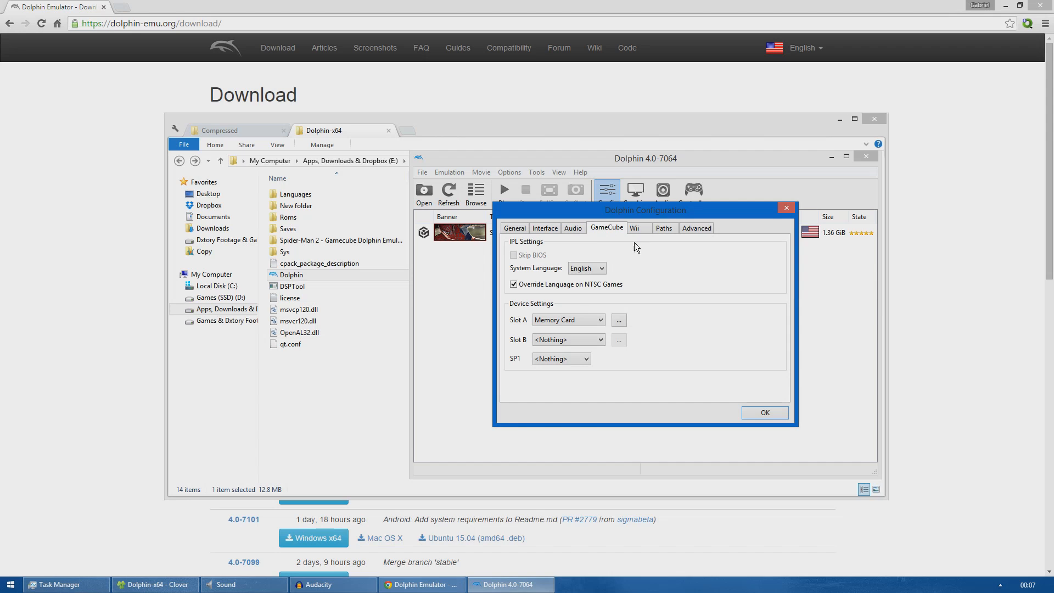
pyautogui.click(636, 228)
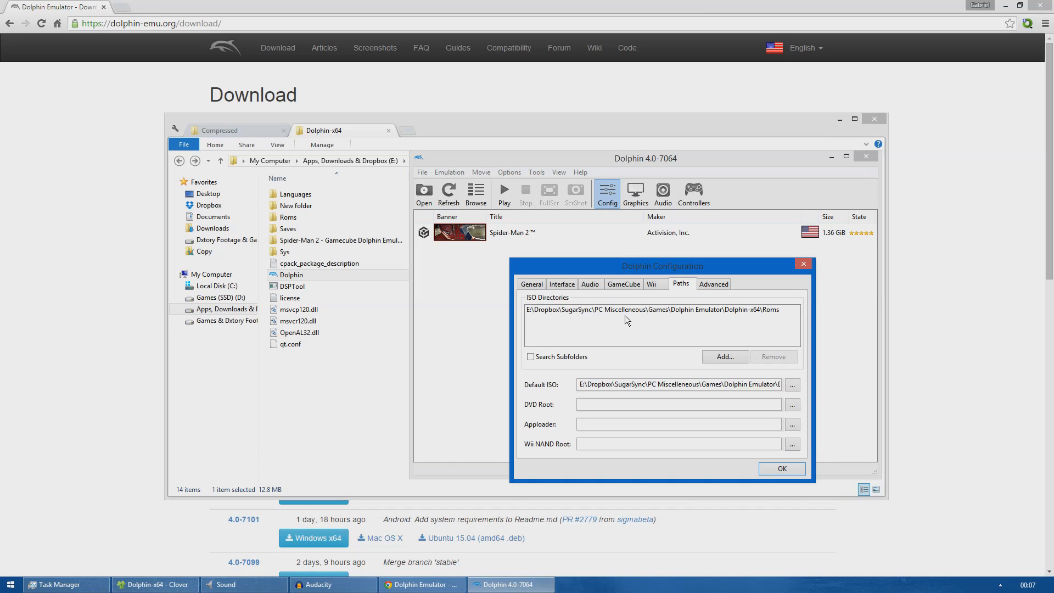
pyautogui.moveTo(438, 296)
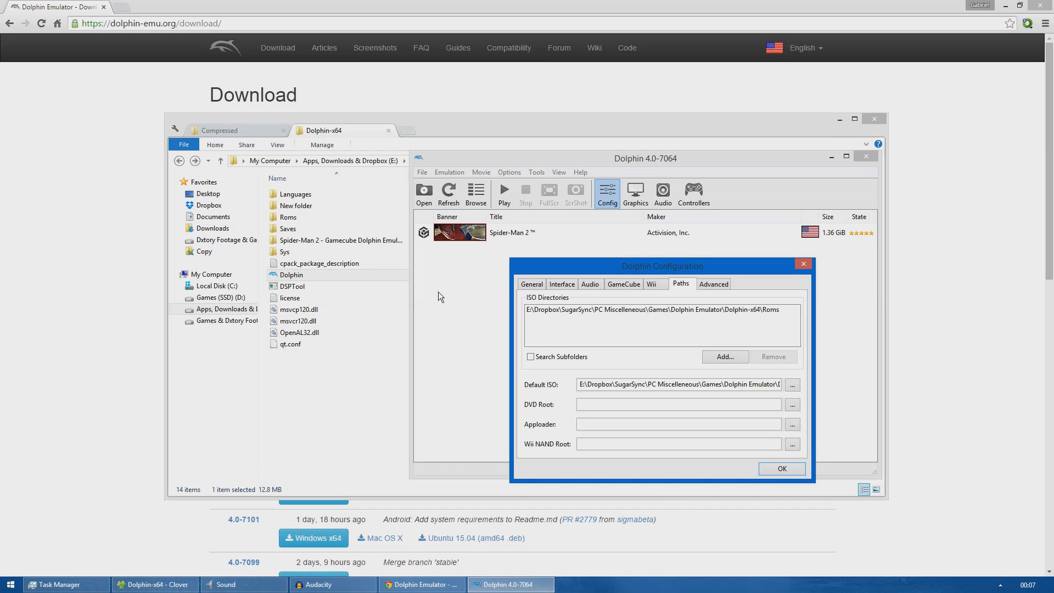
pyautogui.moveTo(515, 315)
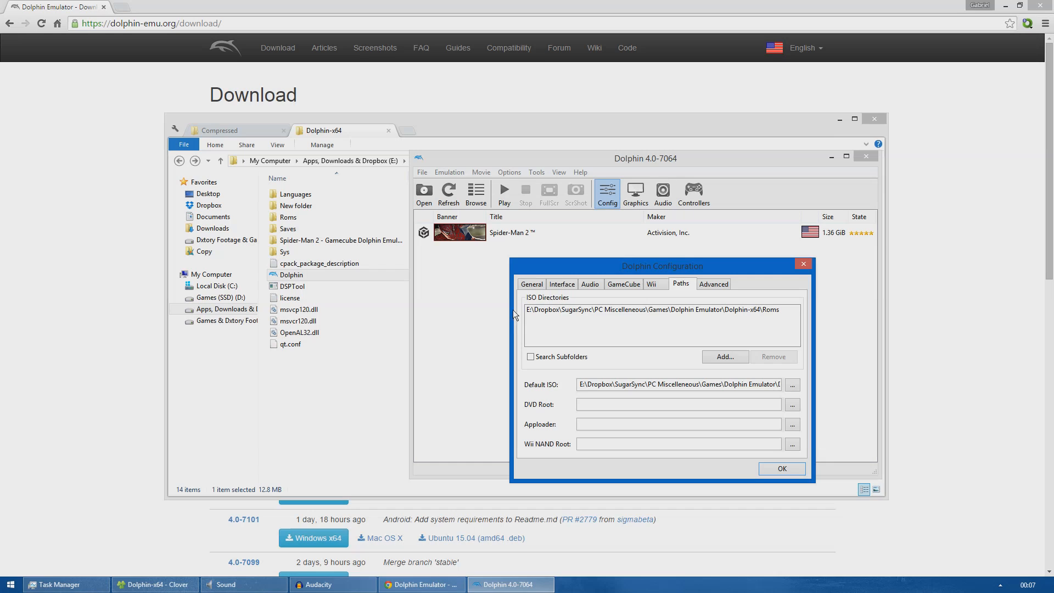
pyautogui.moveTo(571, 329)
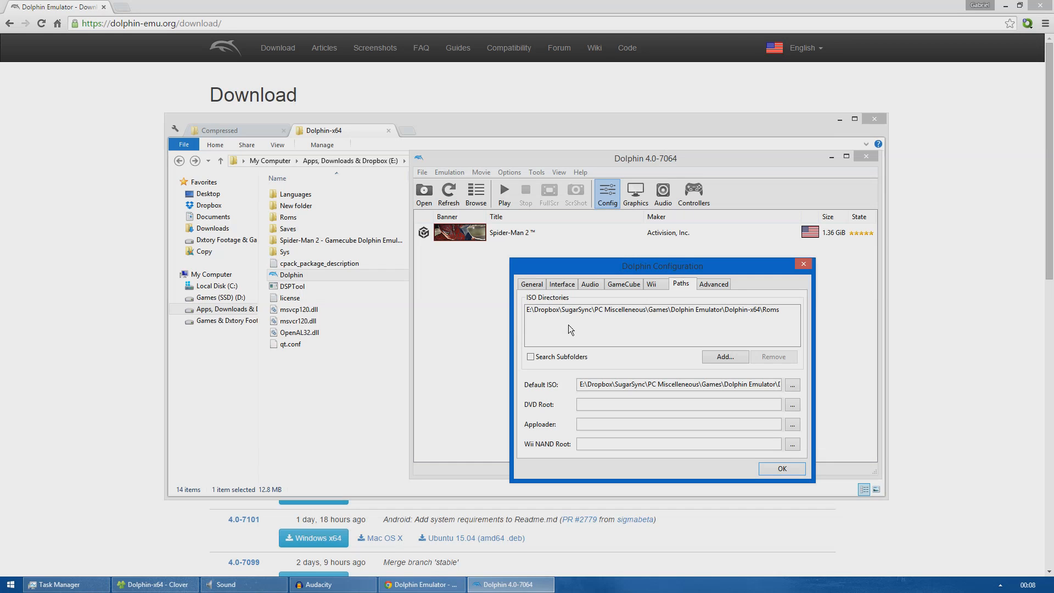
pyautogui.moveTo(541, 317)
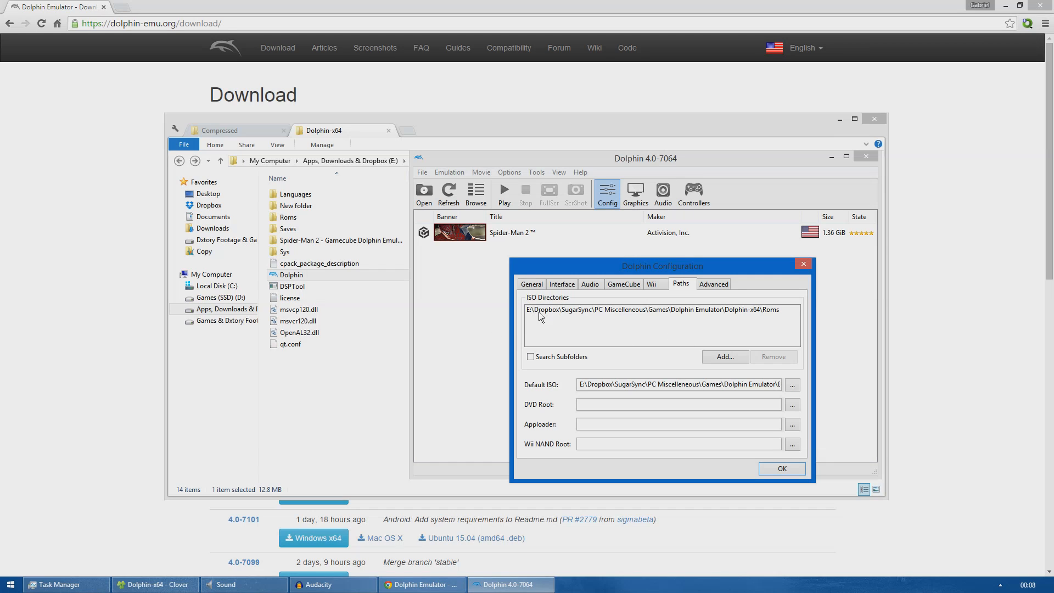
# Check the Roms folder holding r-sm2.gcm and select the matching ISO directory entry.
pyautogui.click(290, 343)
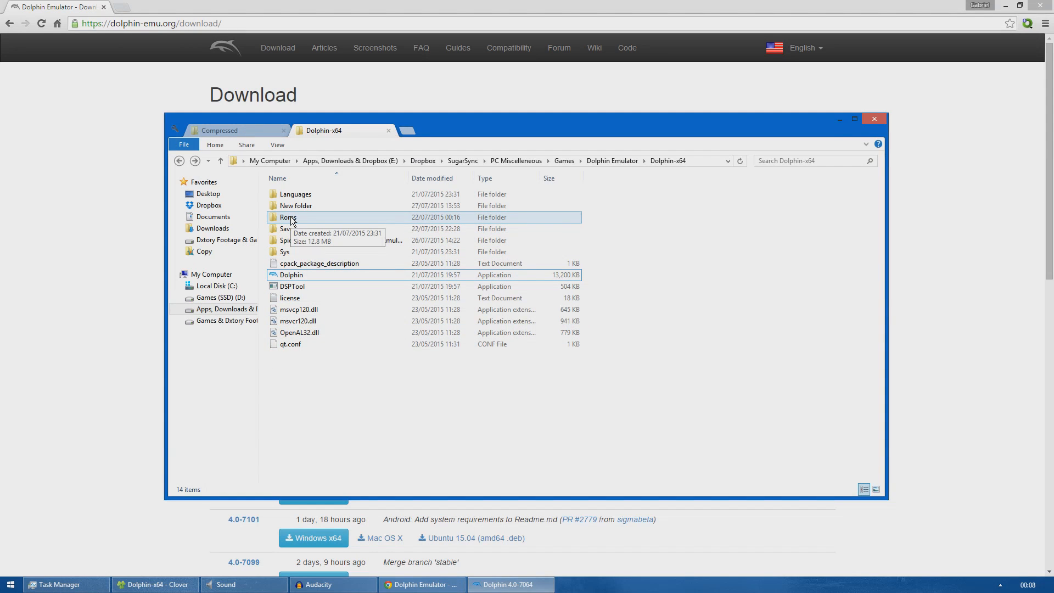
pyautogui.doubleClick(287, 216)
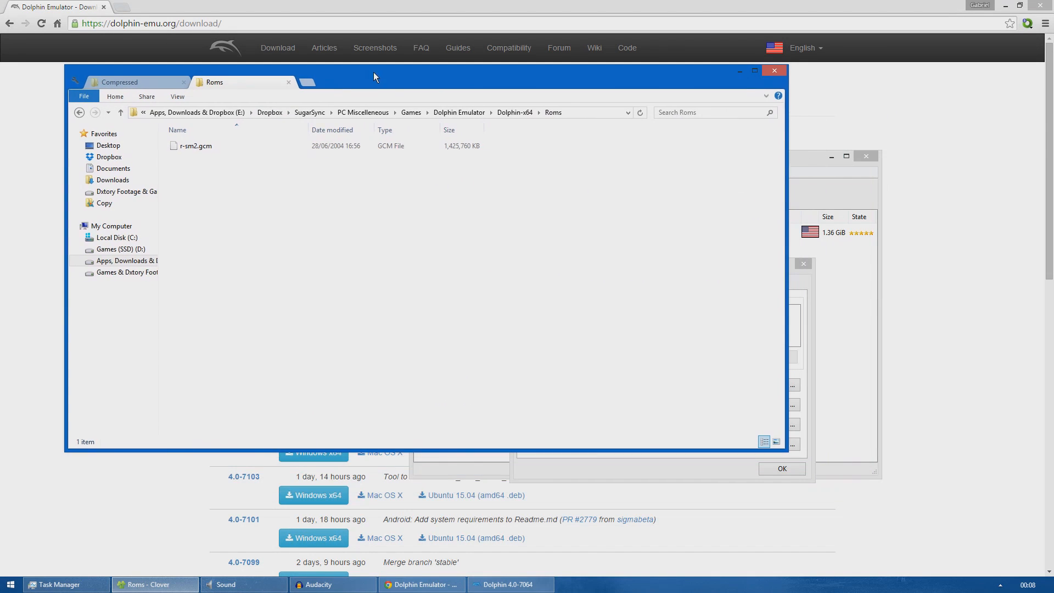
pyautogui.click(509, 584)
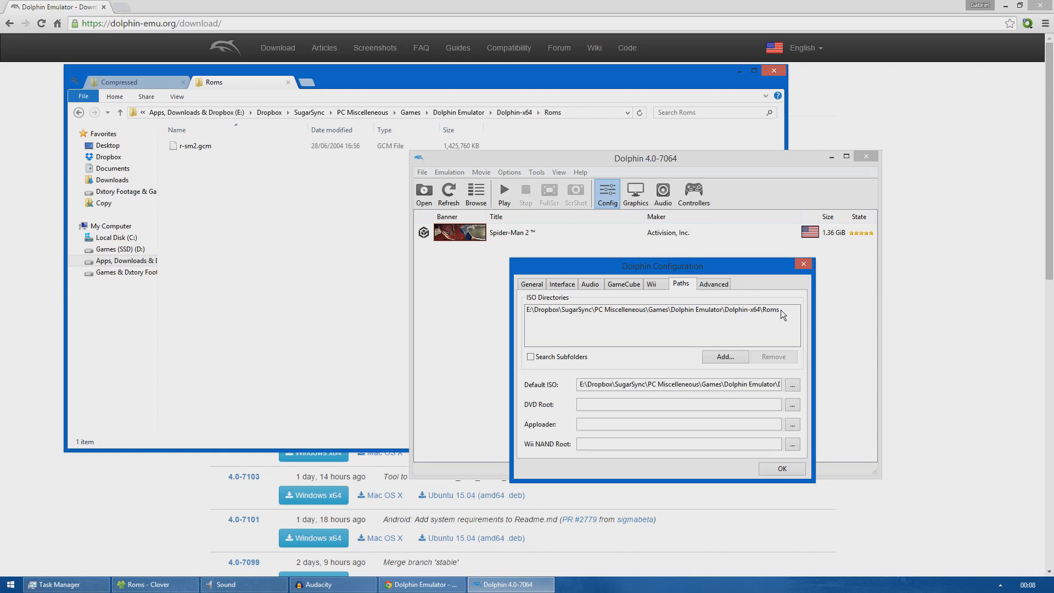
pyautogui.click(653, 309)
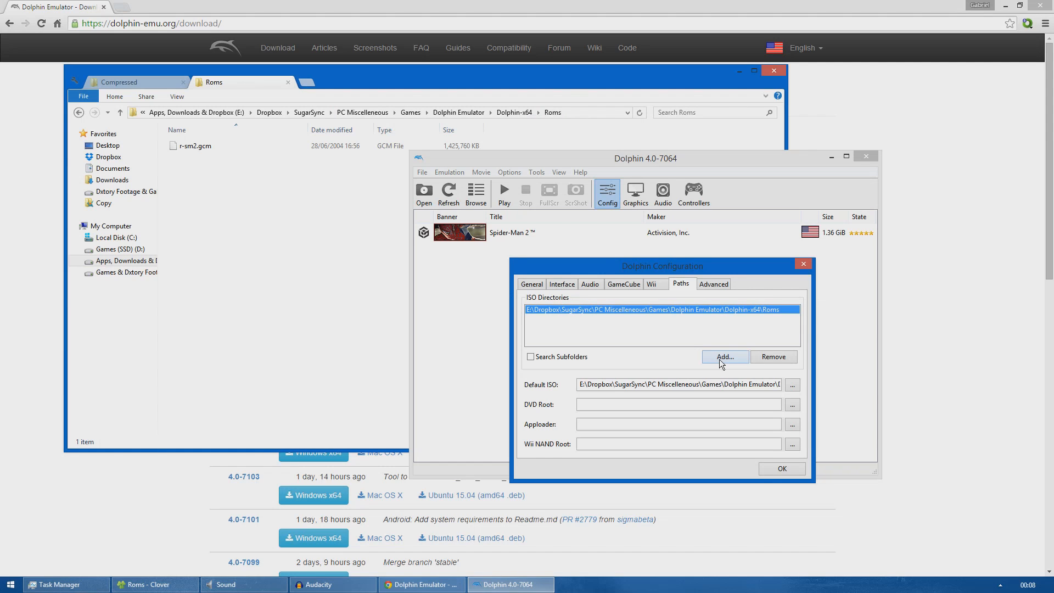
# Start adding a Documents game directory, then cancel it.
pyautogui.click(724, 357)
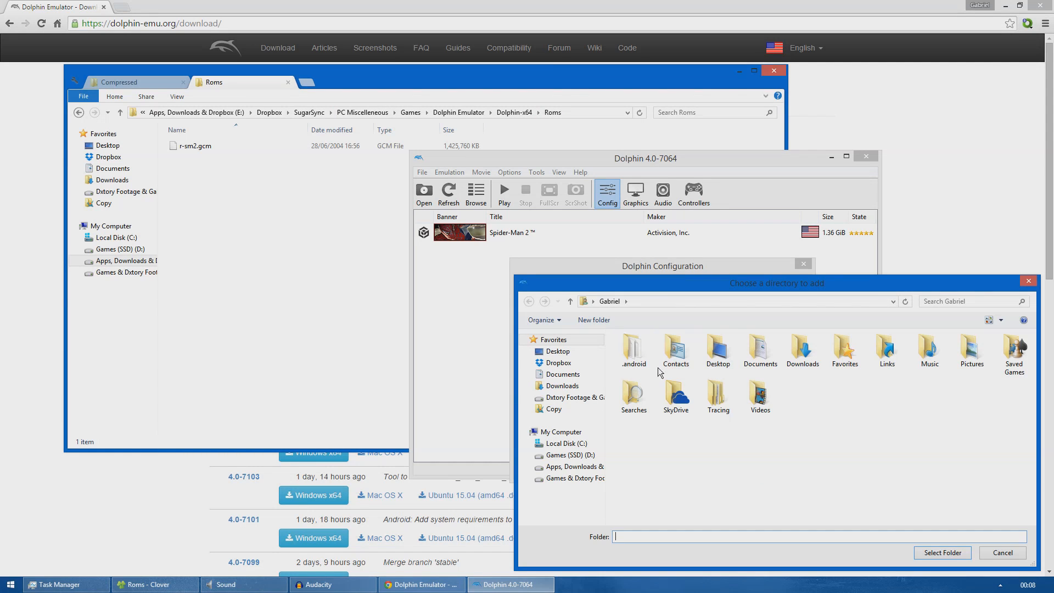
pyautogui.click(761, 350)
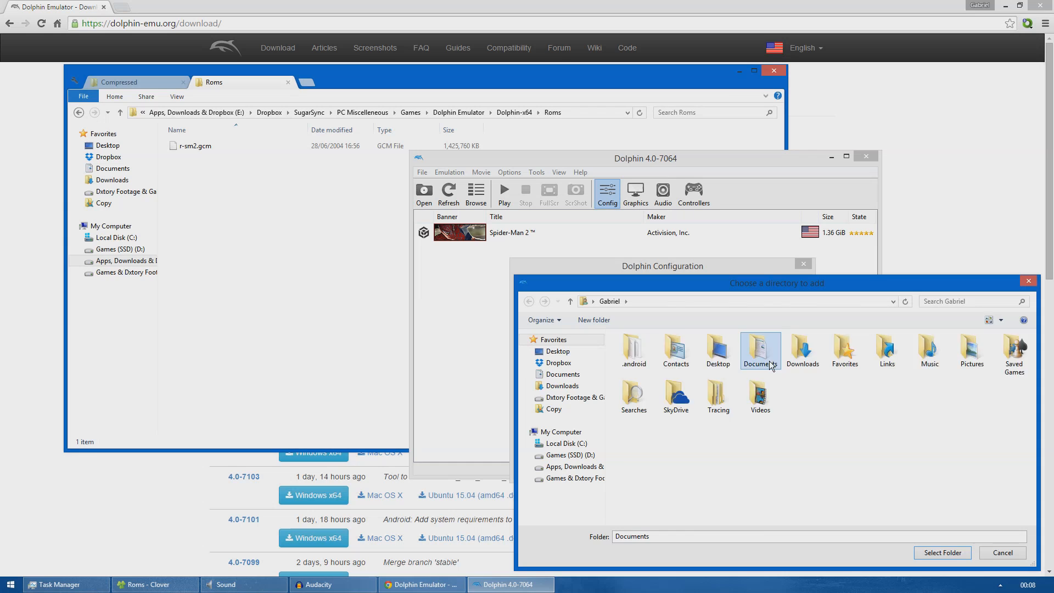
pyautogui.doubleClick(760, 350)
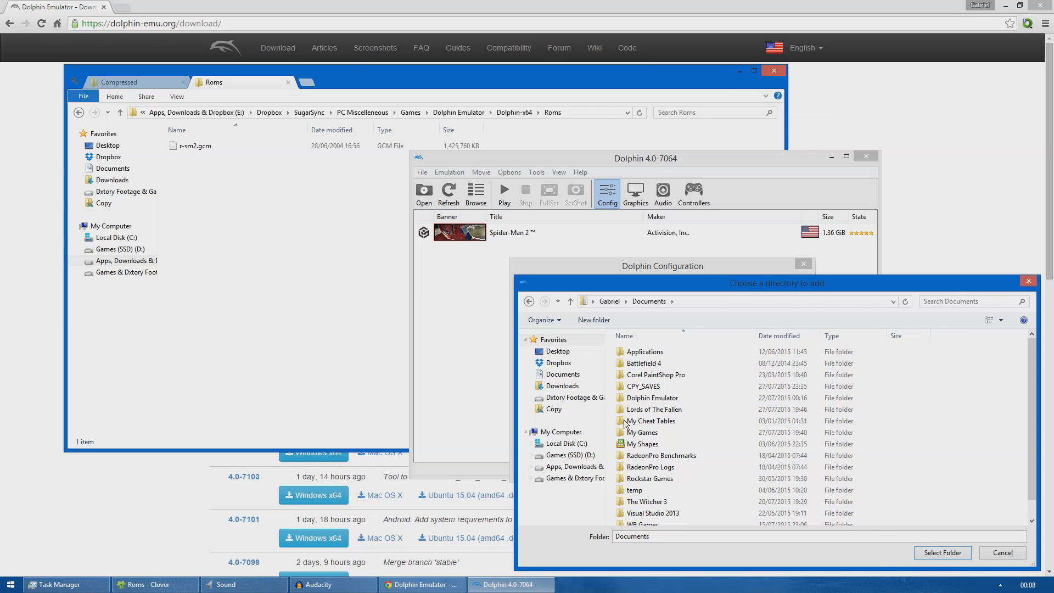
pyautogui.click(1002, 552)
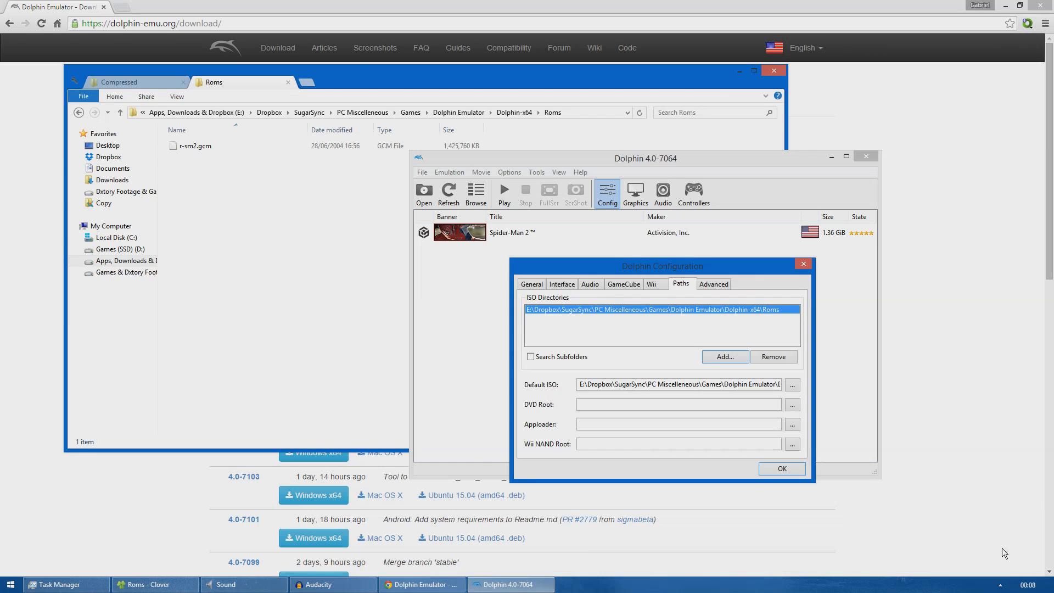
# Set the default ISO to r-sm2.gcm, view Advanced settings, and save the configuration.
pyautogui.click(679, 384)
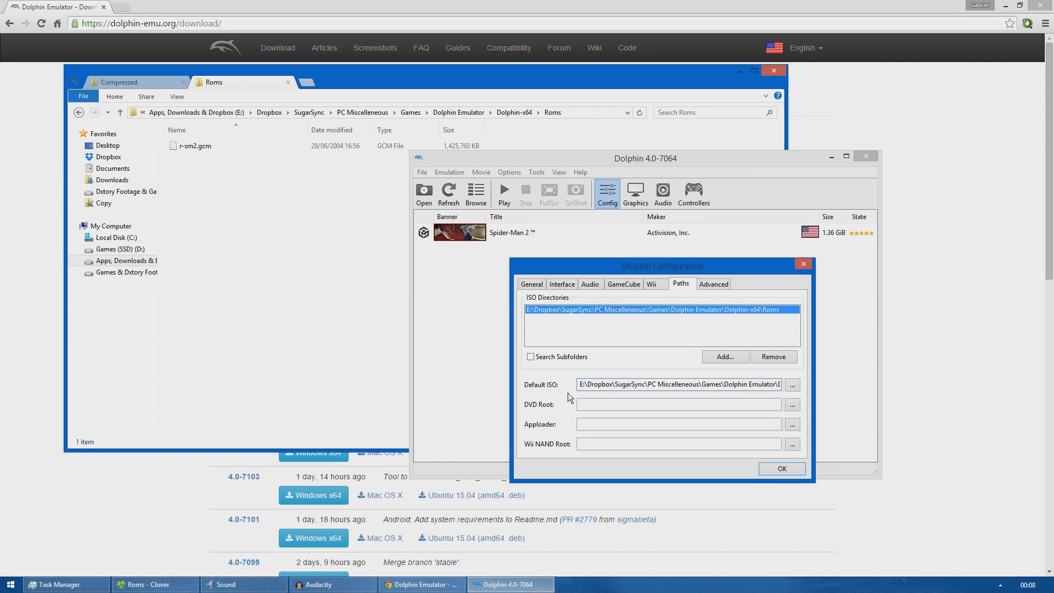
pyautogui.click(680, 384)
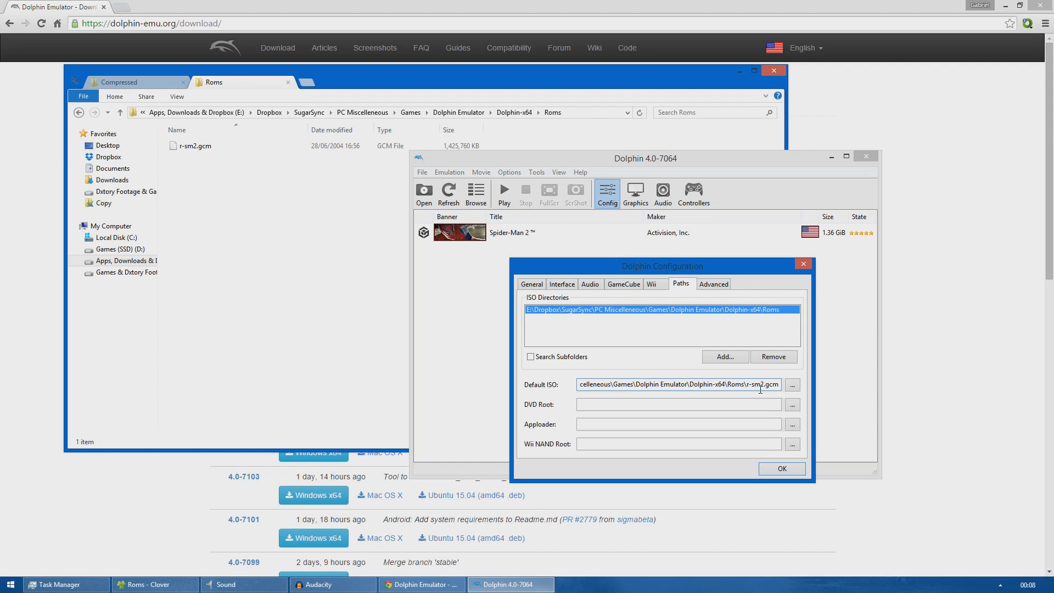
pyautogui.click(793, 384)
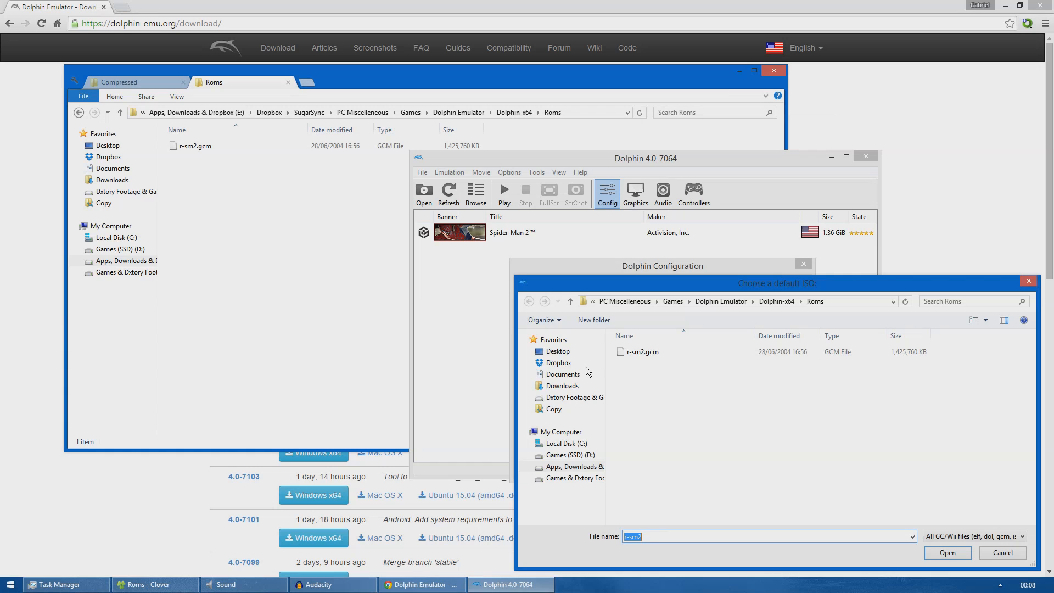
pyautogui.click(641, 351)
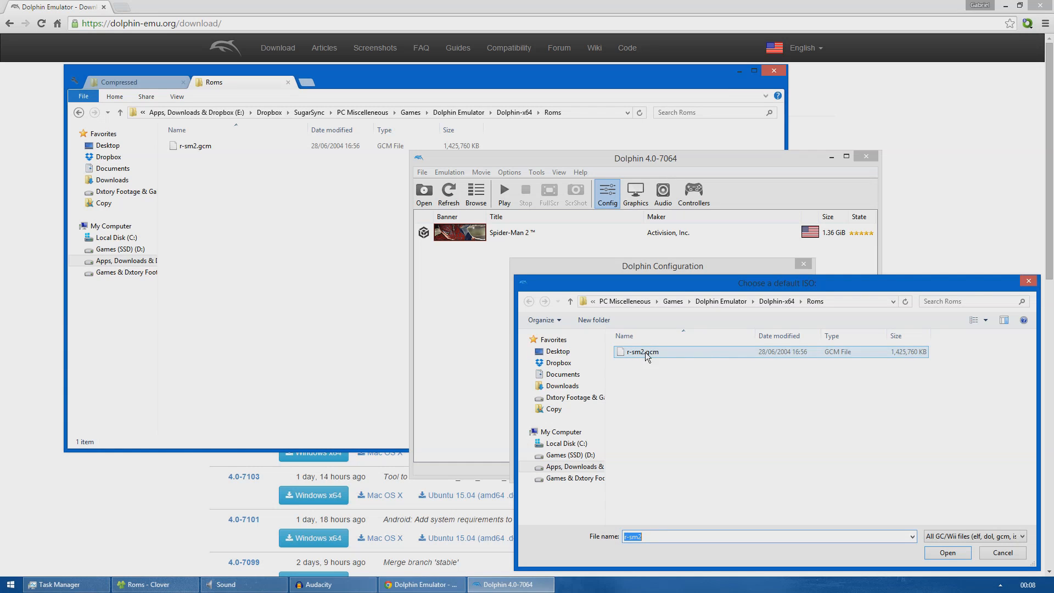
pyautogui.click(947, 551)
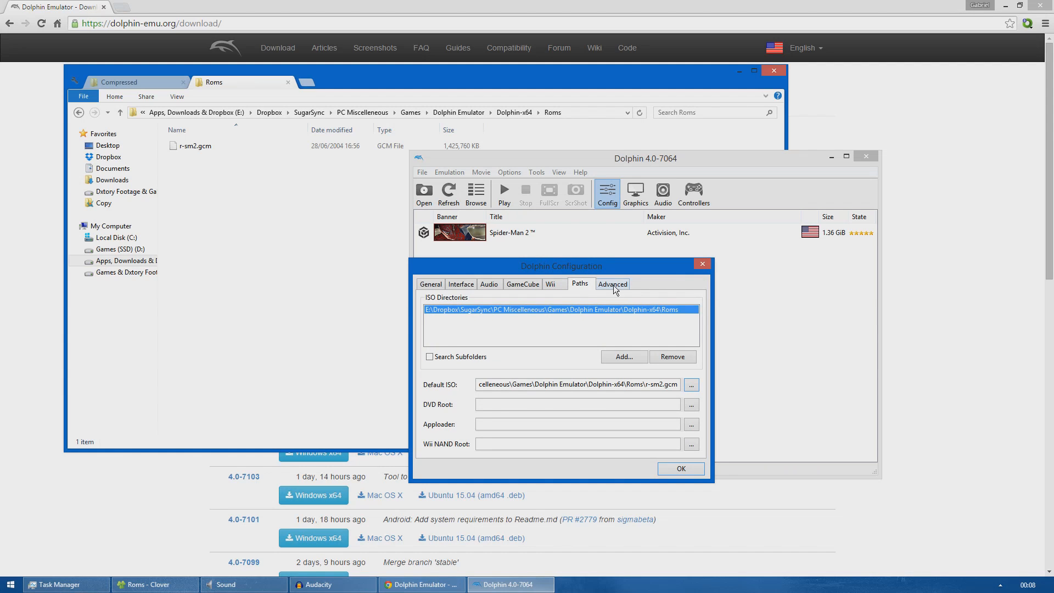
pyautogui.click(612, 284)
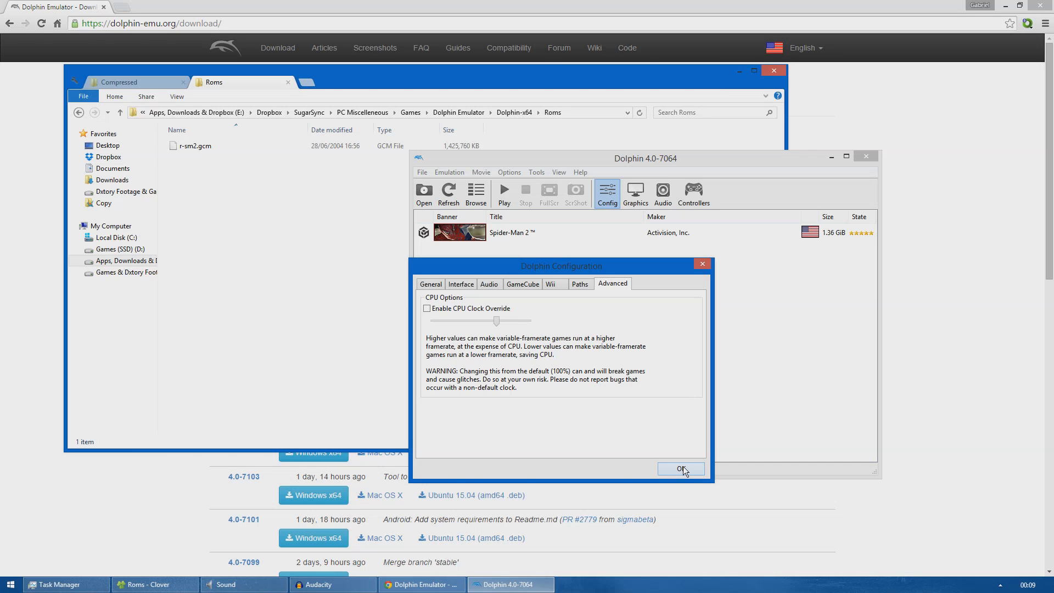
pyautogui.click(681, 469)
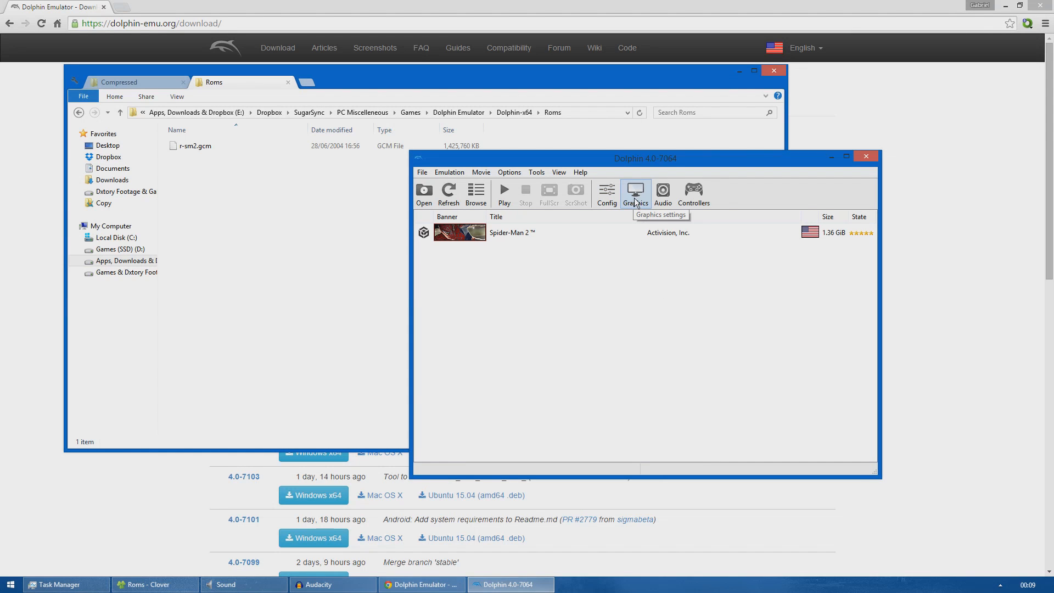
pyautogui.click(634, 192)
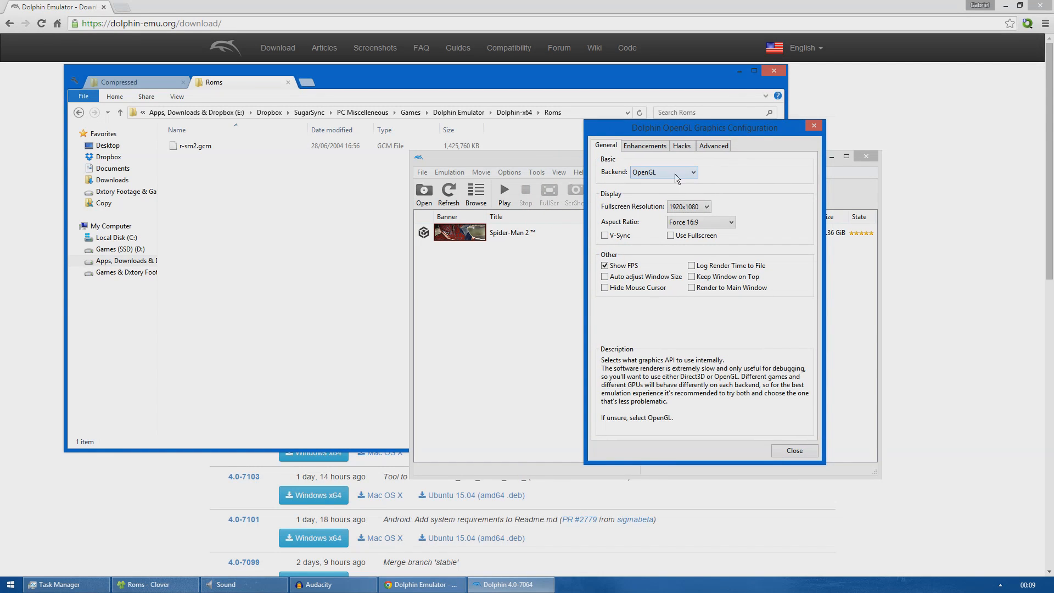
pyautogui.click(663, 172)
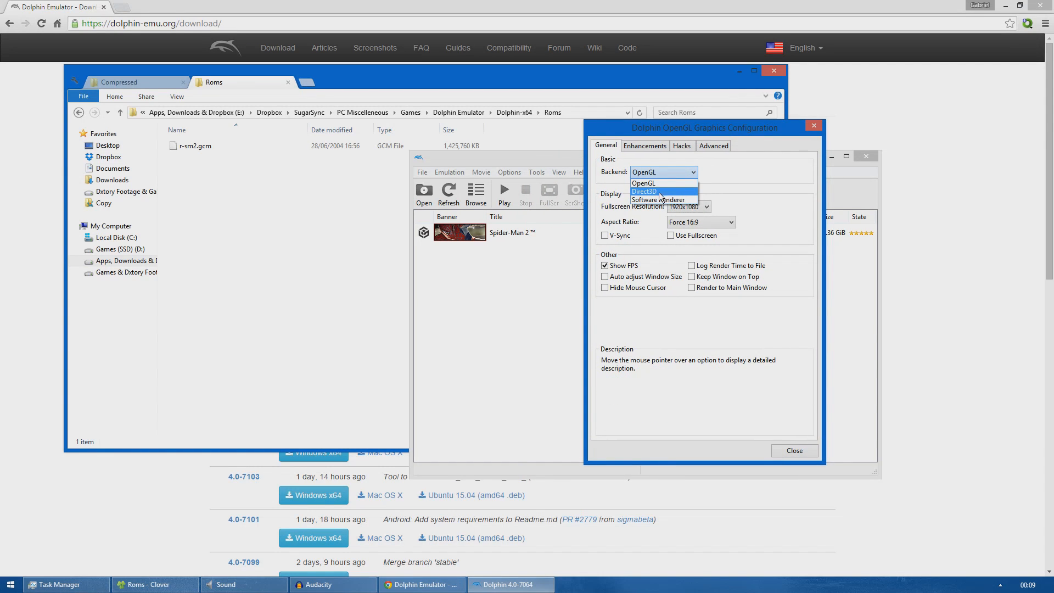
pyautogui.click(644, 183)
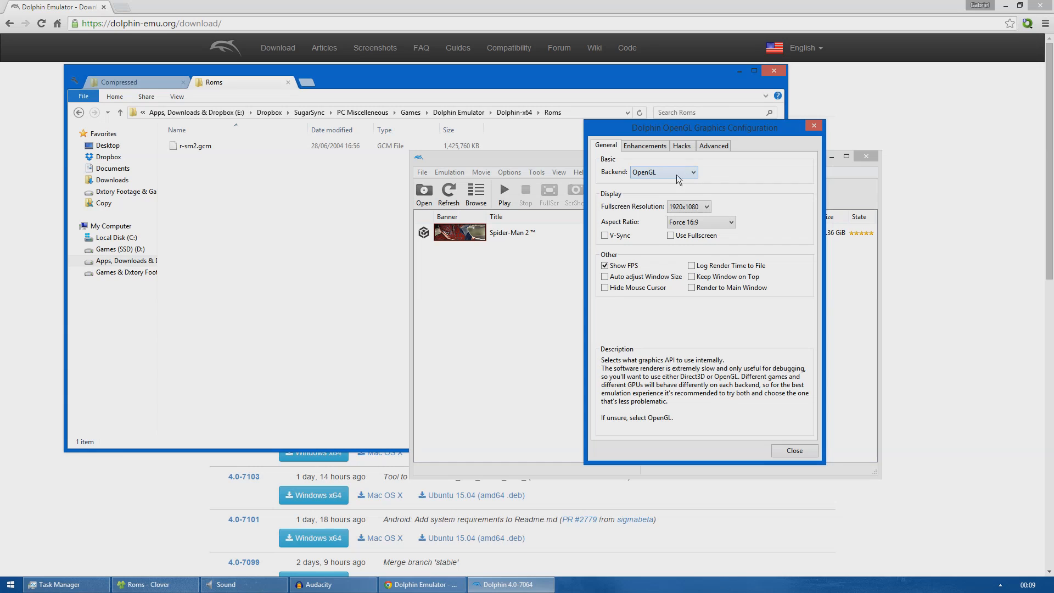
pyautogui.moveTo(675, 177)
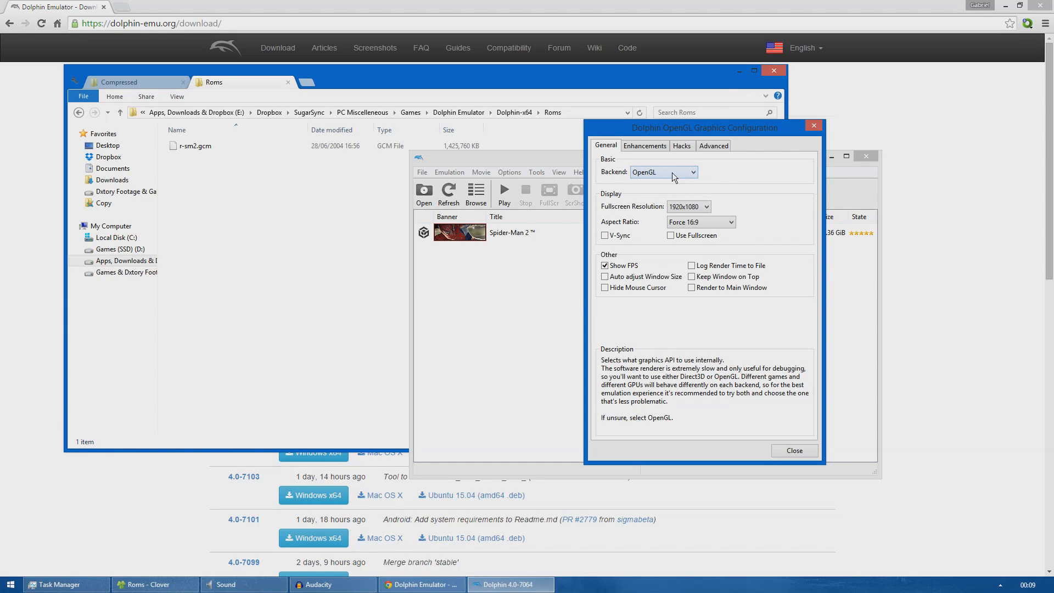
pyautogui.moveTo(677, 180)
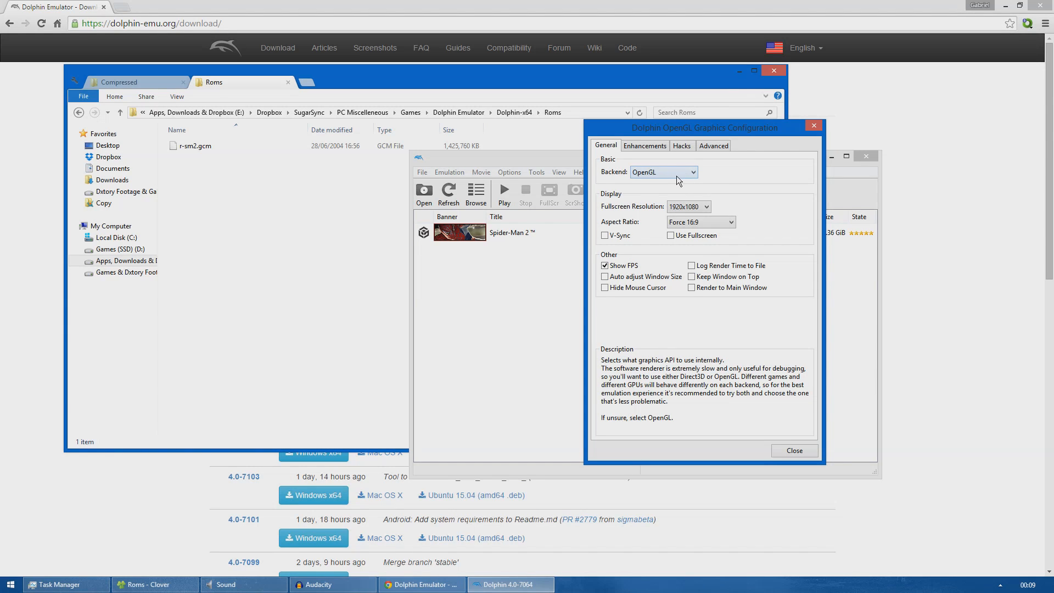
pyautogui.moveTo(682, 201)
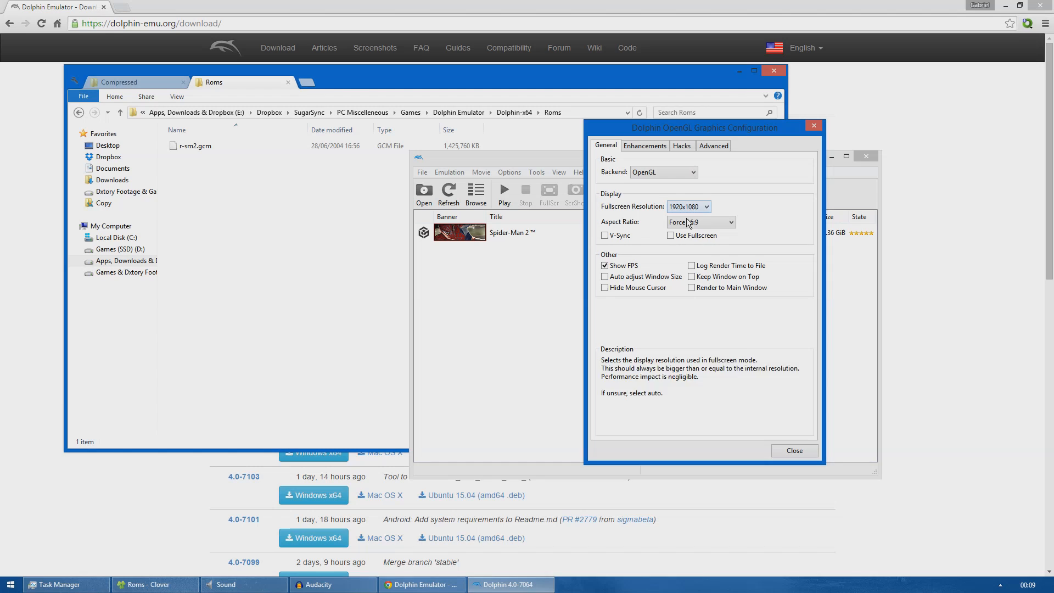
pyautogui.click(699, 222)
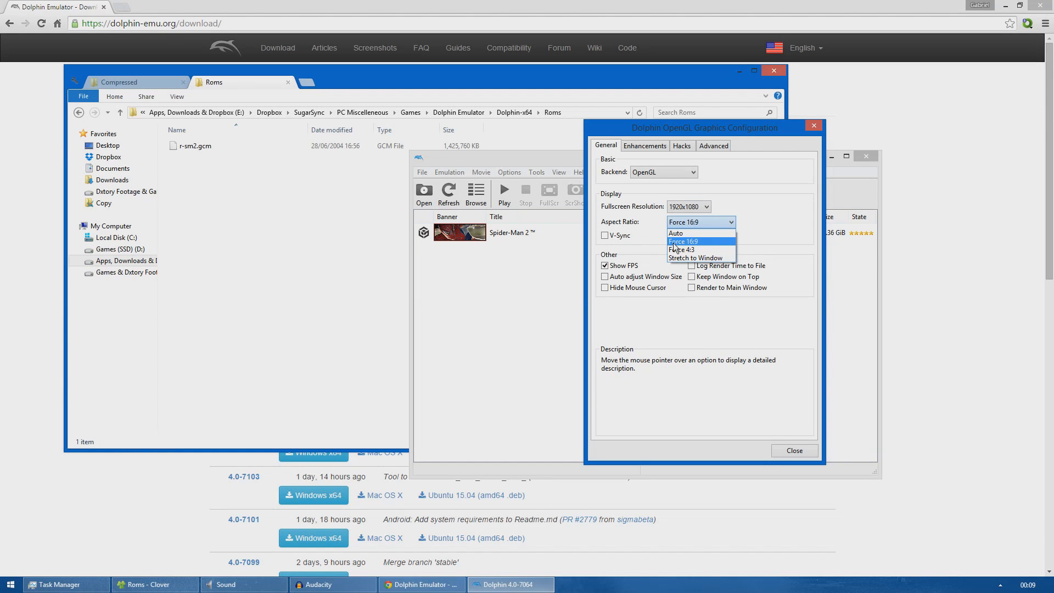
pyautogui.moveTo(665, 250)
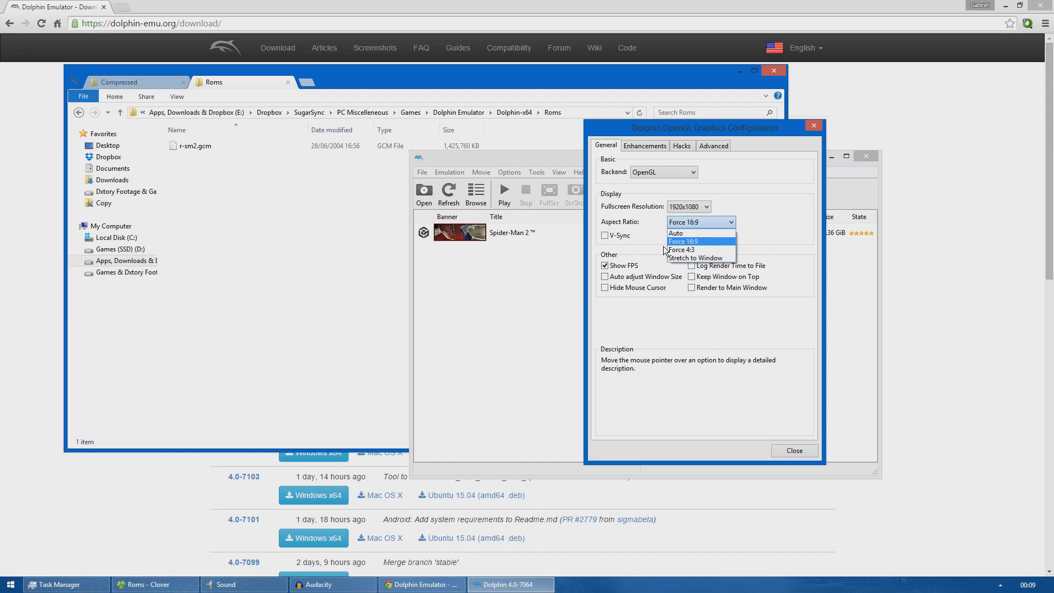
pyautogui.moveTo(681, 249)
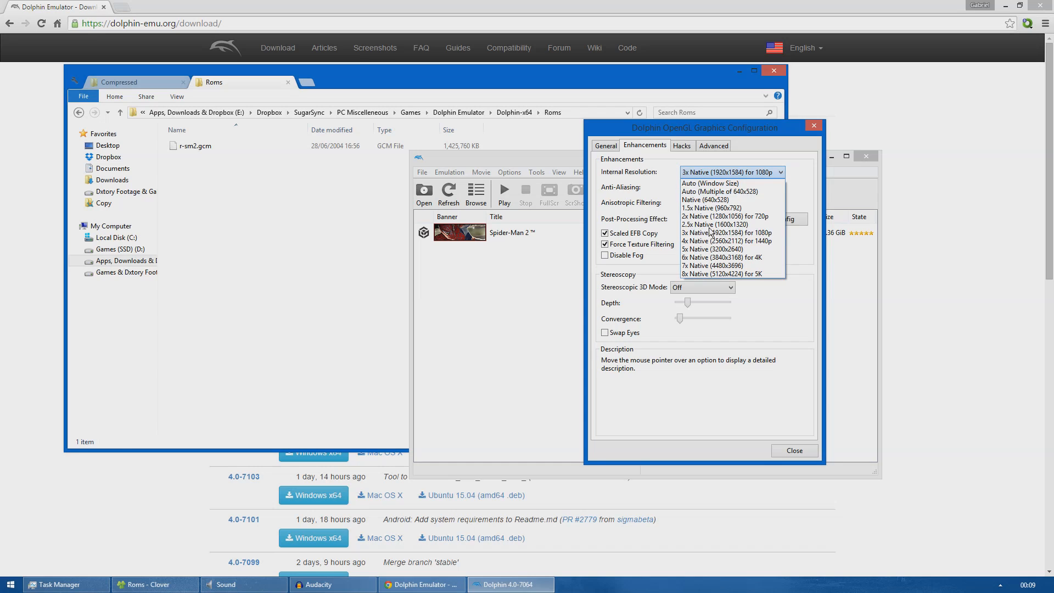
pyautogui.moveTo(726, 232)
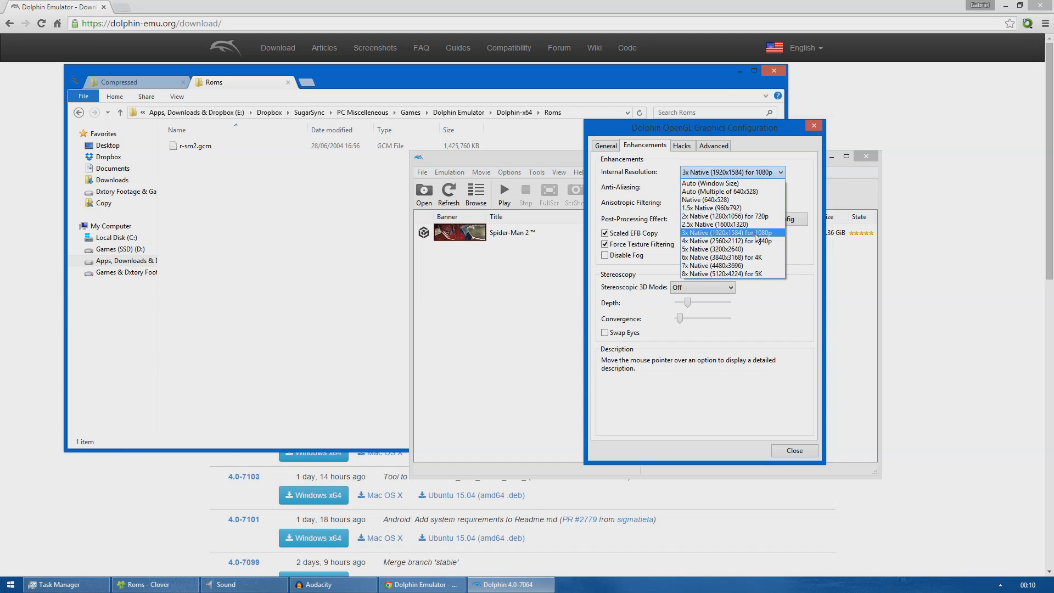
pyautogui.moveTo(765, 240)
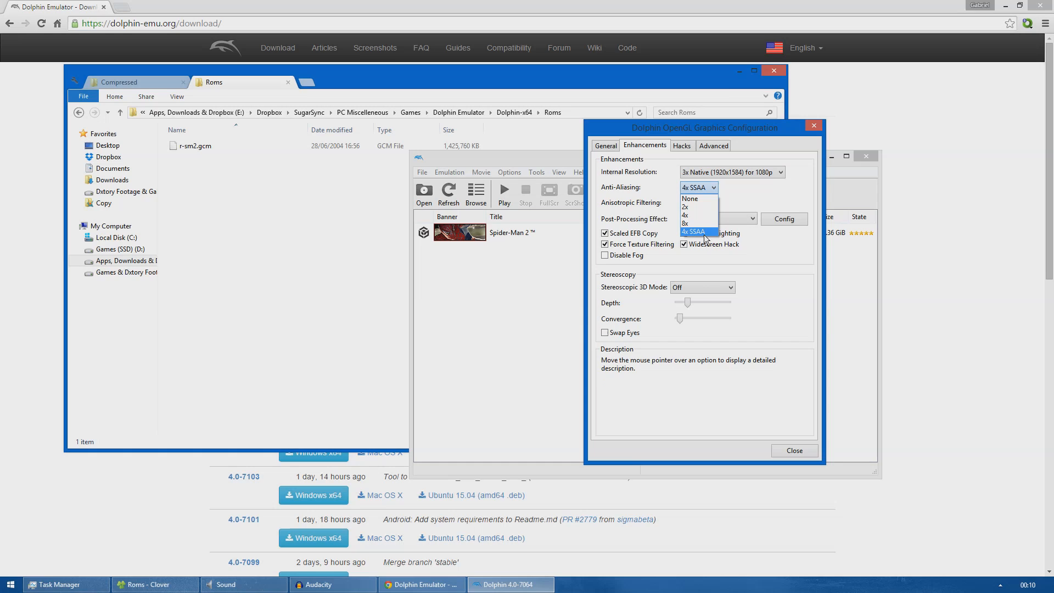
pyautogui.moveTo(712, 240)
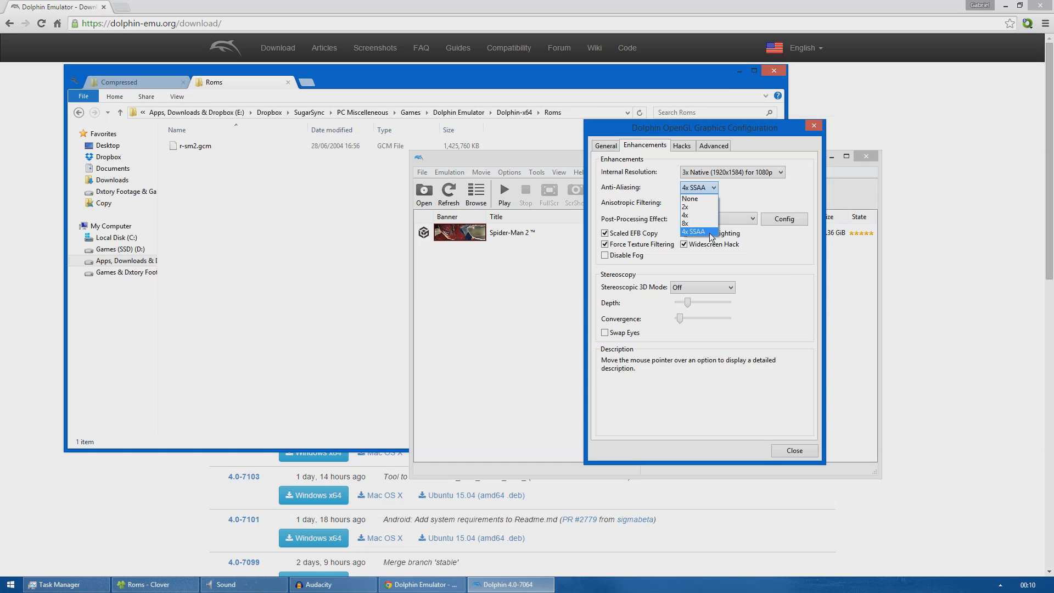
pyautogui.moveTo(698, 215)
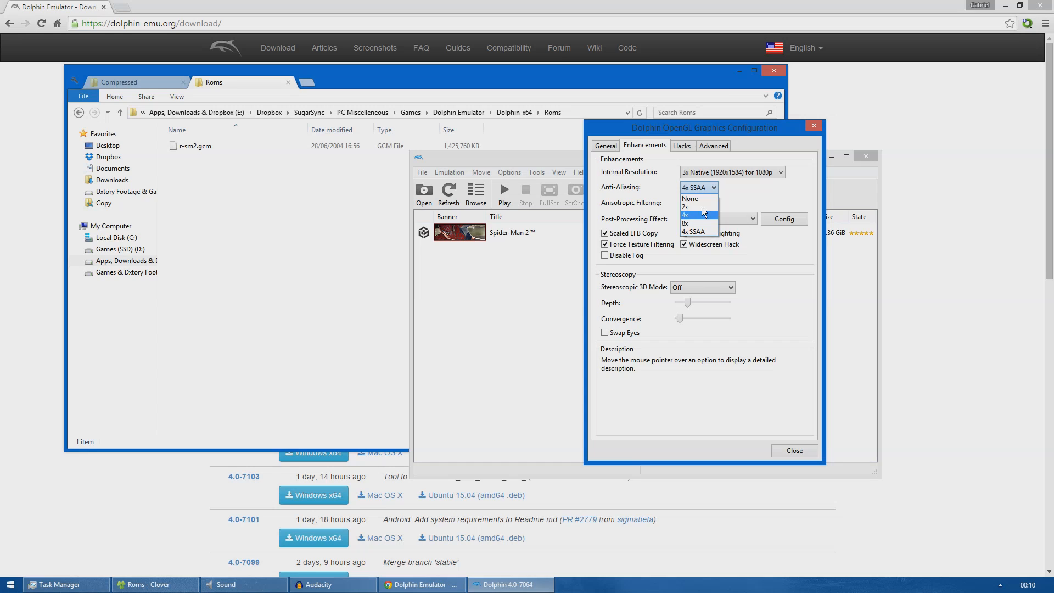
pyautogui.moveTo(697, 199)
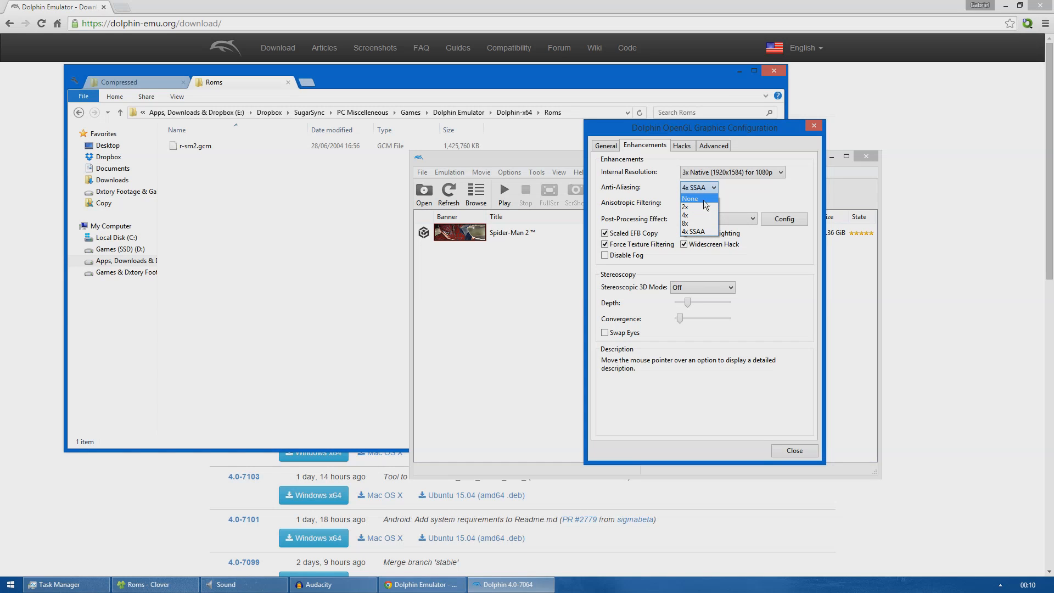
# Keep 3x Native 1080p and 4x SSAA enhancements, then show the Hacks settings.
pyautogui.click(692, 203)
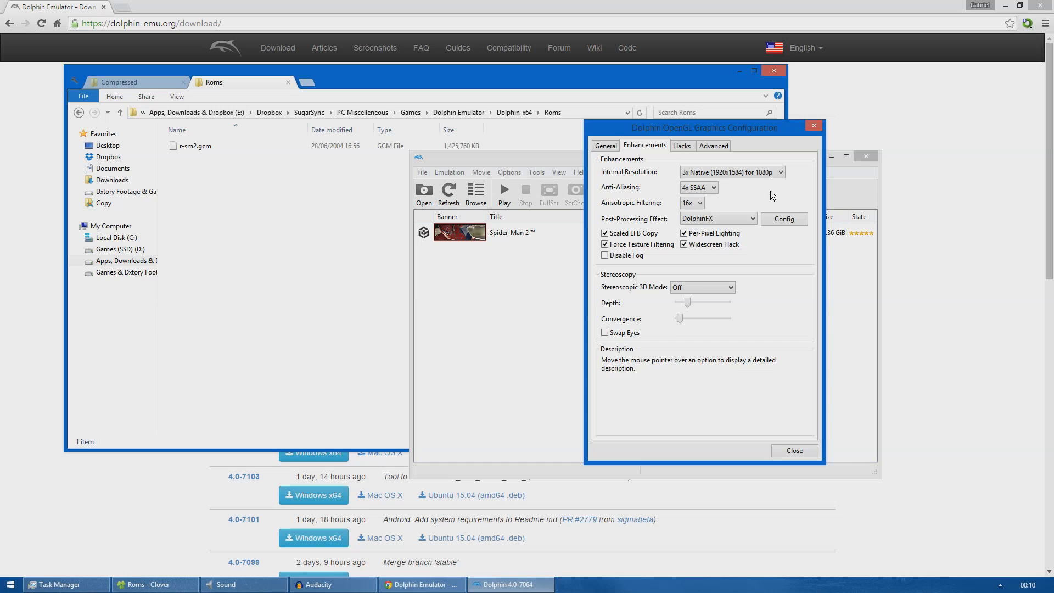
pyautogui.moveTo(718, 219)
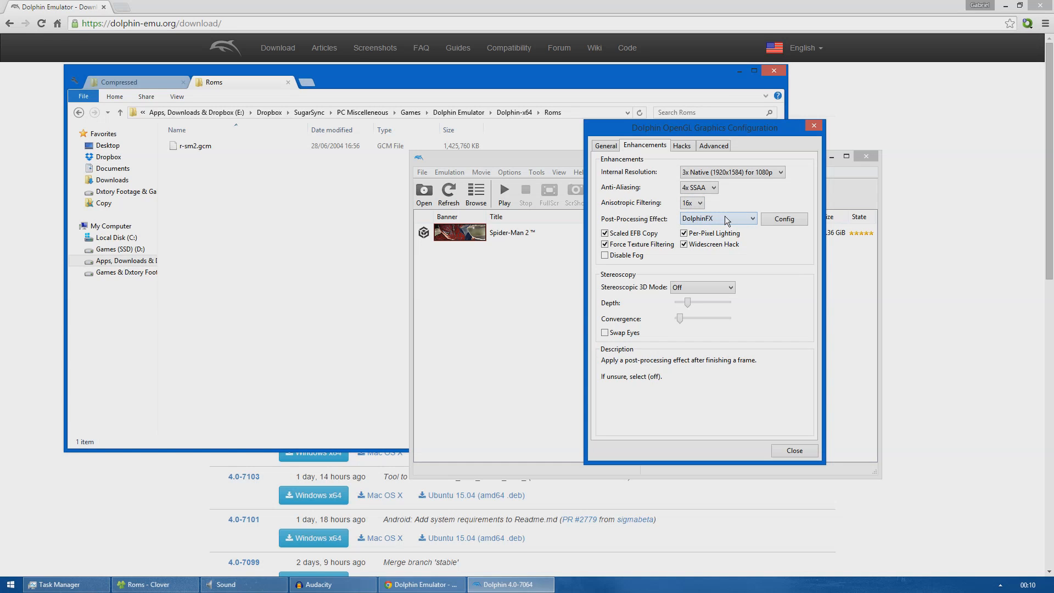
pyautogui.moveTo(721, 222)
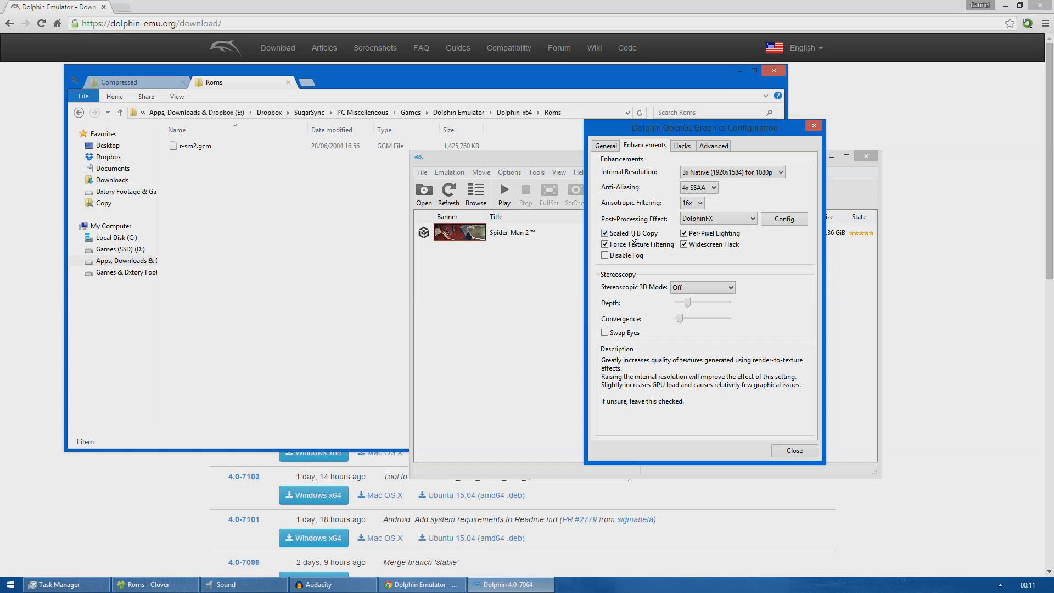
pyautogui.moveTo(631, 239)
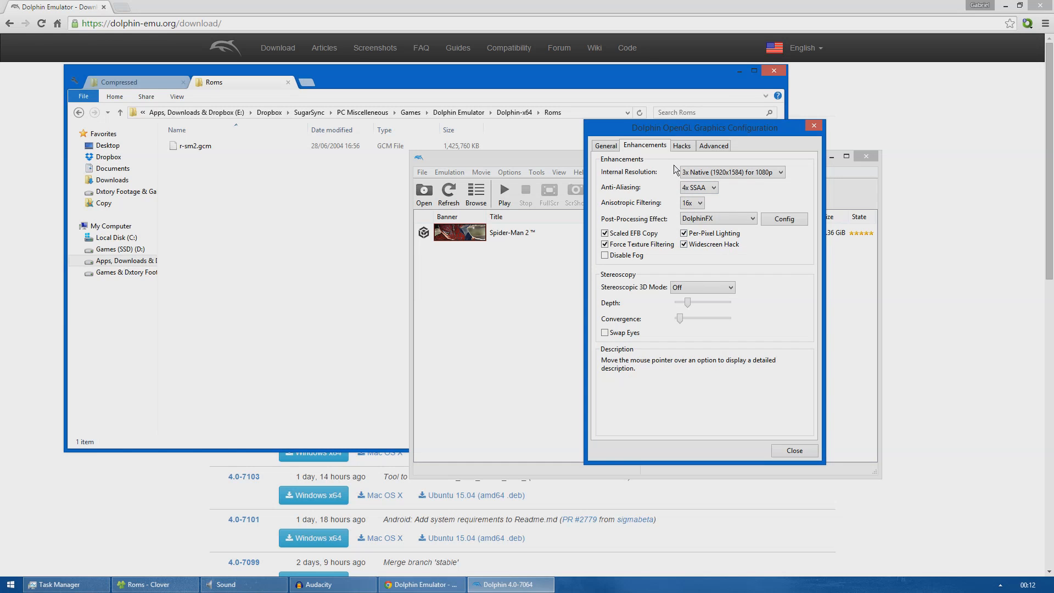
pyautogui.click(681, 145)
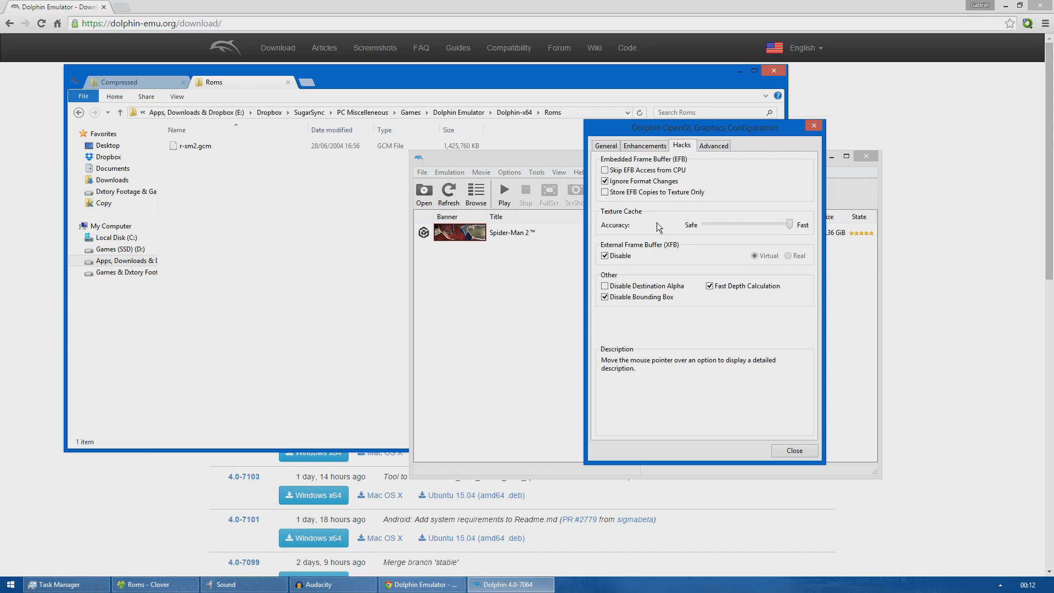
pyautogui.moveTo(741, 320)
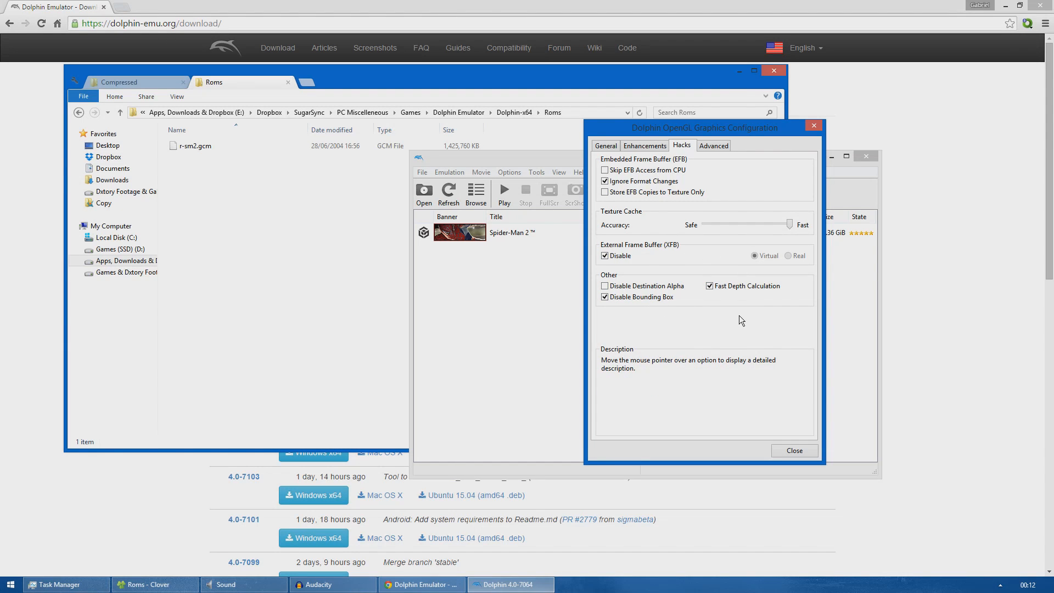
pyautogui.moveTo(713, 146)
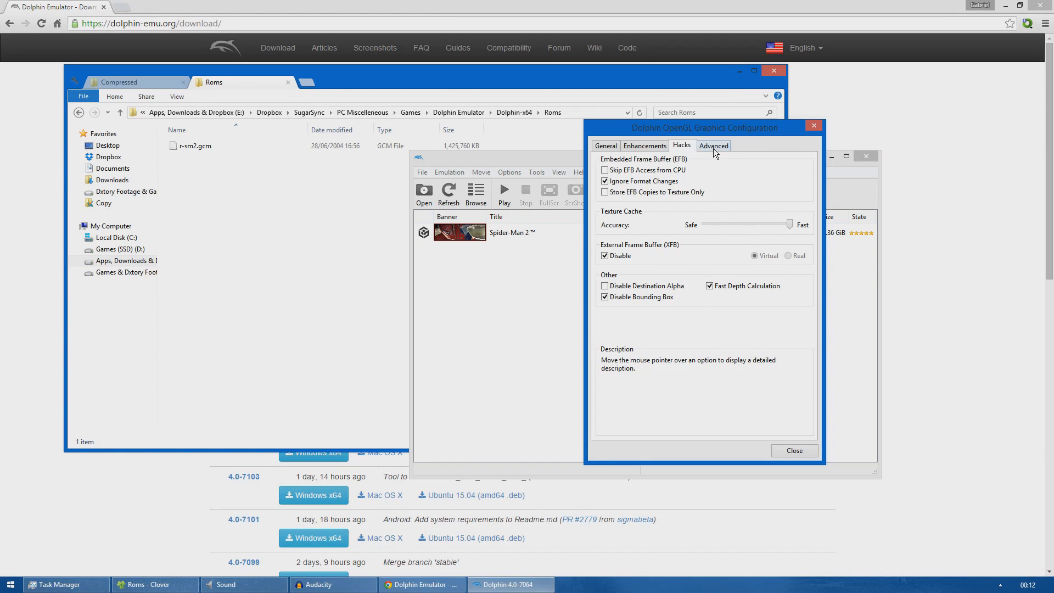
# Move from the Hacks settings to the Advanced graphics tab.
pyautogui.click(714, 145)
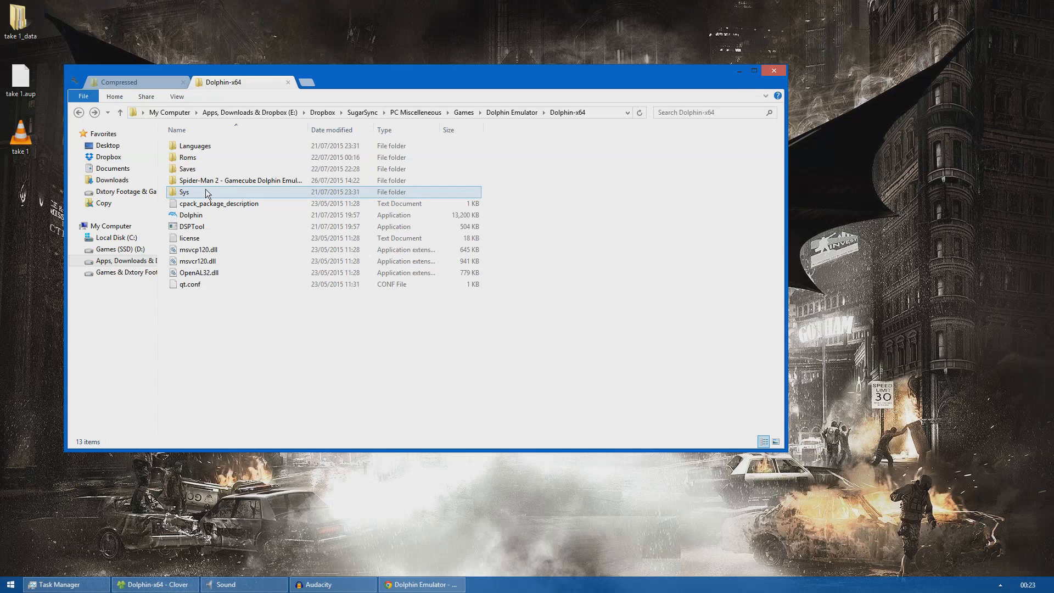
pyautogui.moveTo(205, 193)
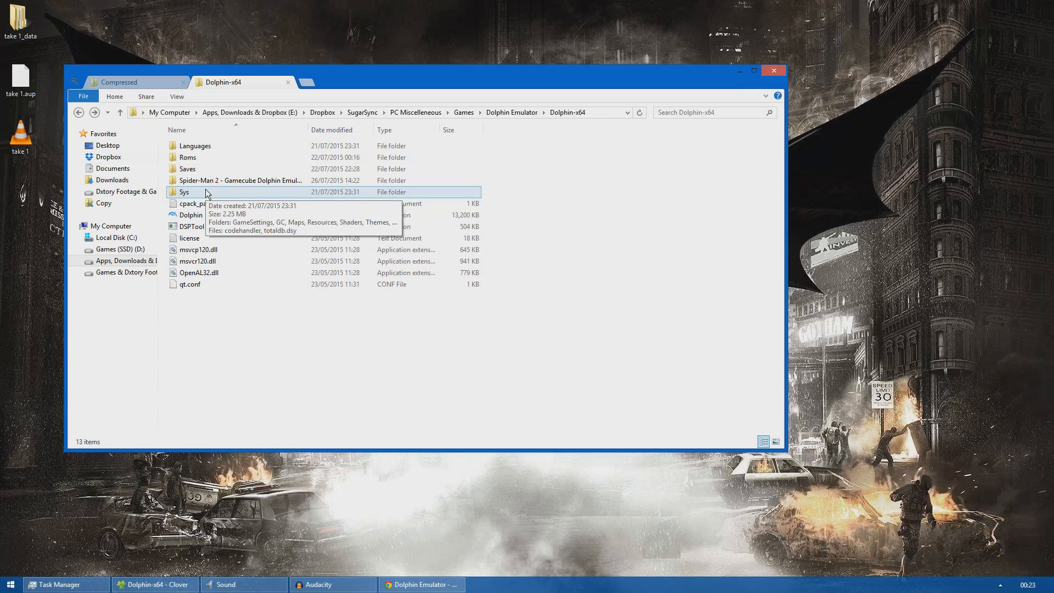
# Open Sys > Shaders and copy DolphinFX.glsl onto the desktop.
pyautogui.doubleClick(185, 191)
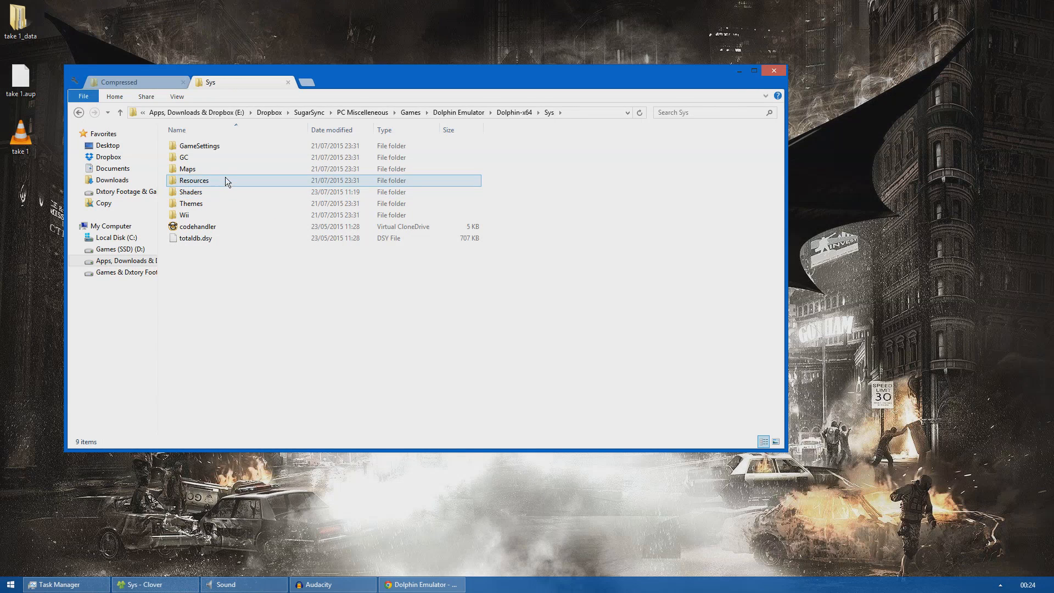
pyautogui.moveTo(203, 193)
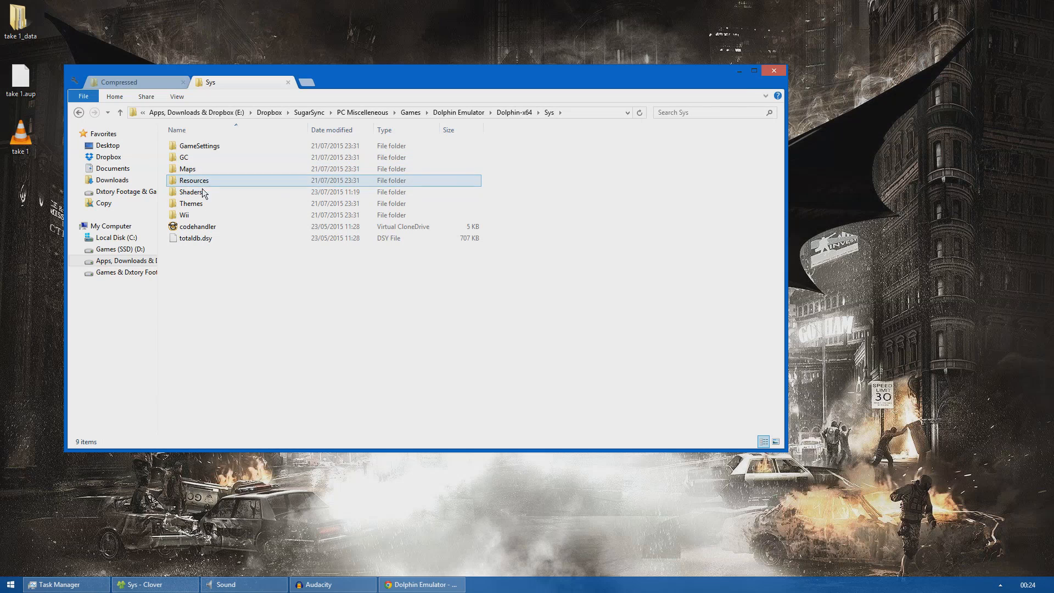
pyautogui.click(192, 192)
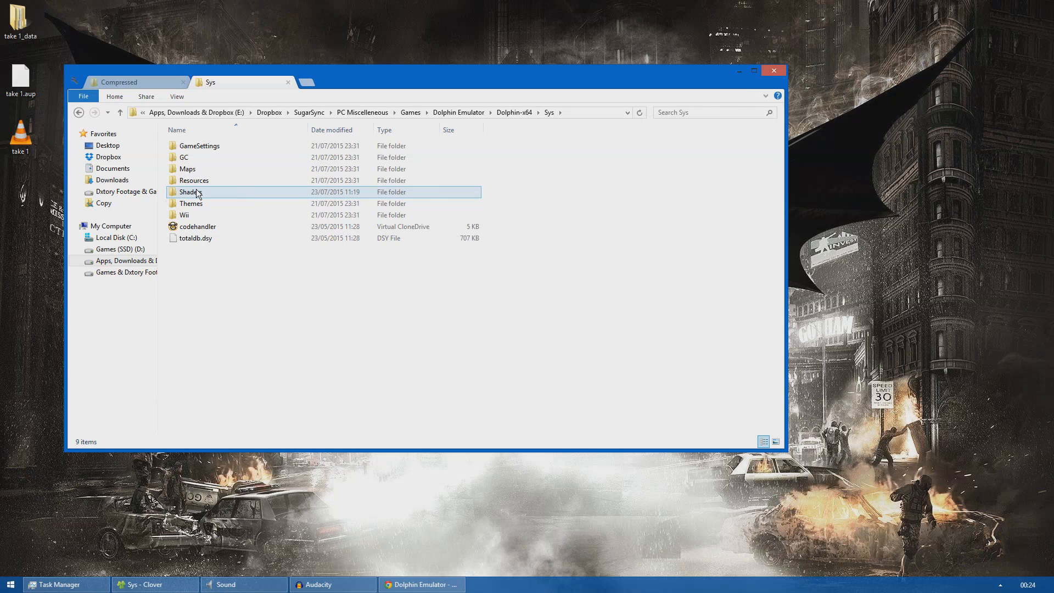
pyautogui.doubleClick(189, 192)
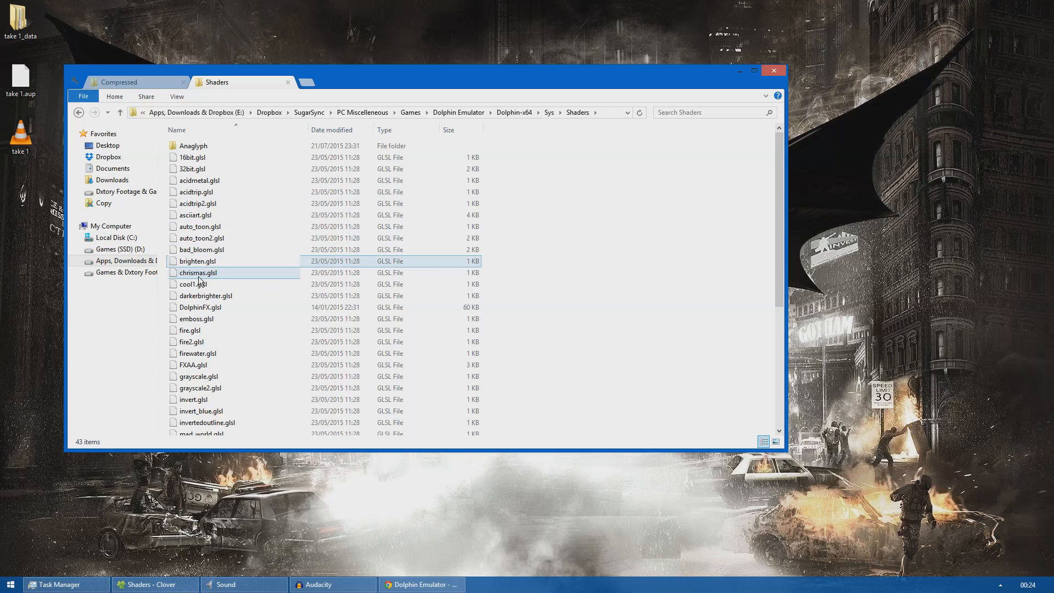
pyautogui.click(199, 308)
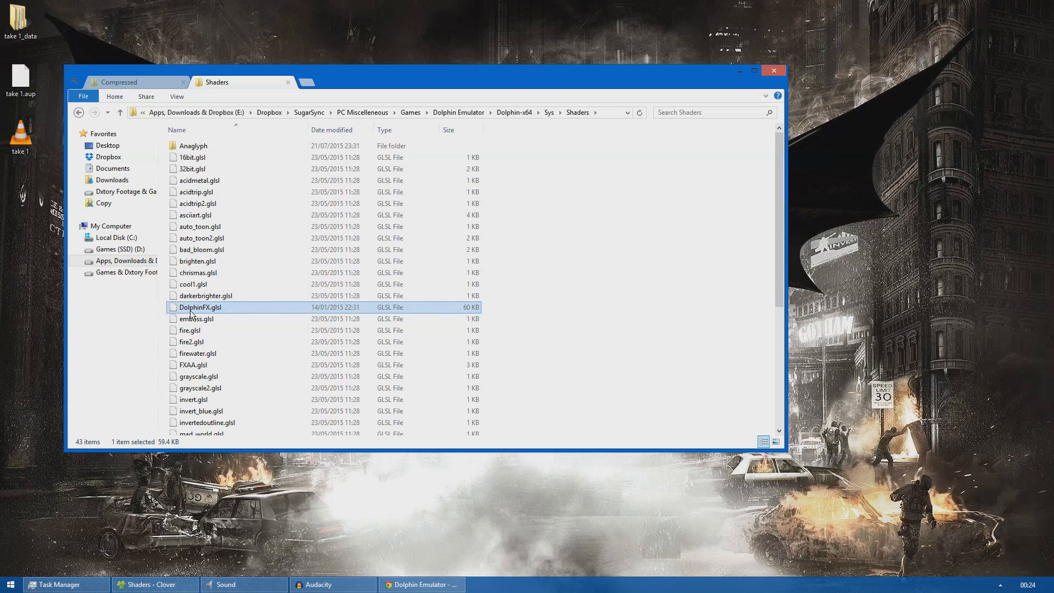
pyautogui.moveTo(90, 273)
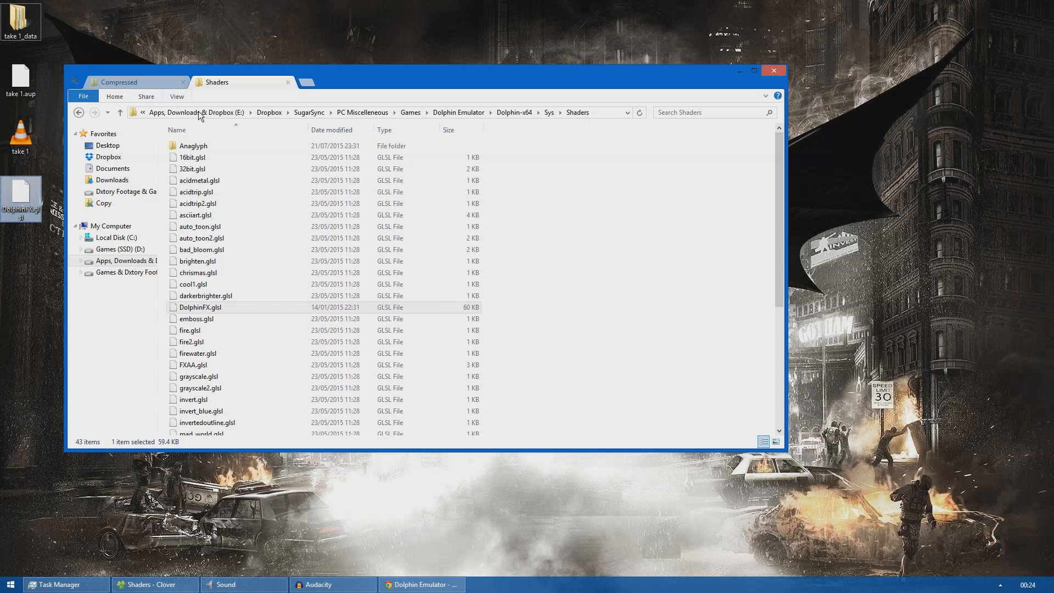
pyautogui.click(120, 112)
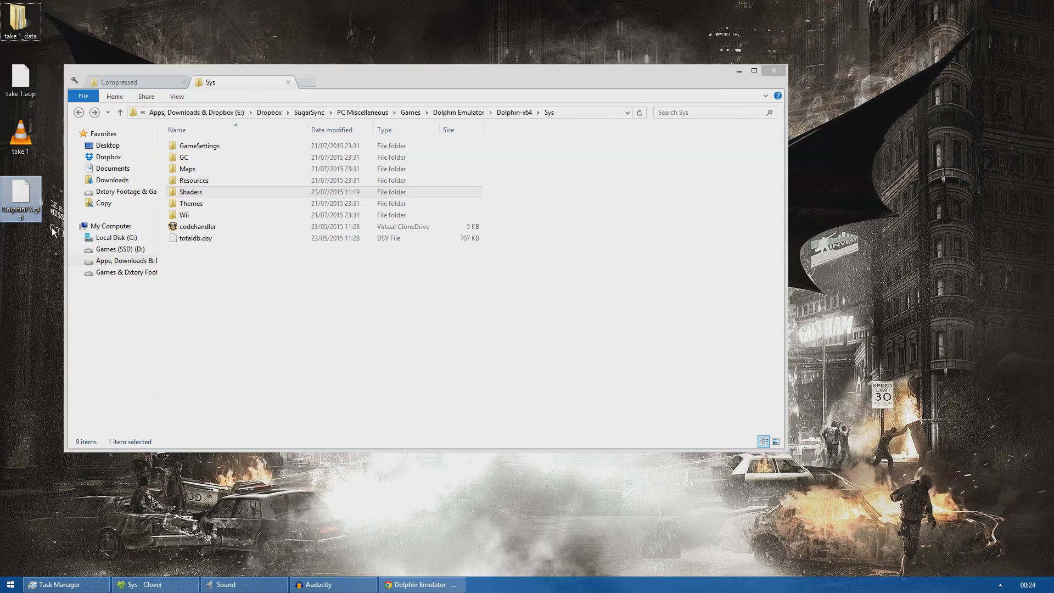
pyautogui.click(191, 192)
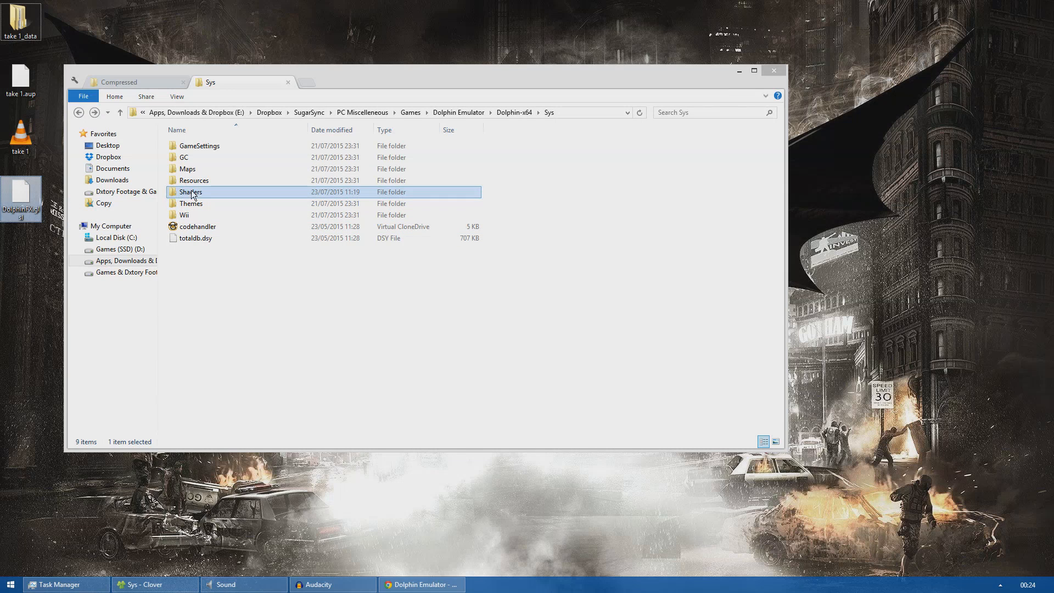
pyautogui.click(120, 112)
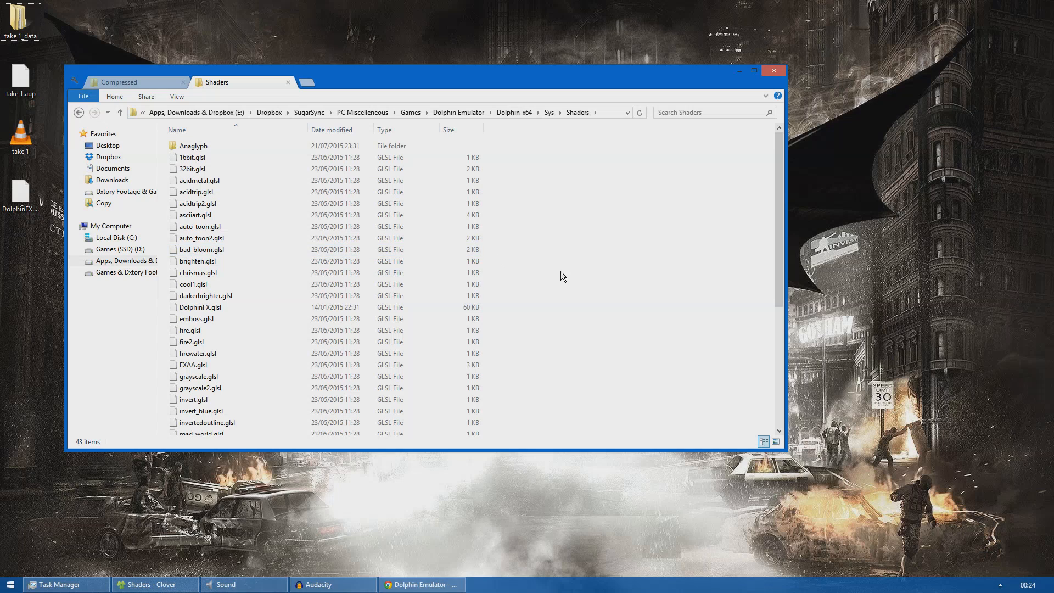
pyautogui.click(198, 307)
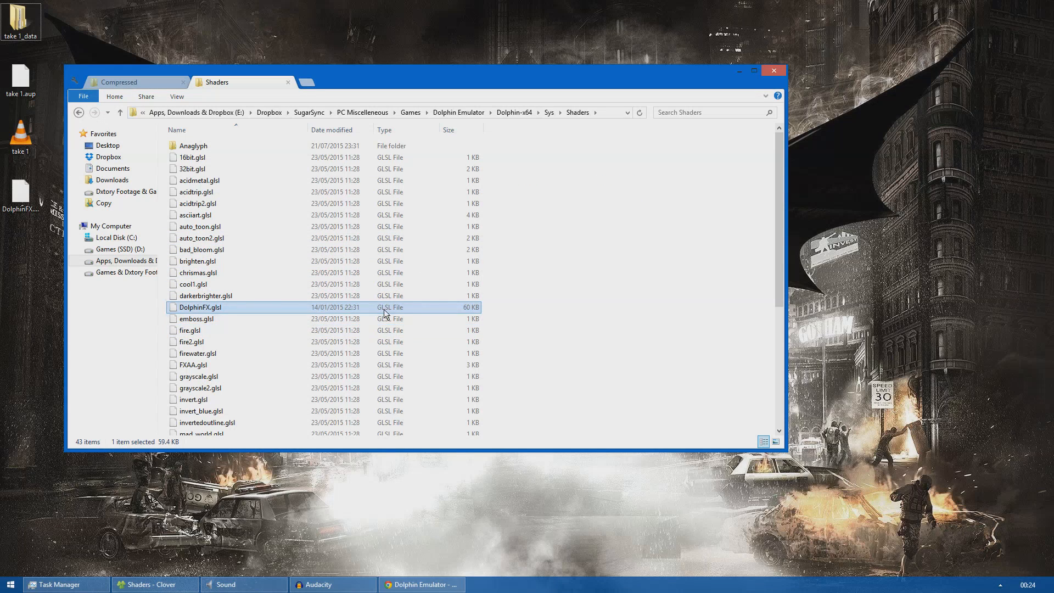
pyautogui.click(120, 112)
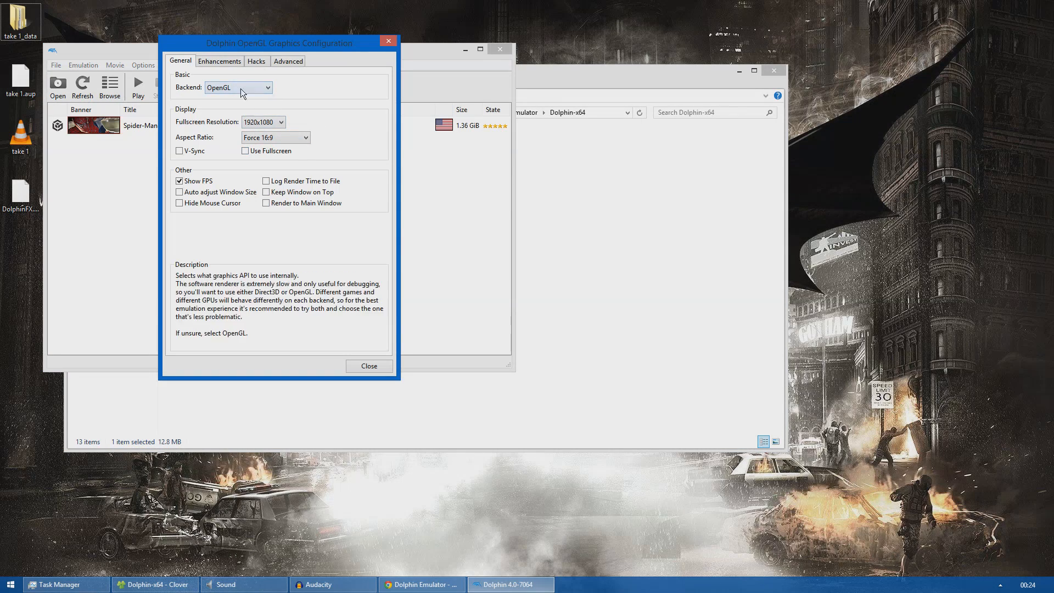
# In Graphics Enhancements, set the Post-Processing Effect to DolphinFX.
pyautogui.click(219, 61)
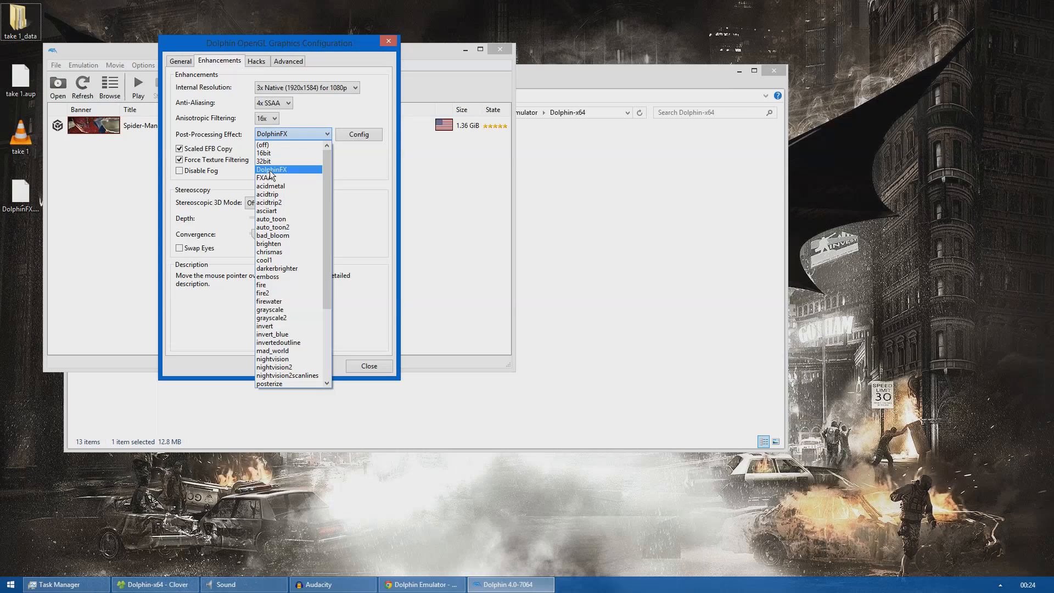
pyautogui.click(359, 135)
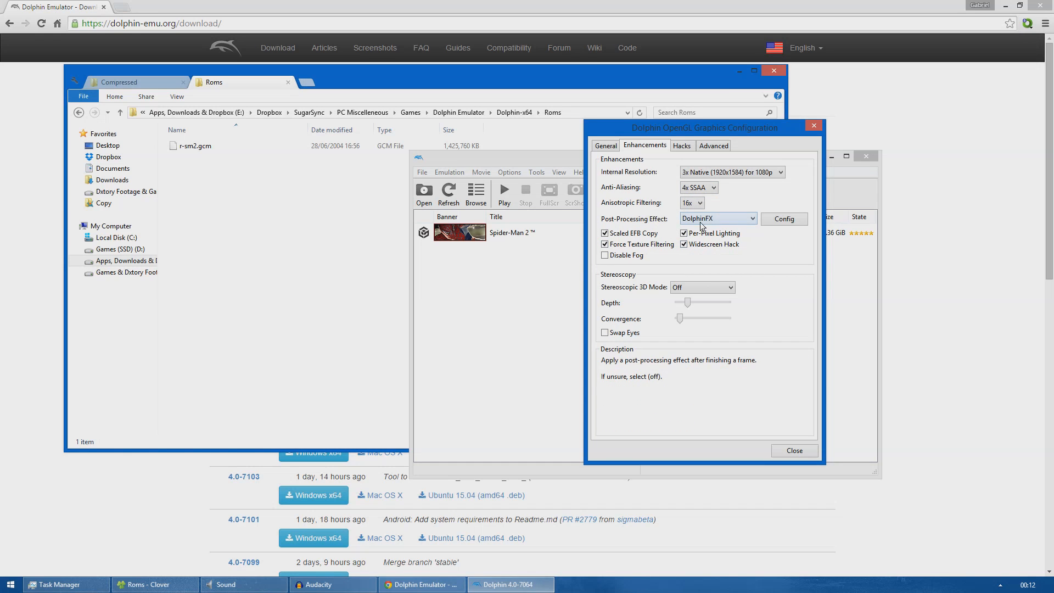
pyautogui.moveTo(754, 221)
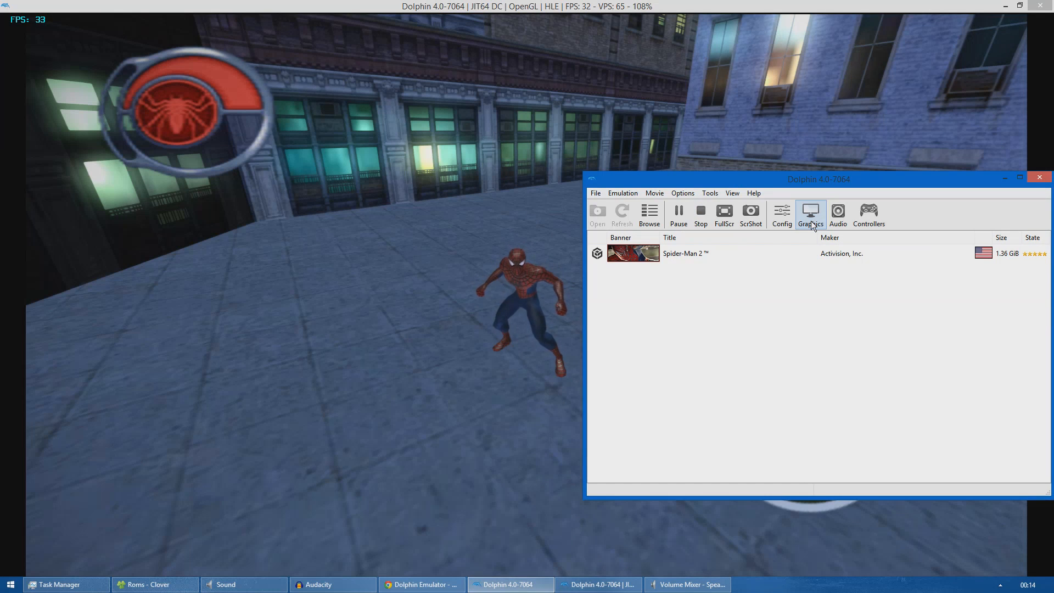
# Reopen Graphics Enhancements in-game and toggle Widescreen Hack off, then back on.
pyautogui.click(809, 214)
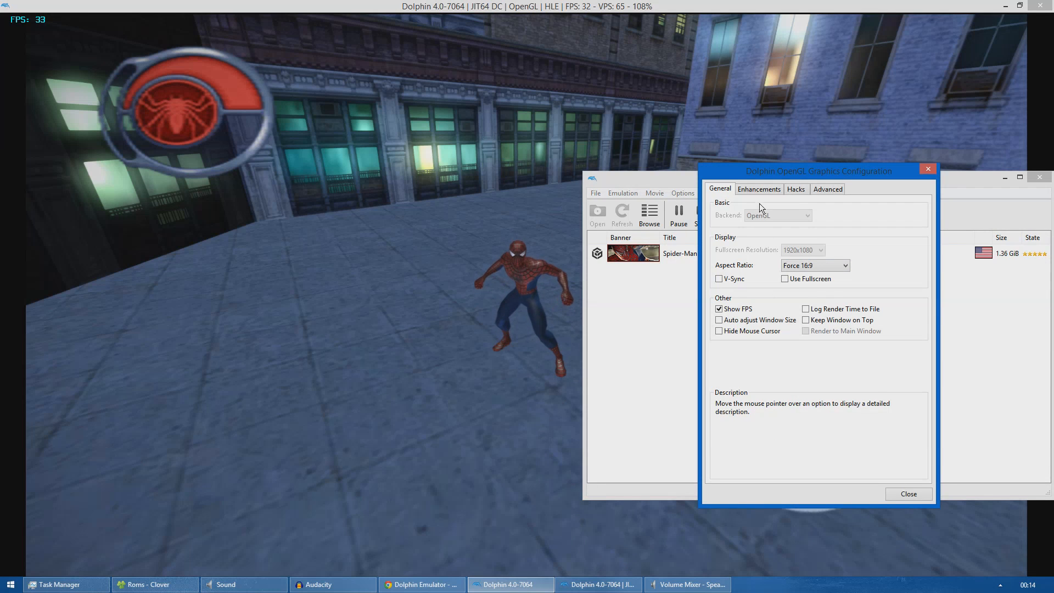
pyautogui.click(758, 189)
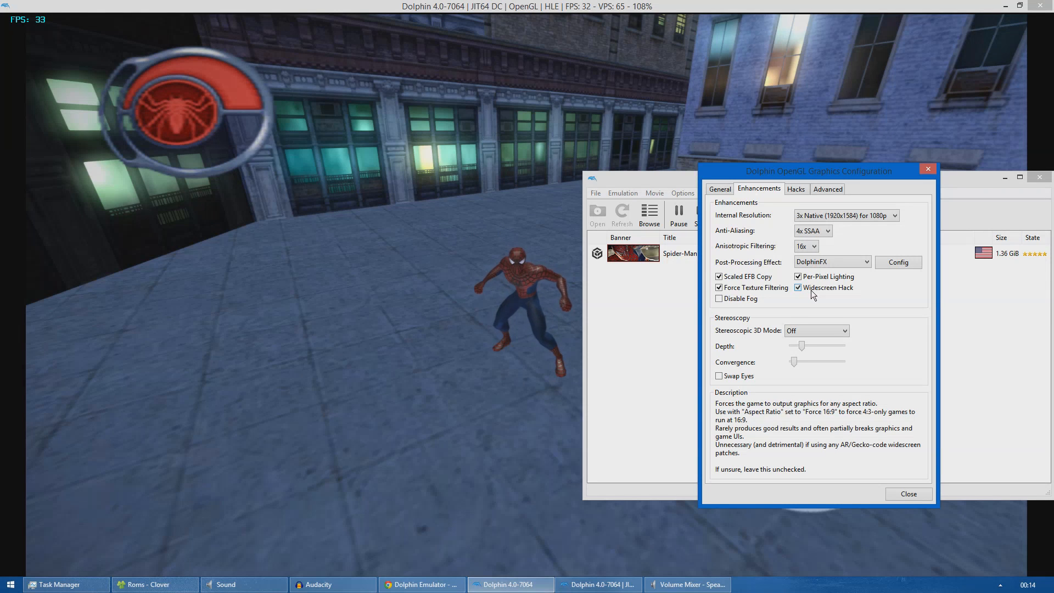
pyautogui.click(798, 288)
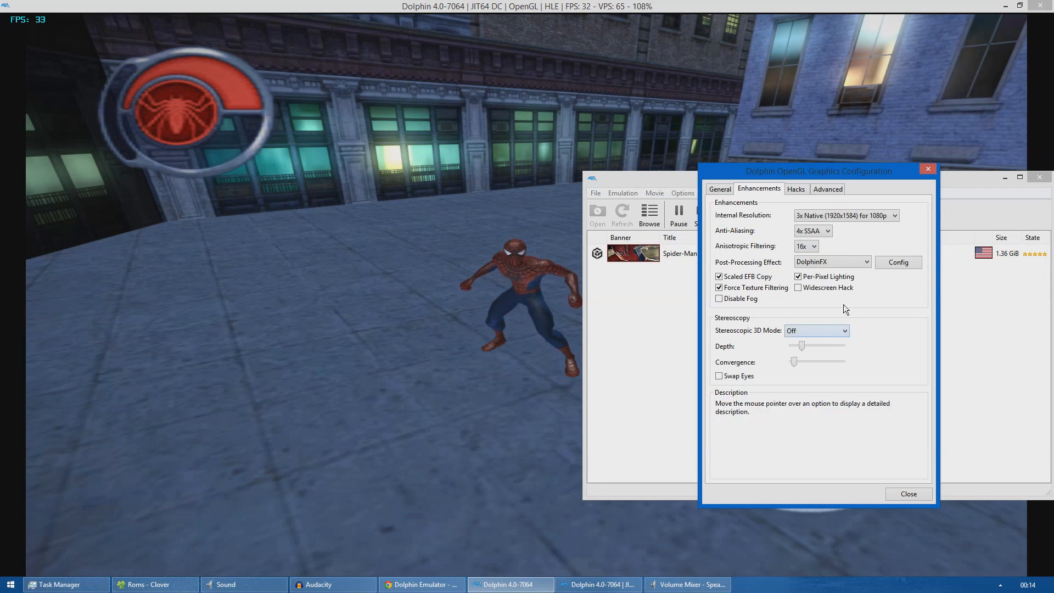
pyautogui.click(798, 288)
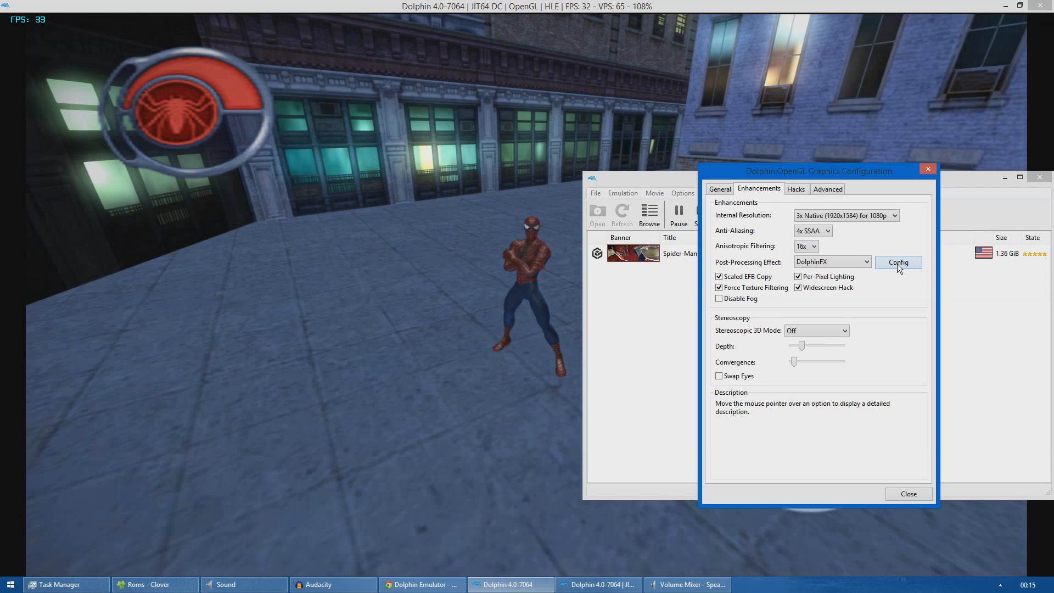
# Open the DolphinFX config and toggle Disable All Effects on and off twice.
pyautogui.click(898, 263)
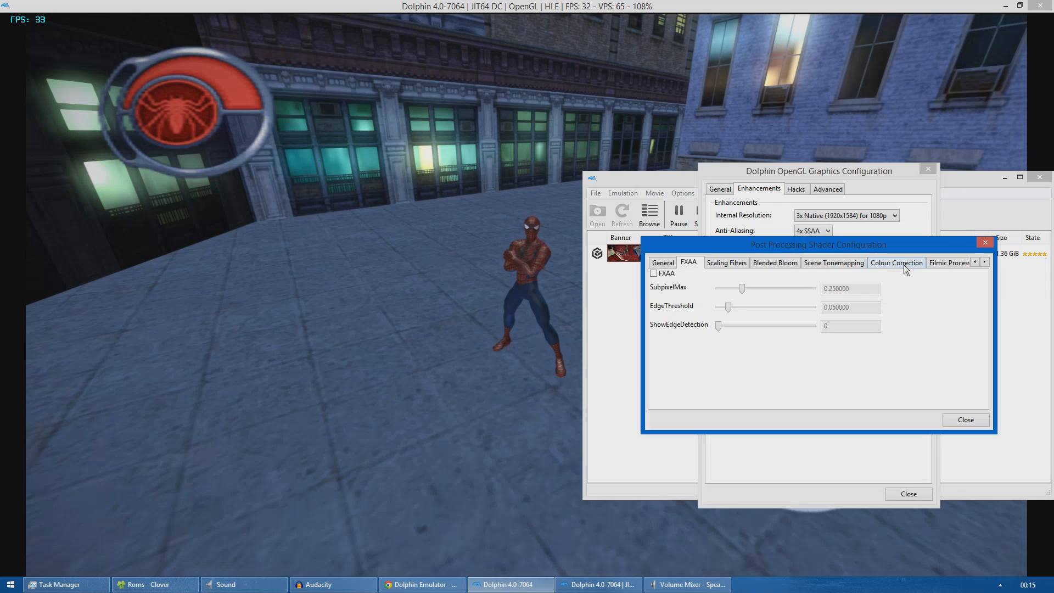
pyautogui.click(663, 262)
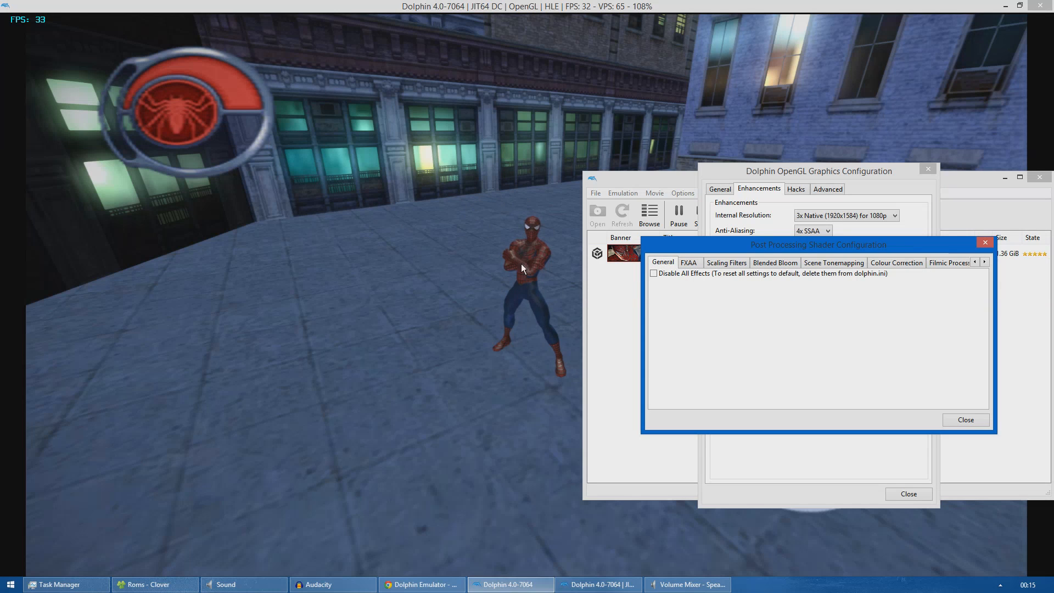
pyautogui.click(653, 273)
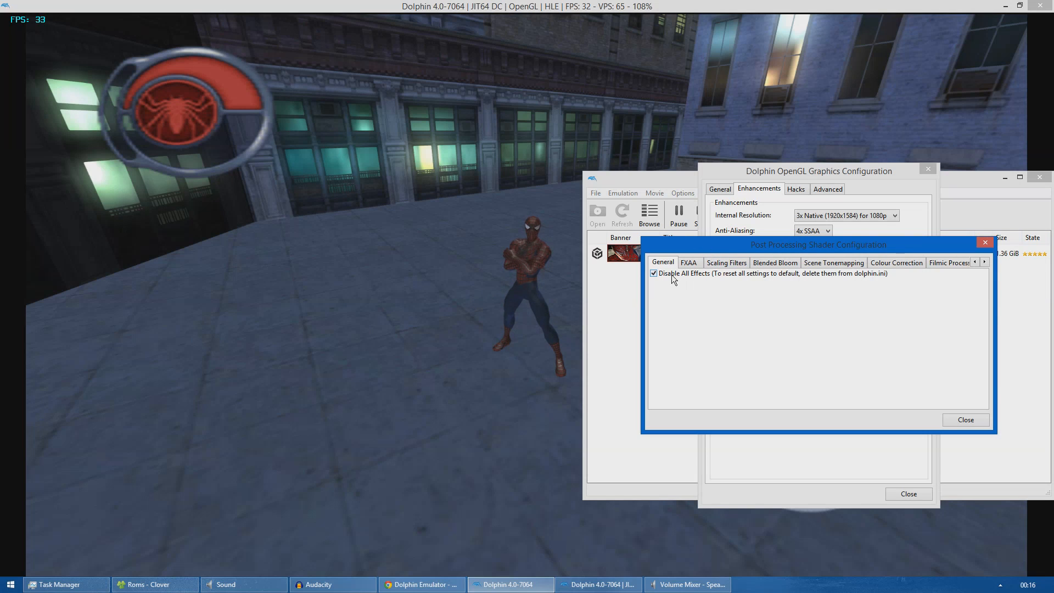
pyautogui.click(653, 273)
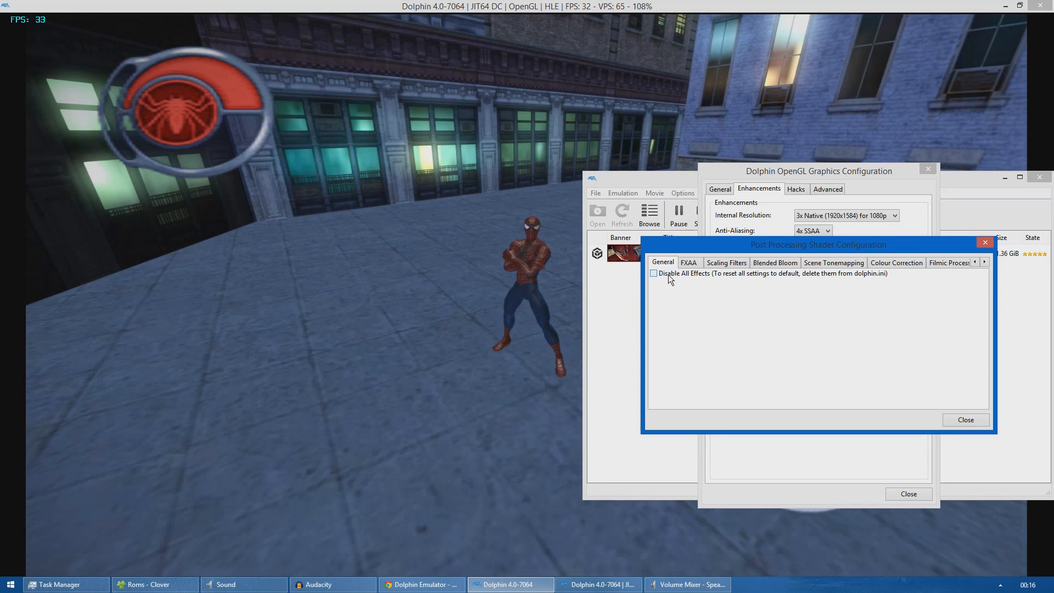
pyautogui.click(653, 273)
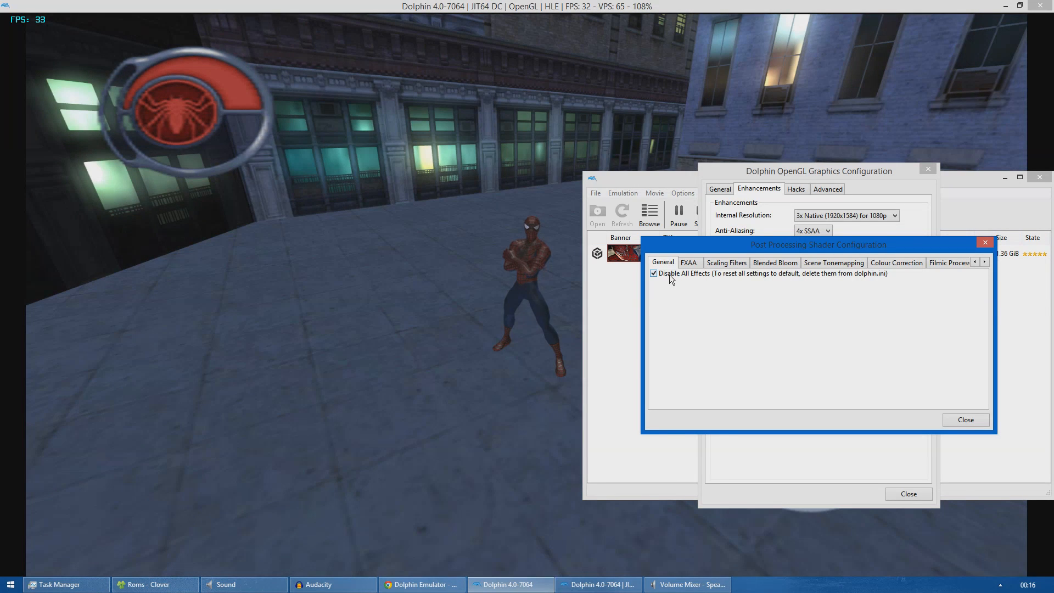
pyautogui.click(653, 273)
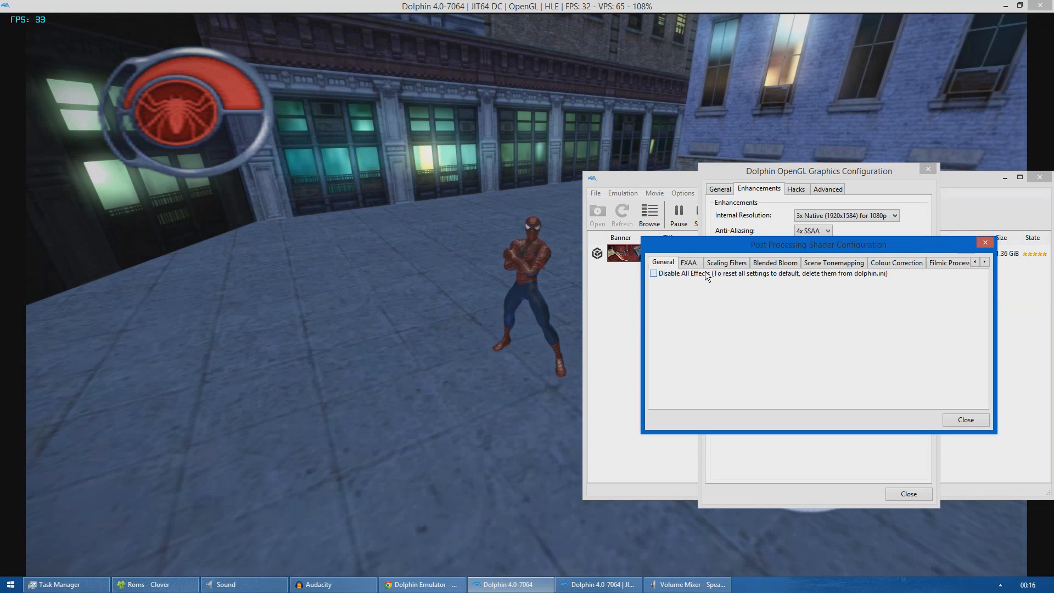
# Enable Scene Tonemapping after viewing Blended Bloom, then view Colour Correction and more tabs.
pyautogui.click(775, 262)
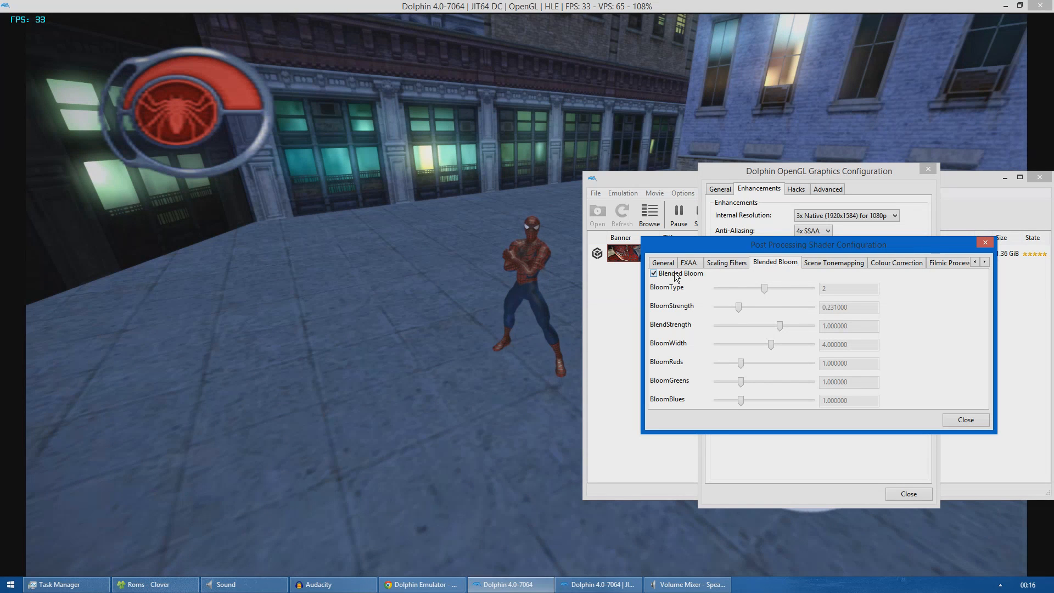
pyautogui.click(833, 263)
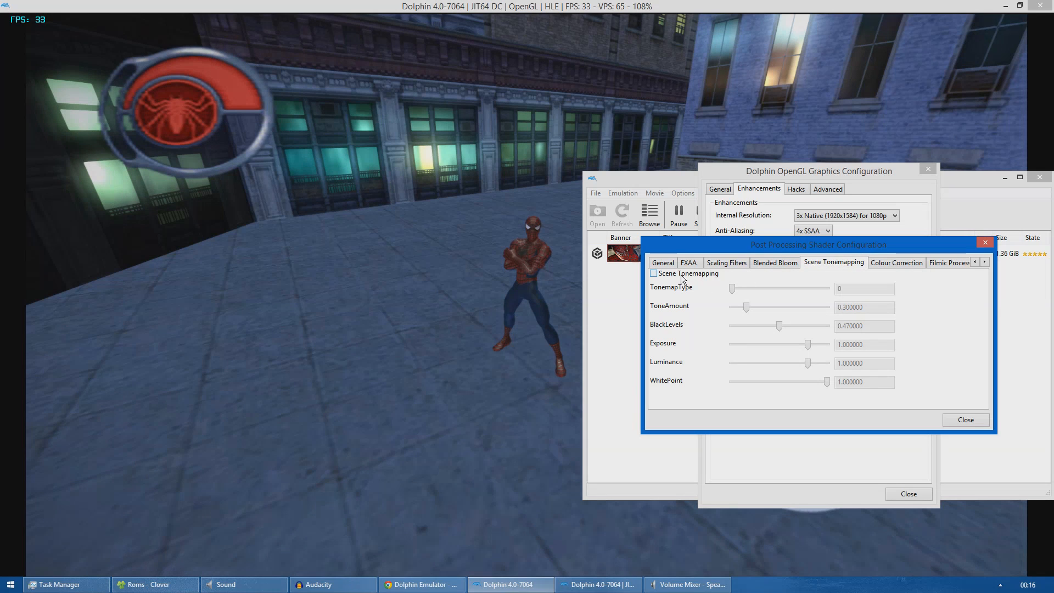
pyautogui.click(653, 273)
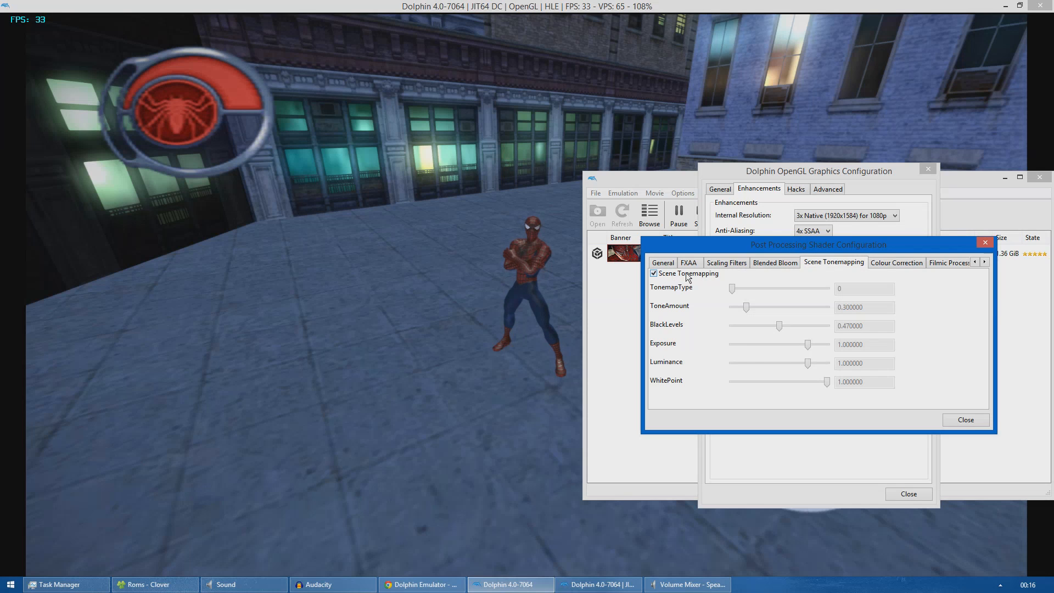
pyautogui.click(897, 263)
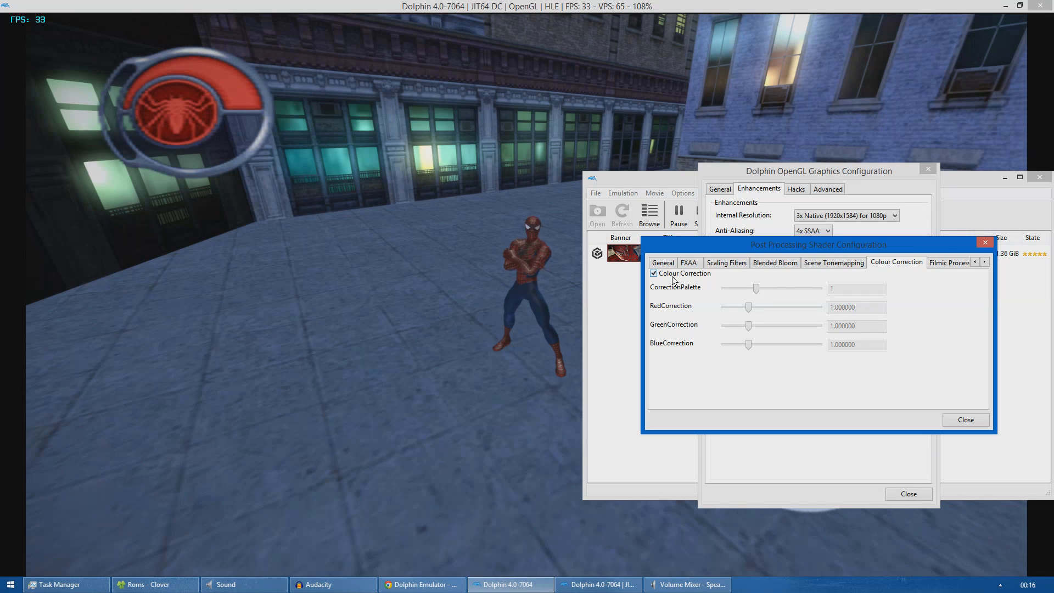
pyautogui.click(984, 262)
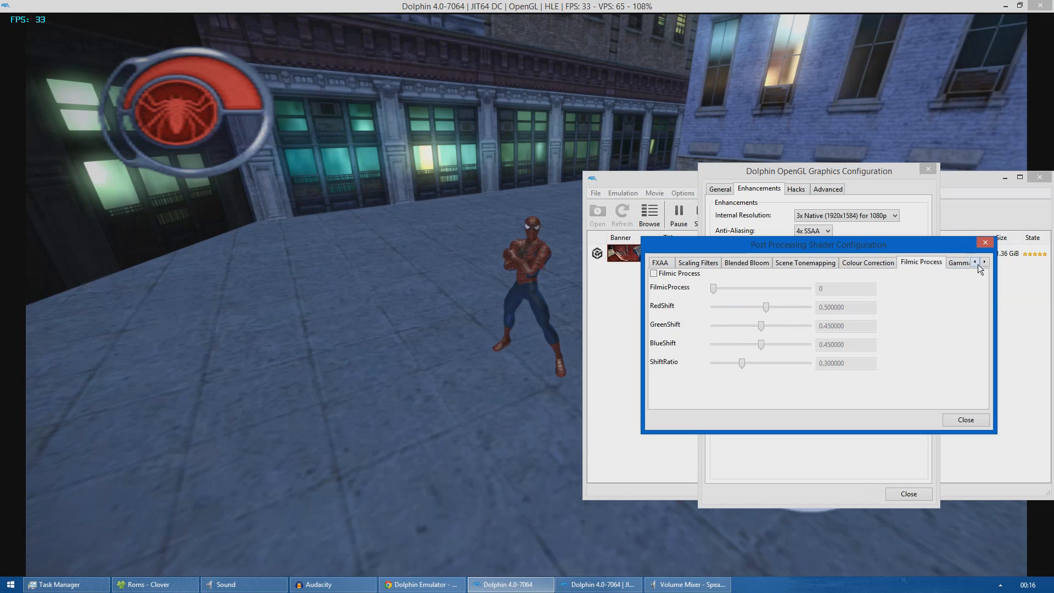
# Compare Gamma Correction and Texture Sharpen off versus on, leaving both enabled.
pyautogui.click(983, 262)
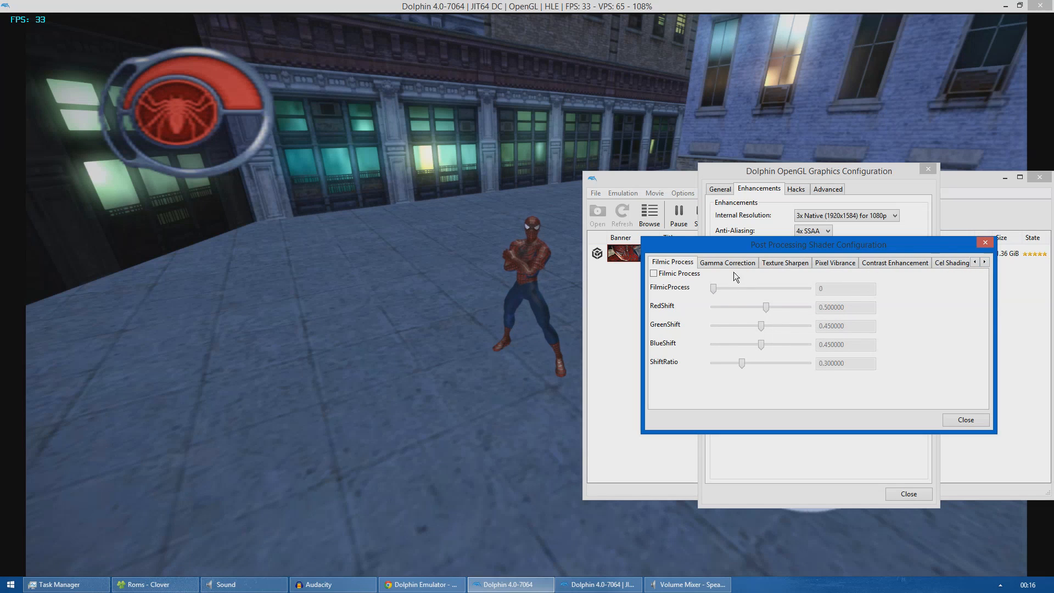
pyautogui.click(727, 262)
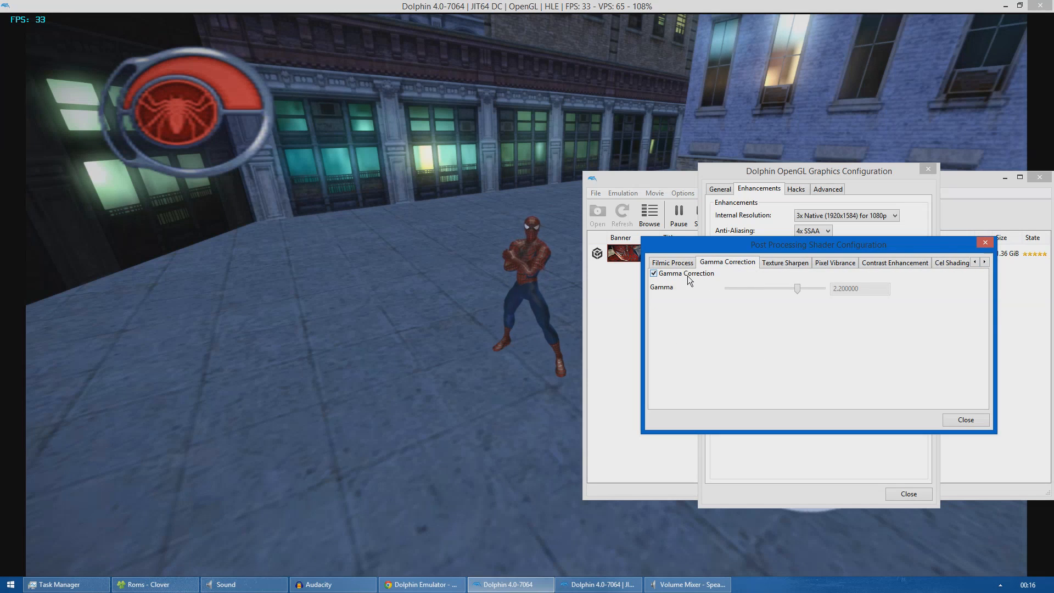
pyautogui.click(653, 273)
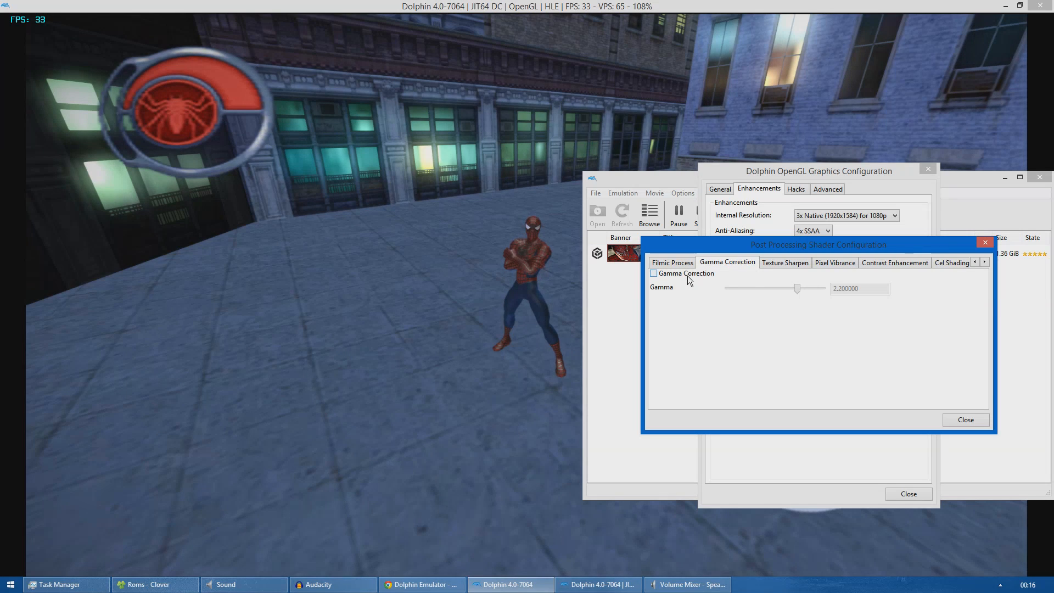
pyautogui.click(652, 273)
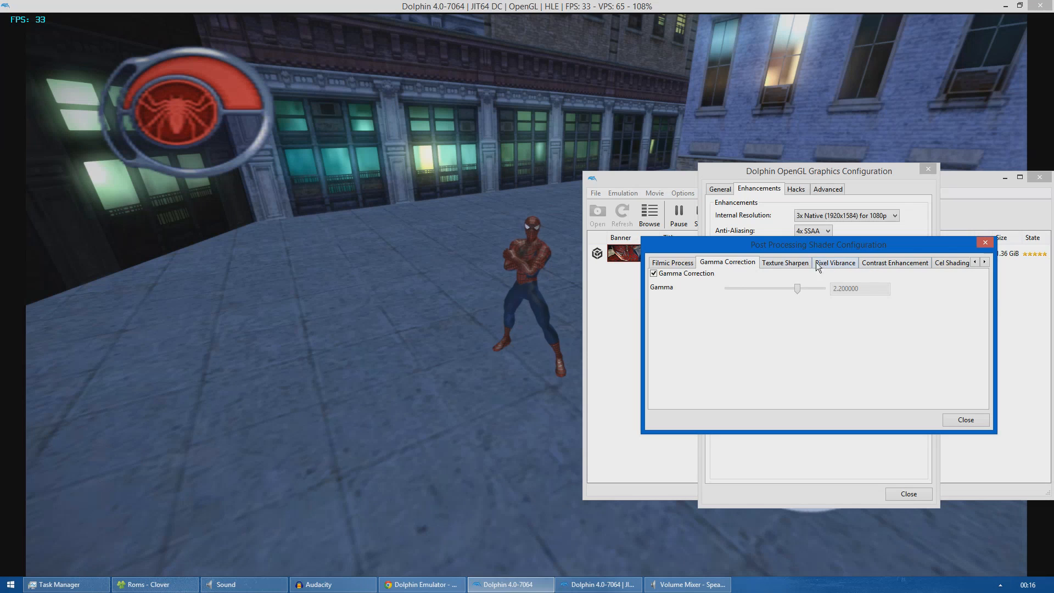
pyautogui.click(784, 263)
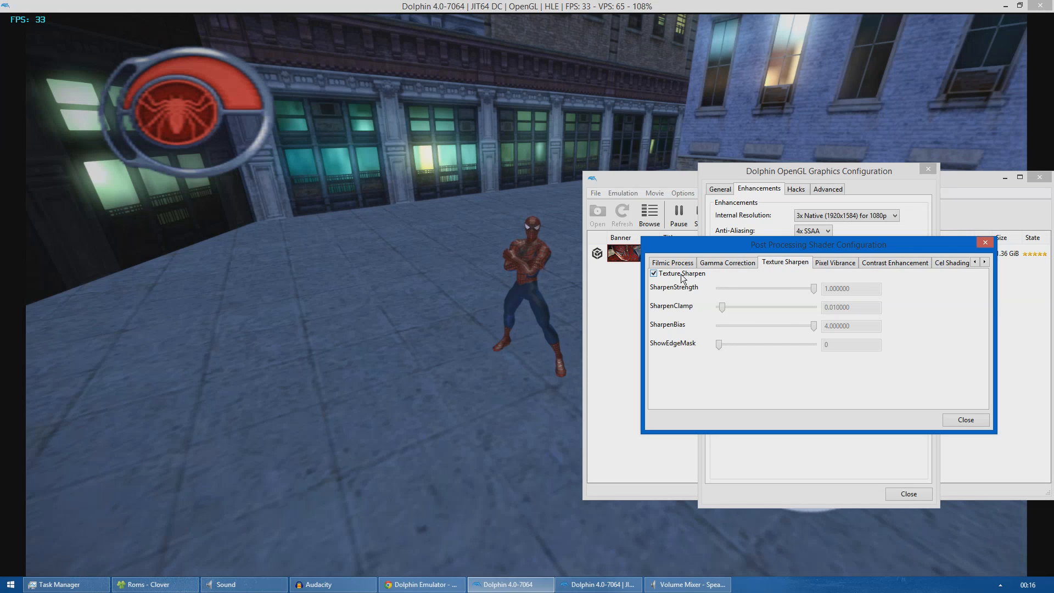
pyautogui.click(652, 273)
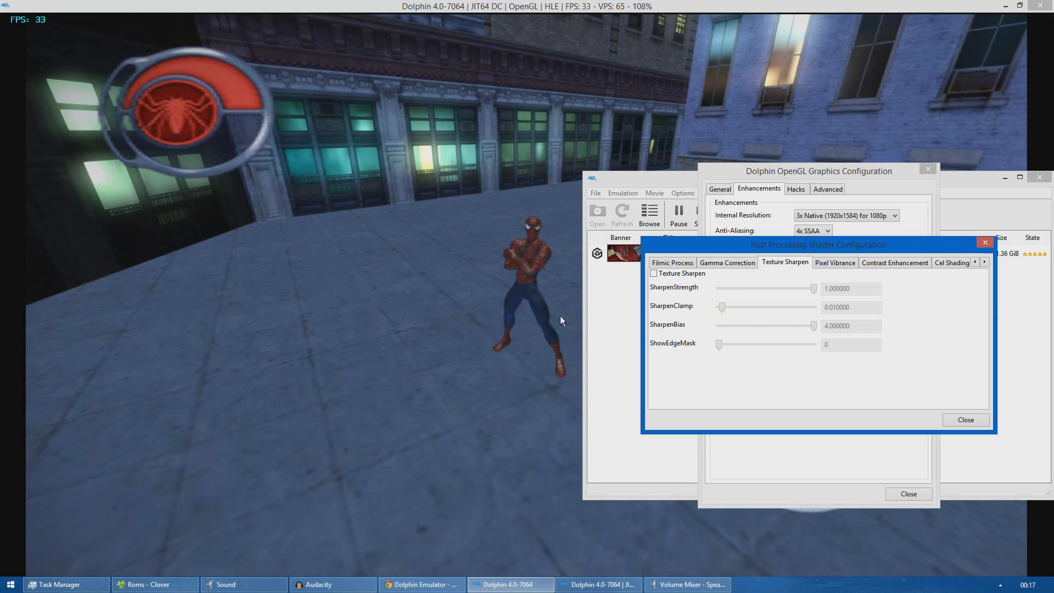
pyautogui.click(653, 274)
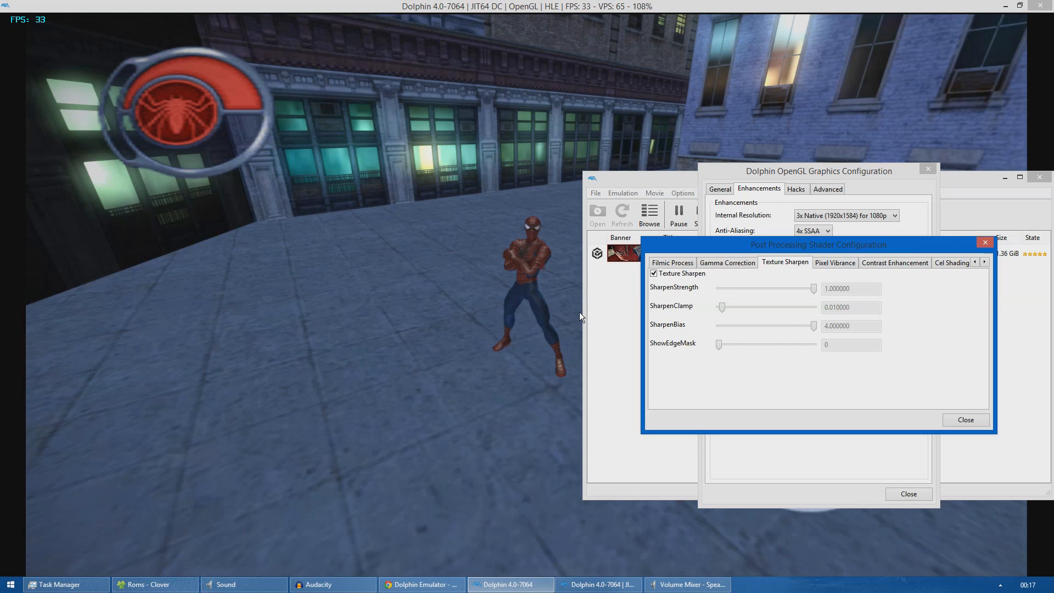
pyautogui.moveTo(818, 287)
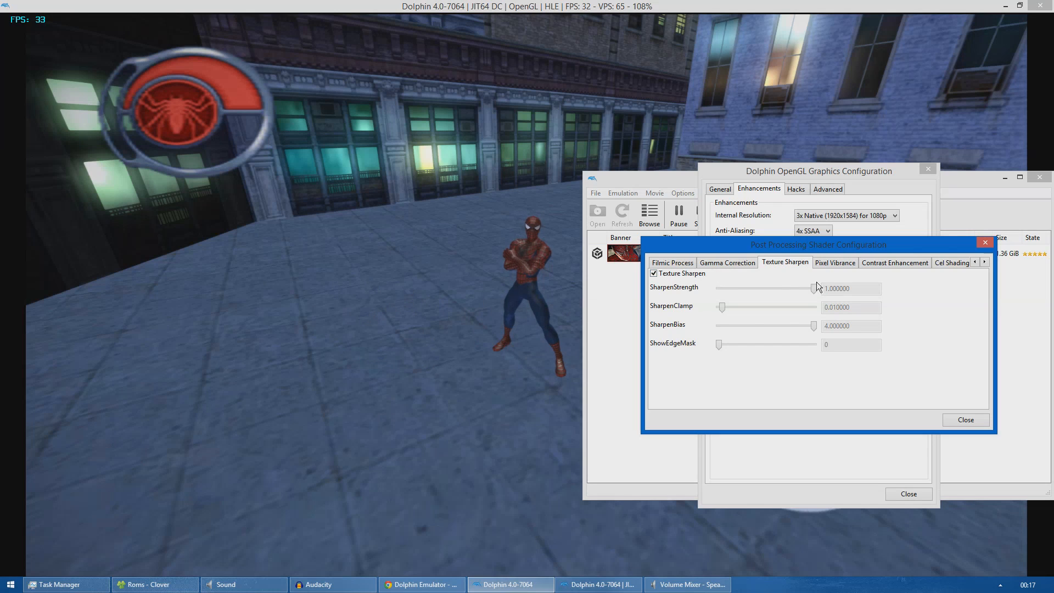
# Turn off Pixel Vibrance and scroll the tabs toward Cel Shading.
pyautogui.click(834, 263)
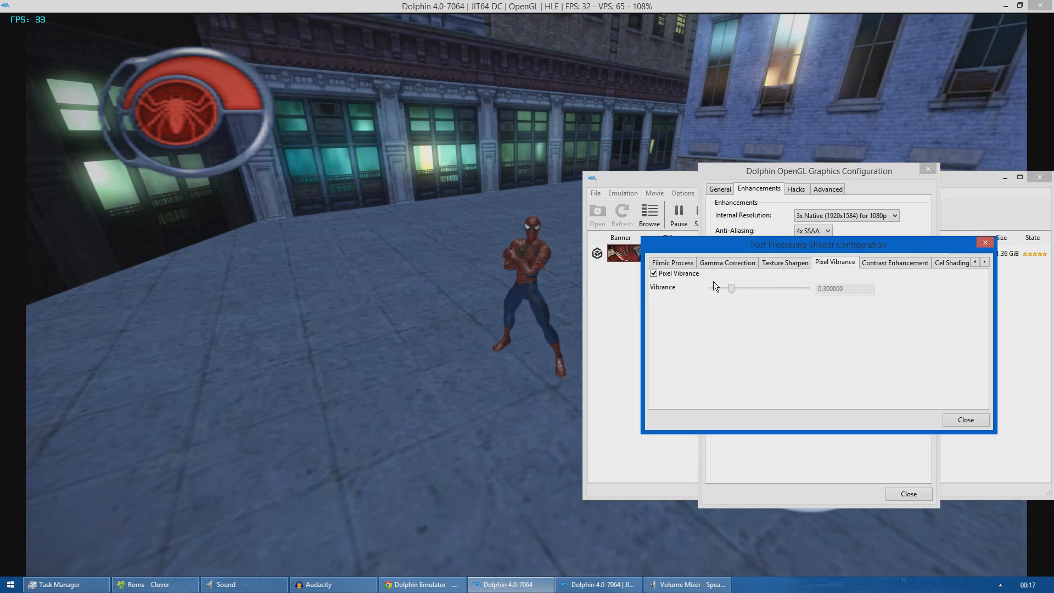
pyautogui.click(653, 273)
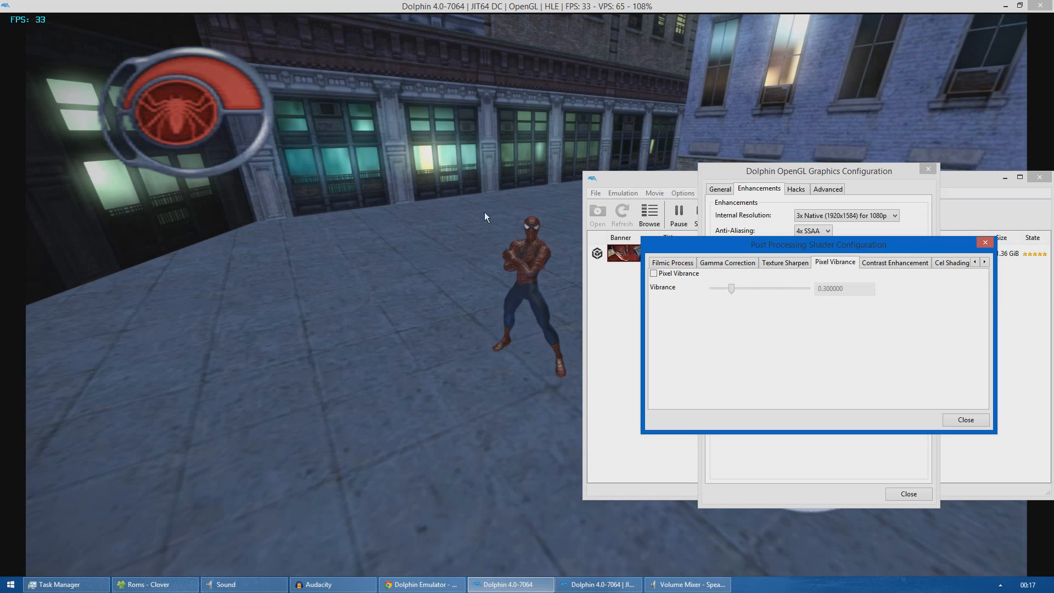
pyautogui.moveTo(511, 240)
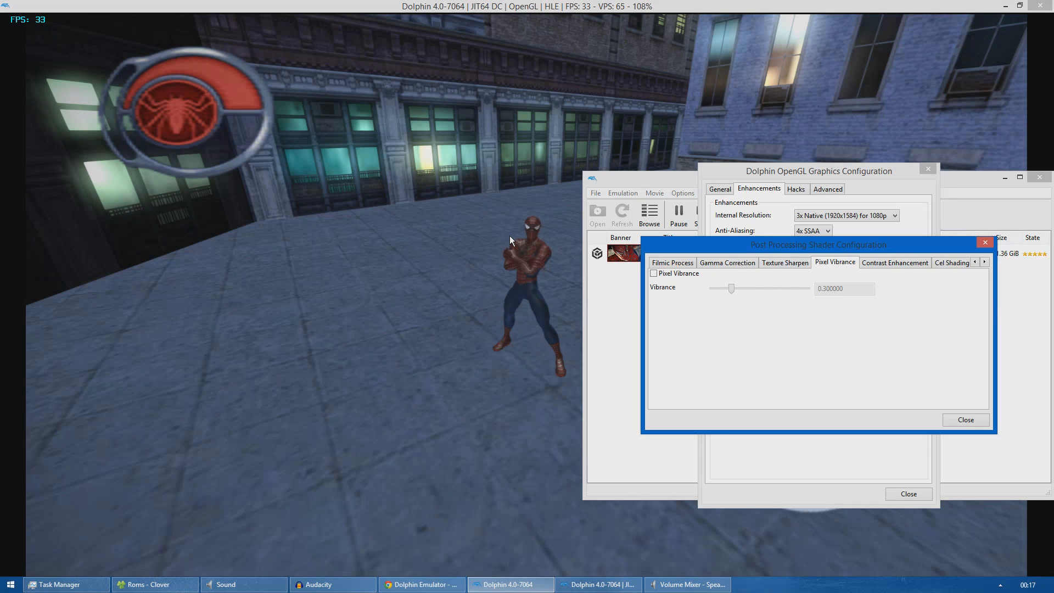
pyautogui.click(894, 263)
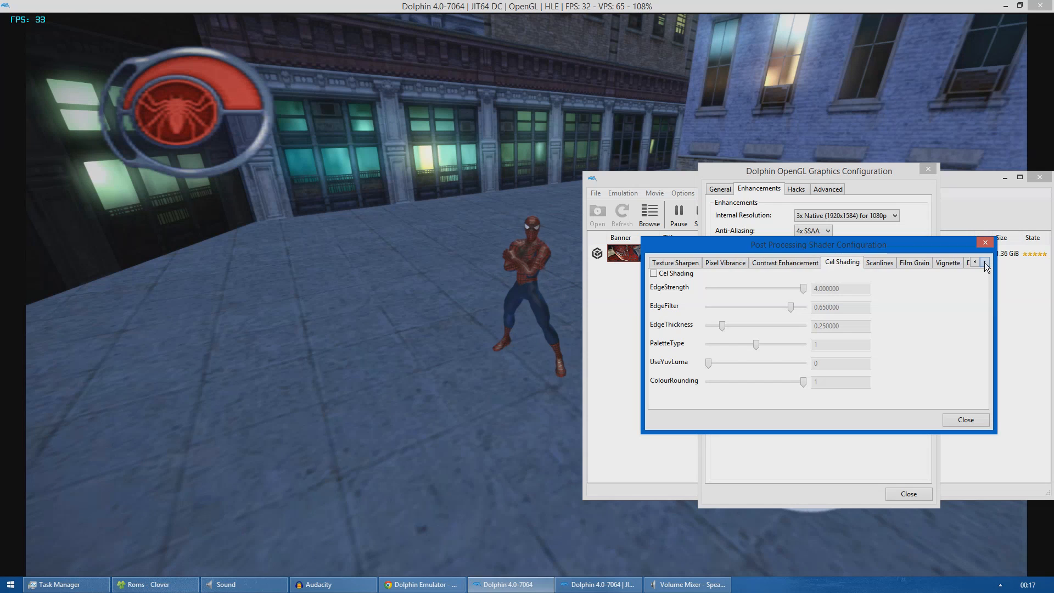
# View Scanlines and Vignette, toggle Dithering off and on, then close the shader configuration.
pyautogui.click(984, 262)
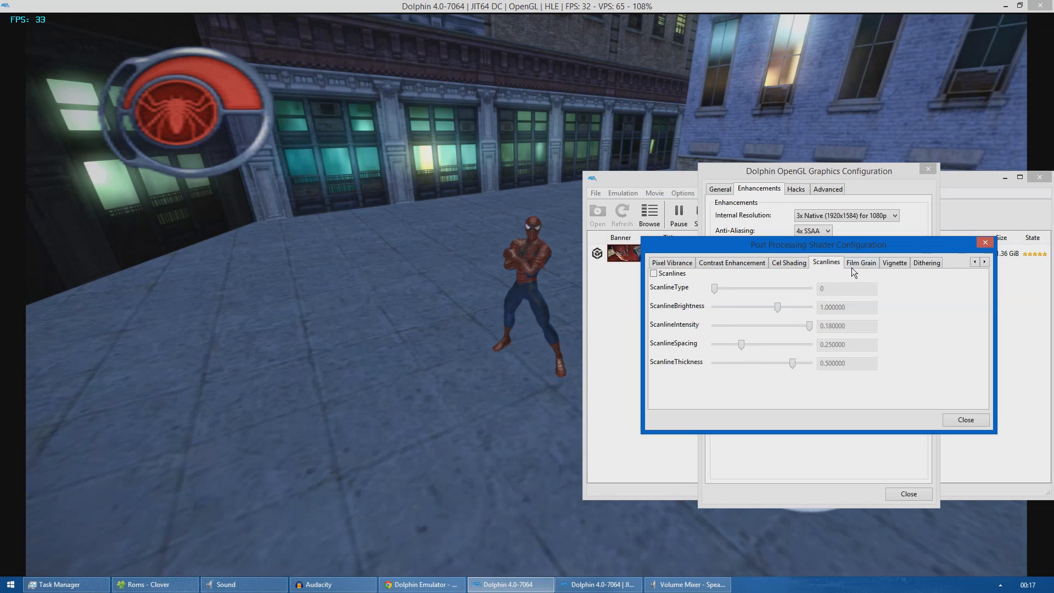
pyautogui.click(894, 263)
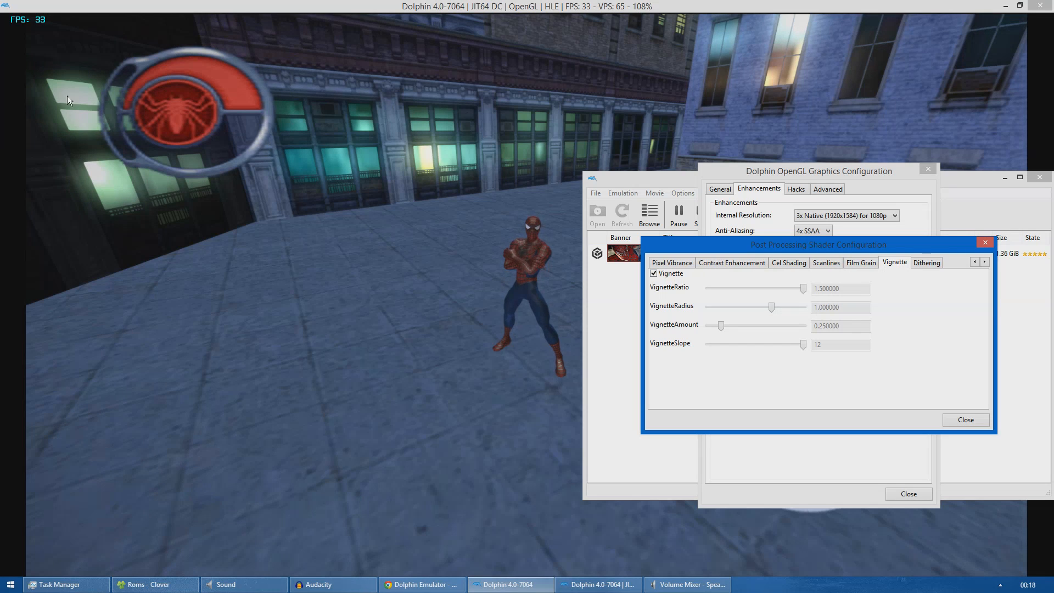
pyautogui.moveTo(712, 299)
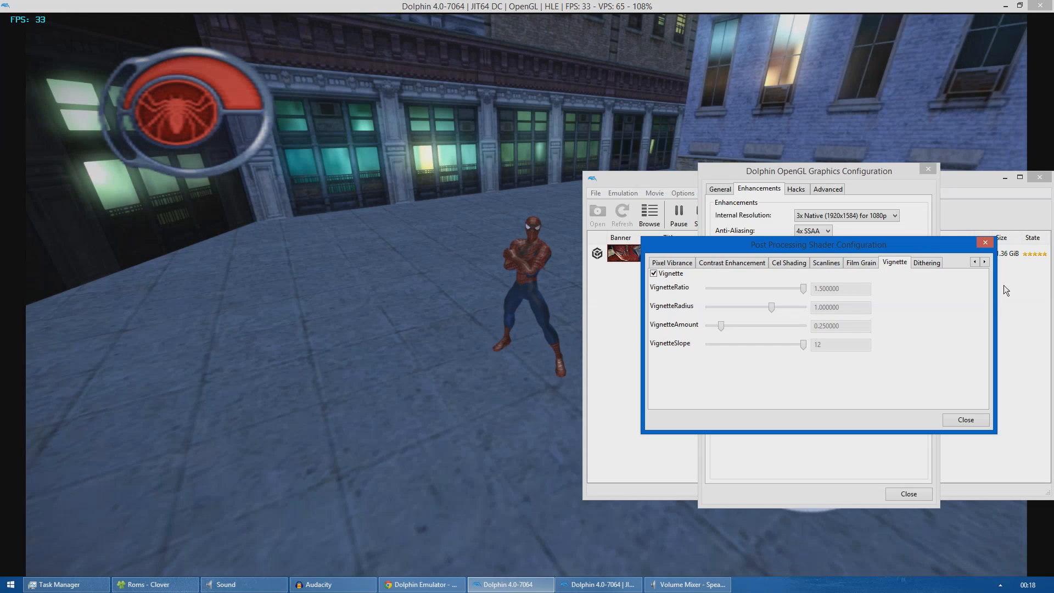
pyautogui.click(926, 263)
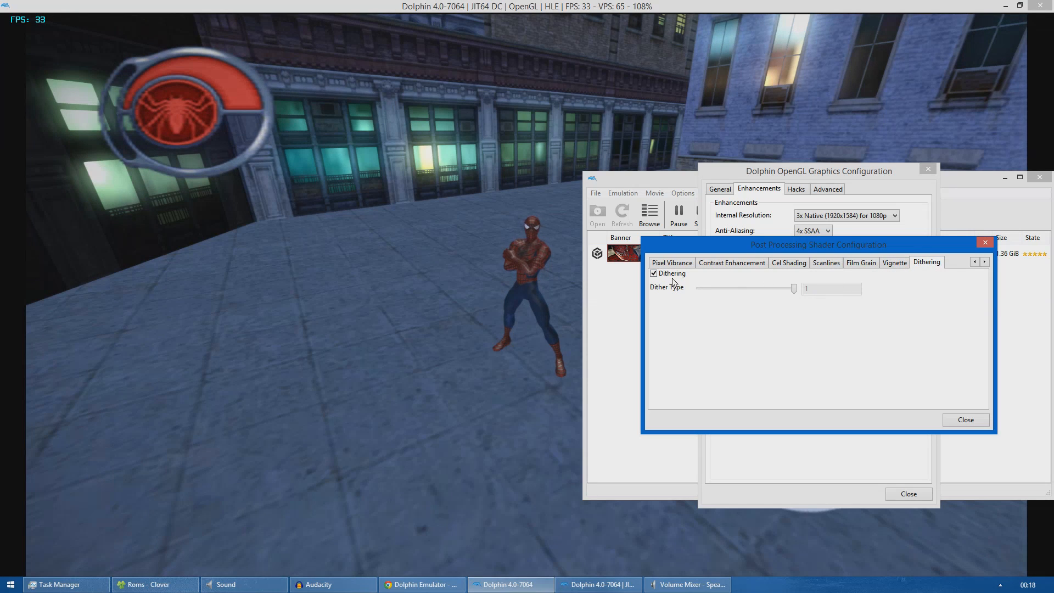
pyautogui.click(653, 273)
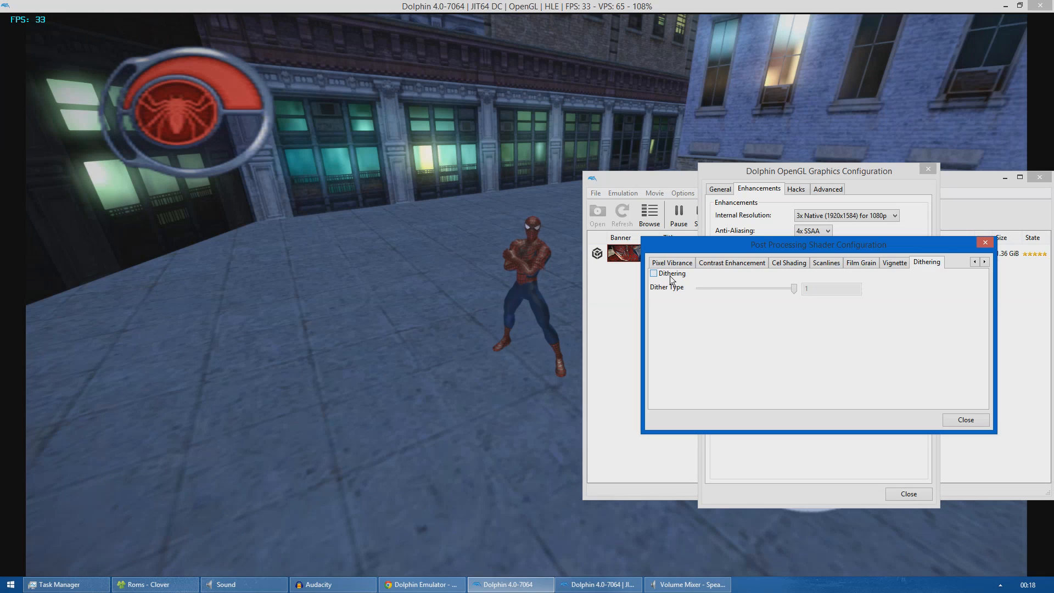
pyautogui.click(652, 273)
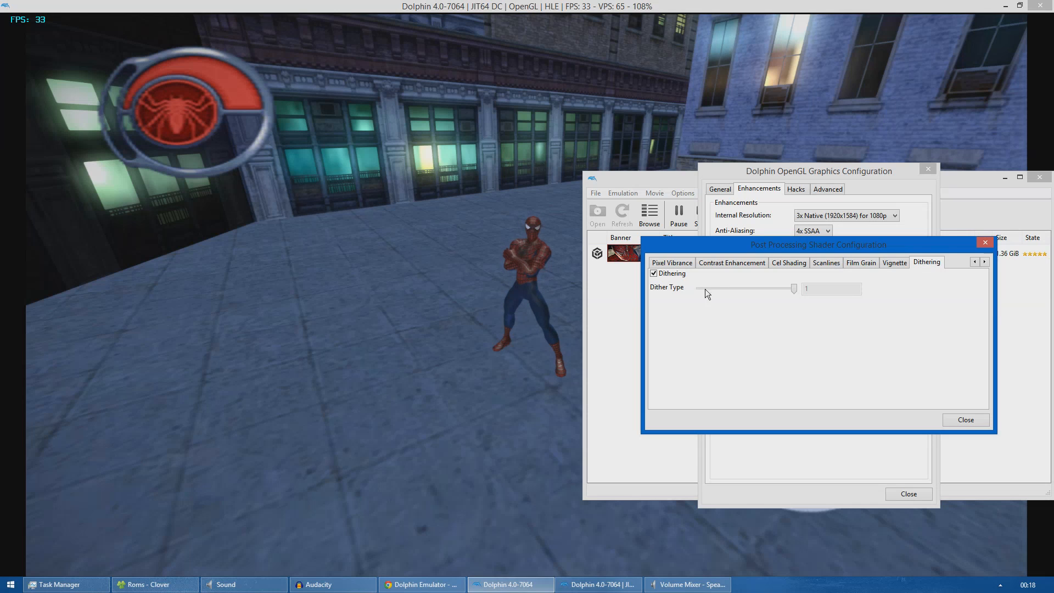
pyautogui.click(964, 419)
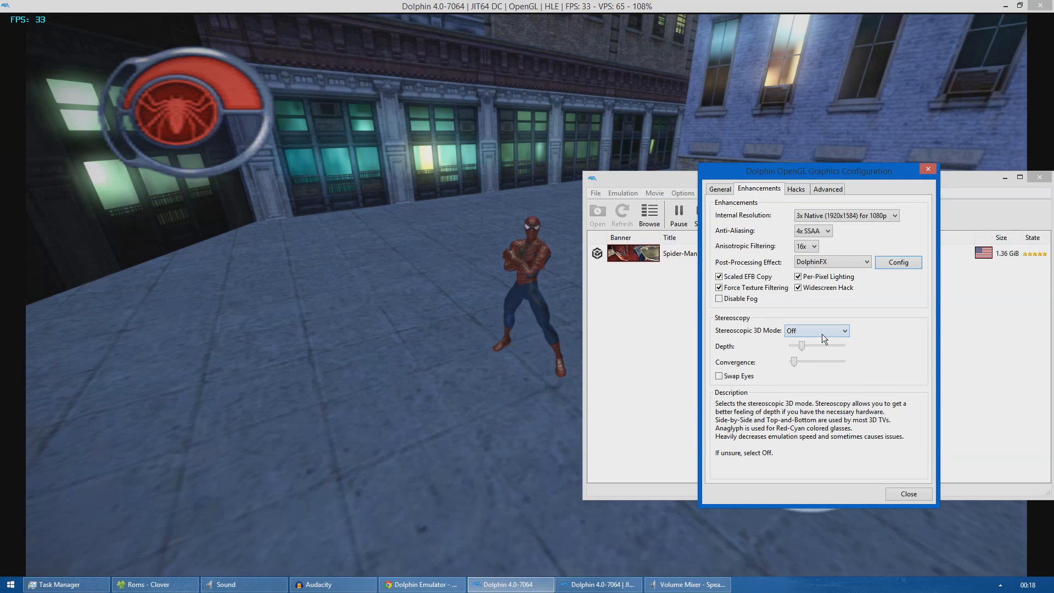
pyautogui.moveTo(858, 287)
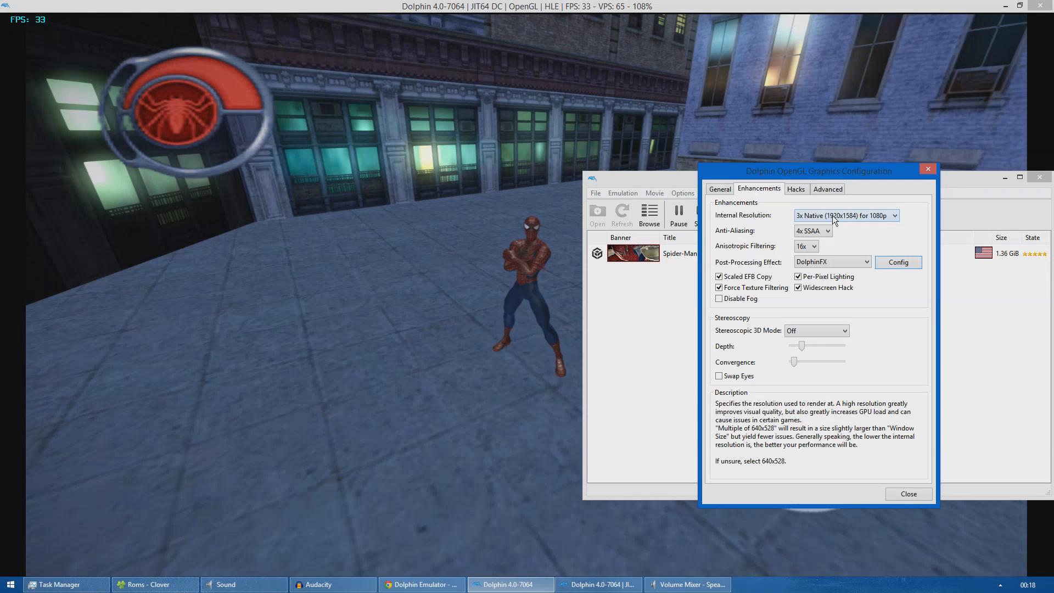
pyautogui.click(846, 215)
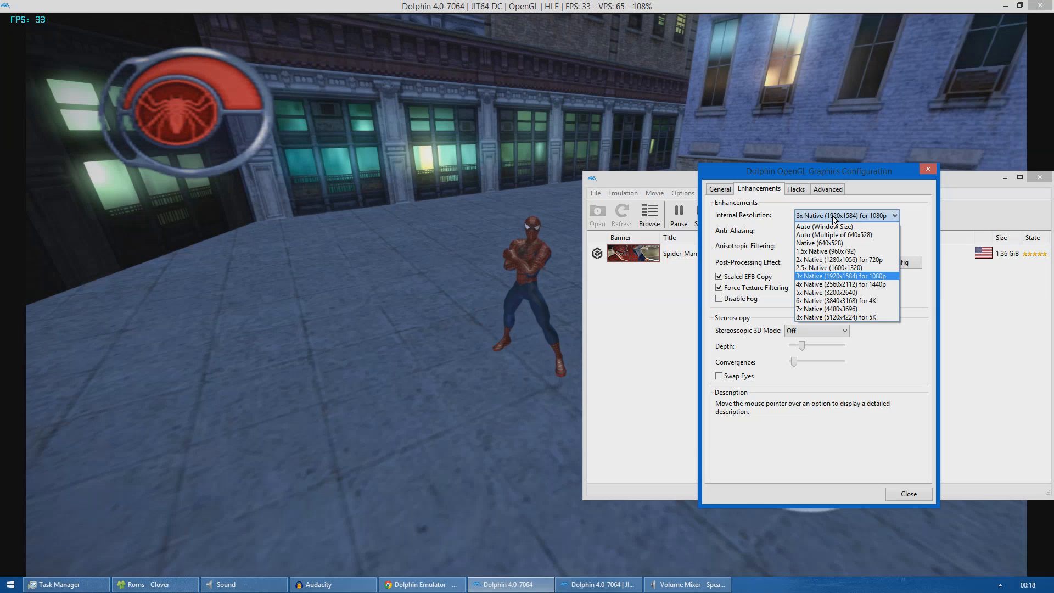
pyautogui.moveTo(818, 243)
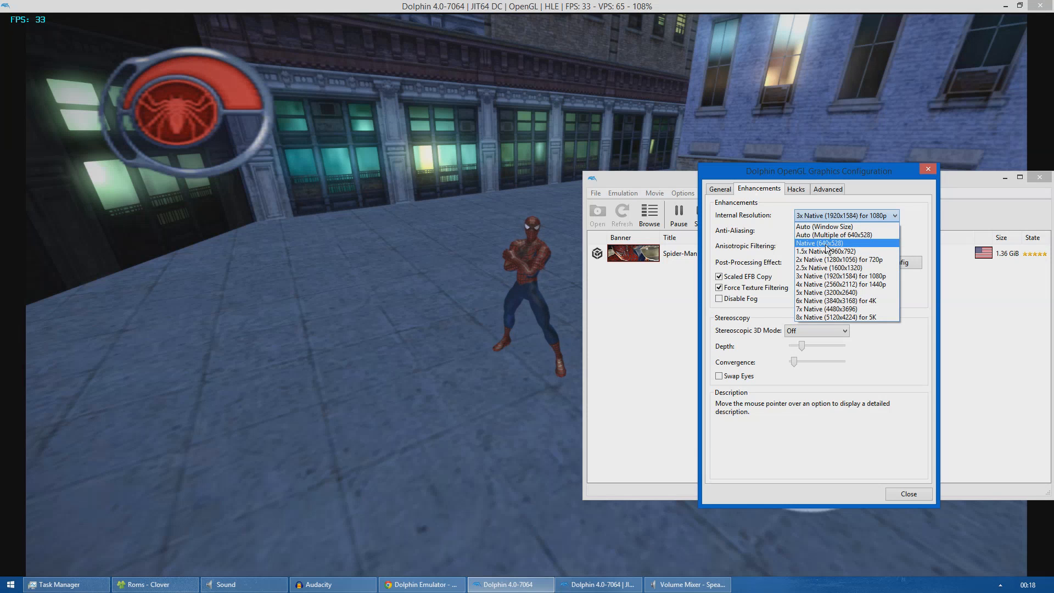
pyautogui.click(817, 242)
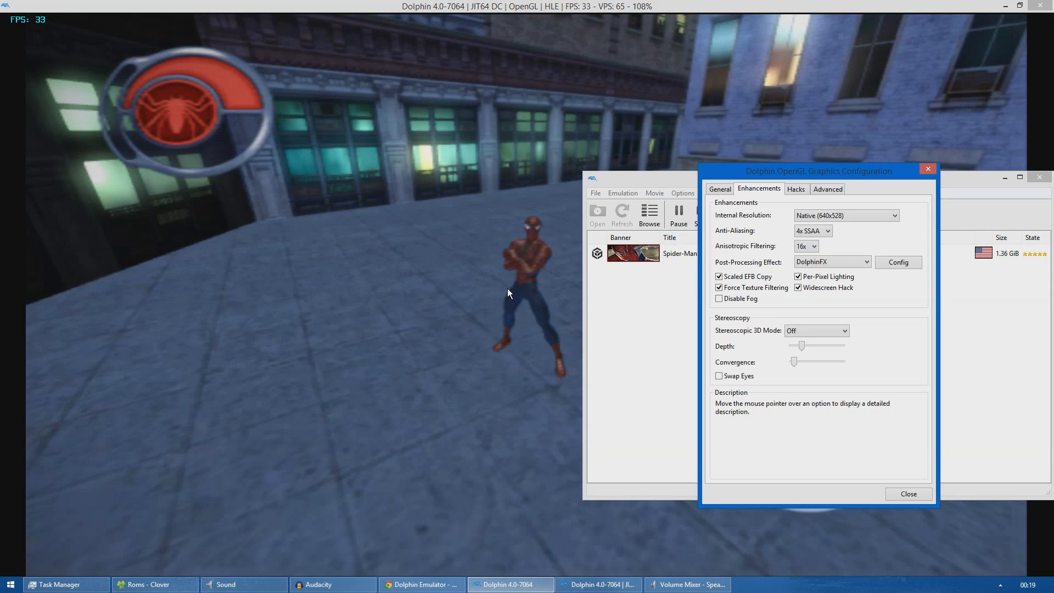
pyautogui.moveTo(634, 186)
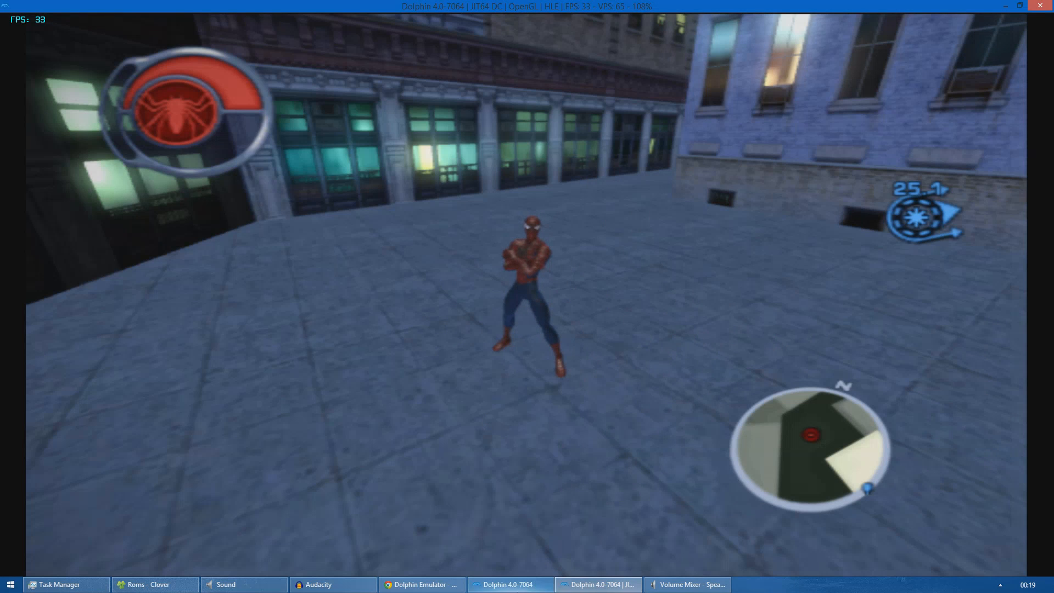
pyautogui.click(846, 215)
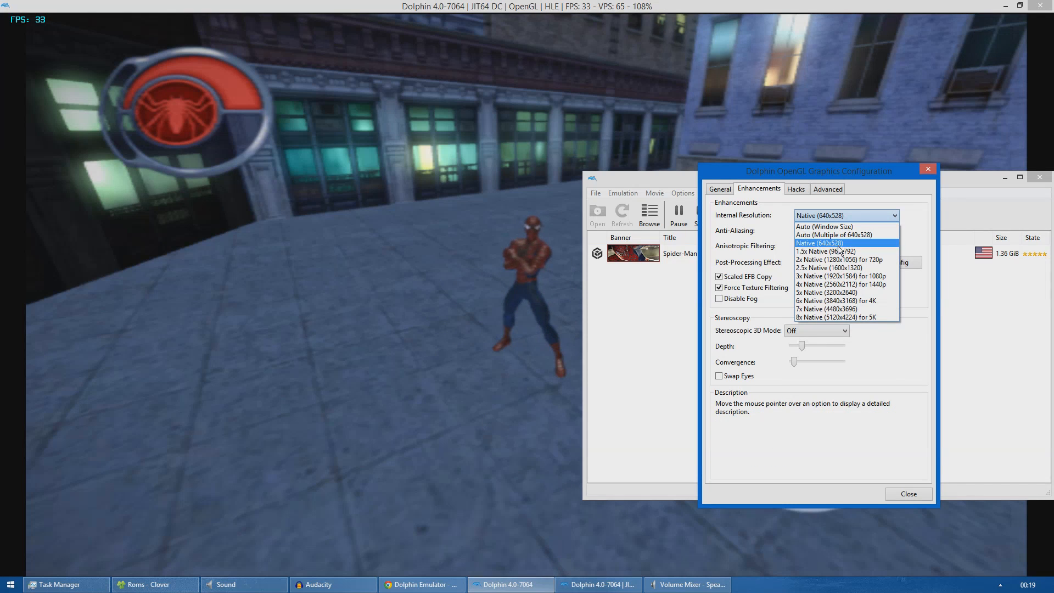
pyautogui.click(839, 259)
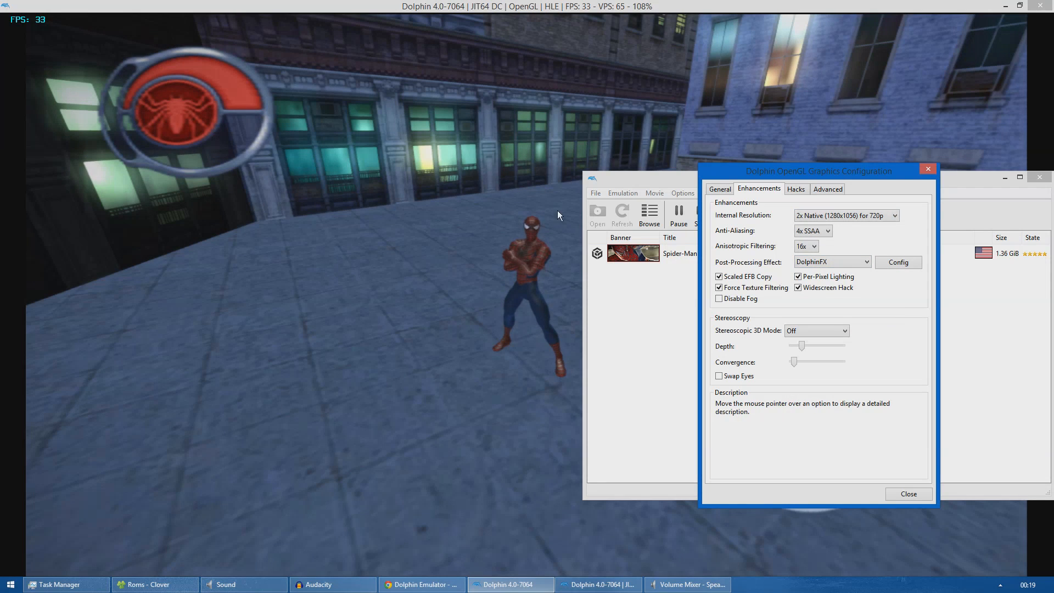
pyautogui.click(846, 215)
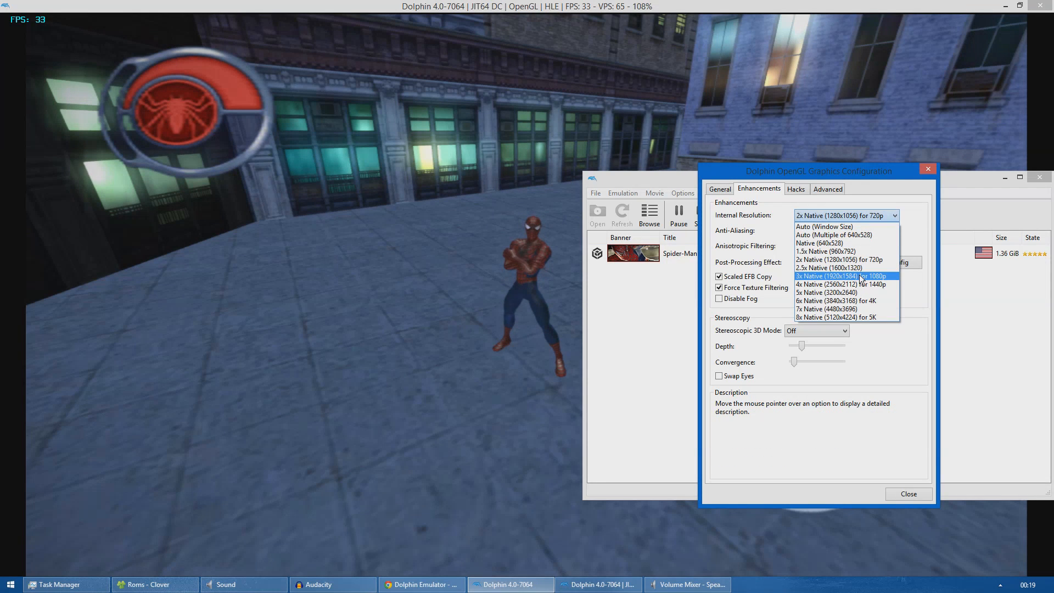
pyautogui.click(842, 276)
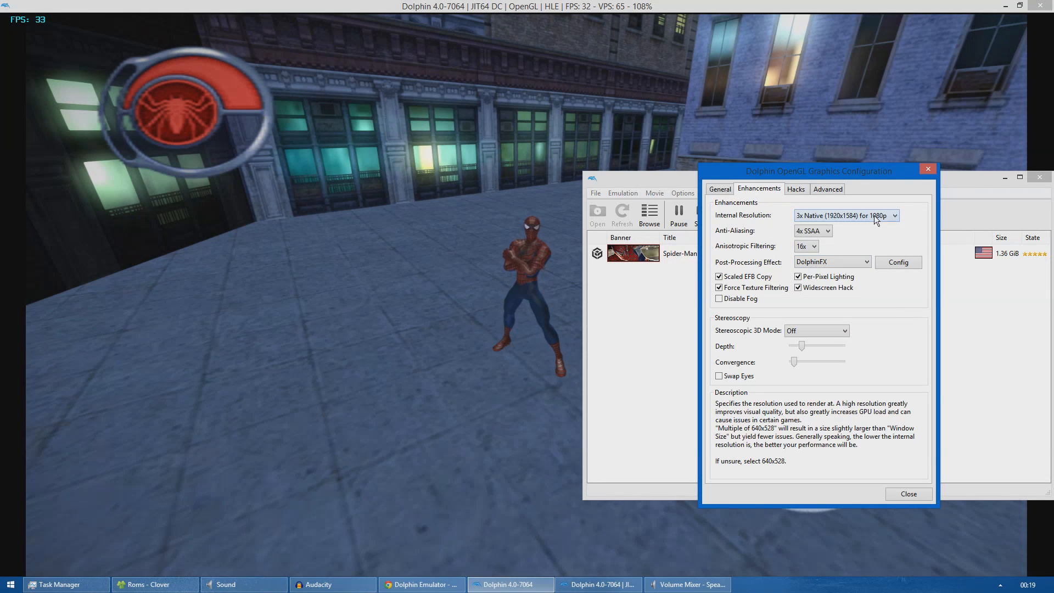
pyautogui.click(847, 216)
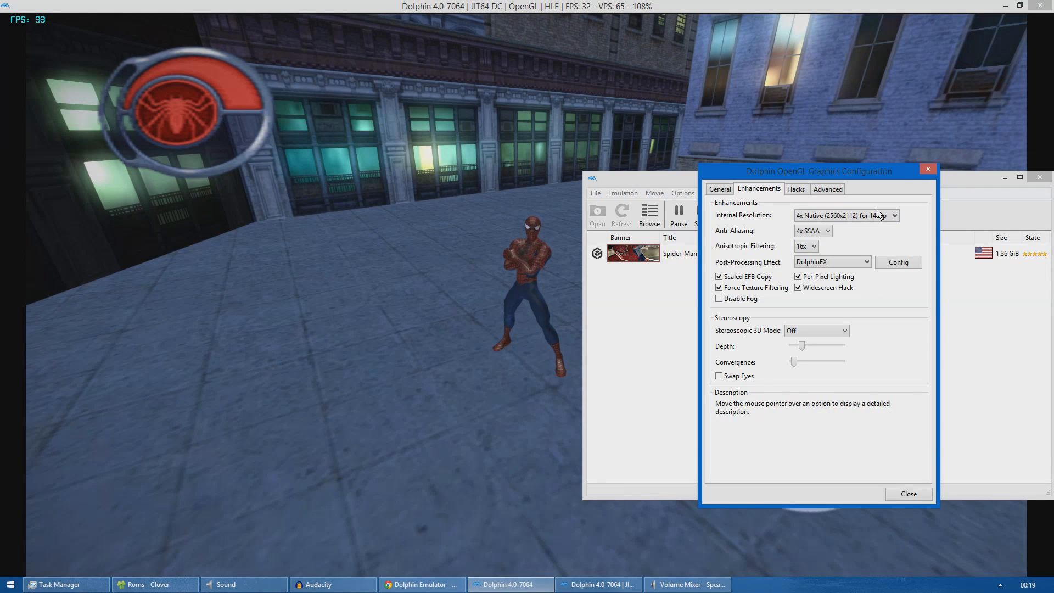
pyautogui.click(846, 216)
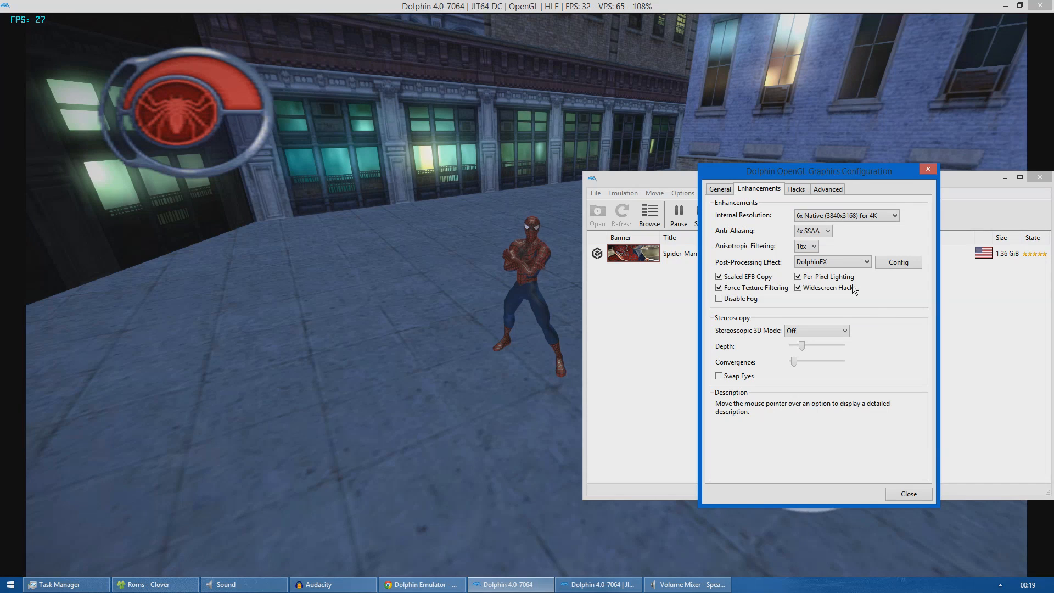
pyautogui.moveTo(490, 174)
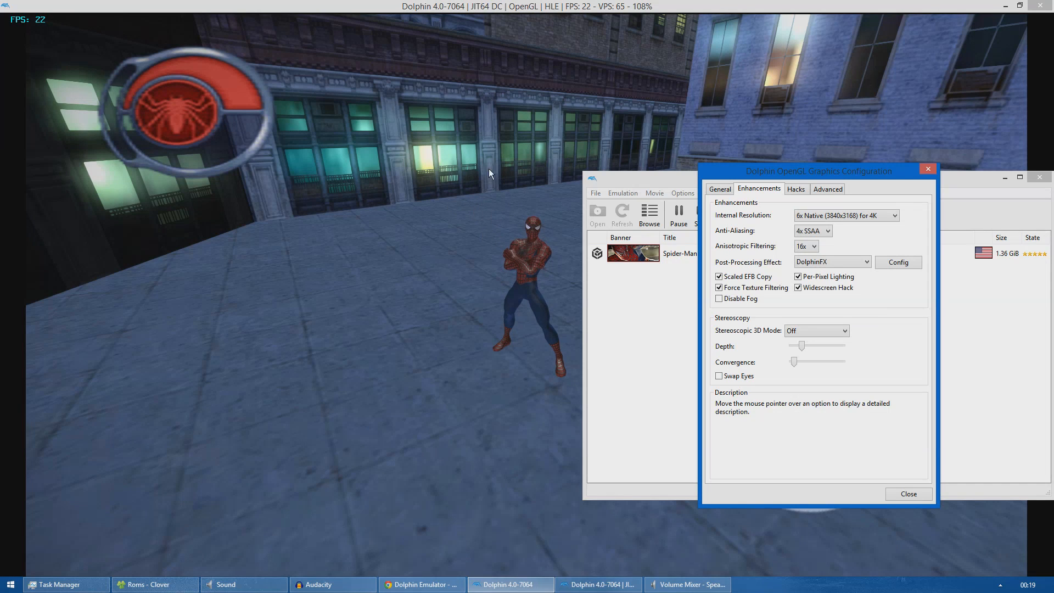
pyautogui.moveTo(48, 45)
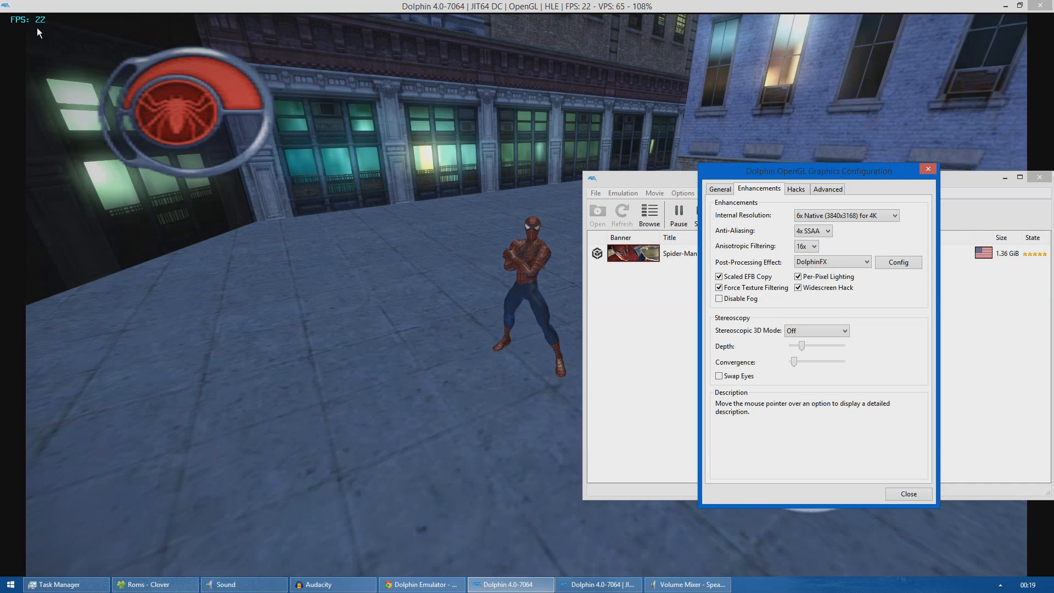
pyautogui.moveTo(865, 251)
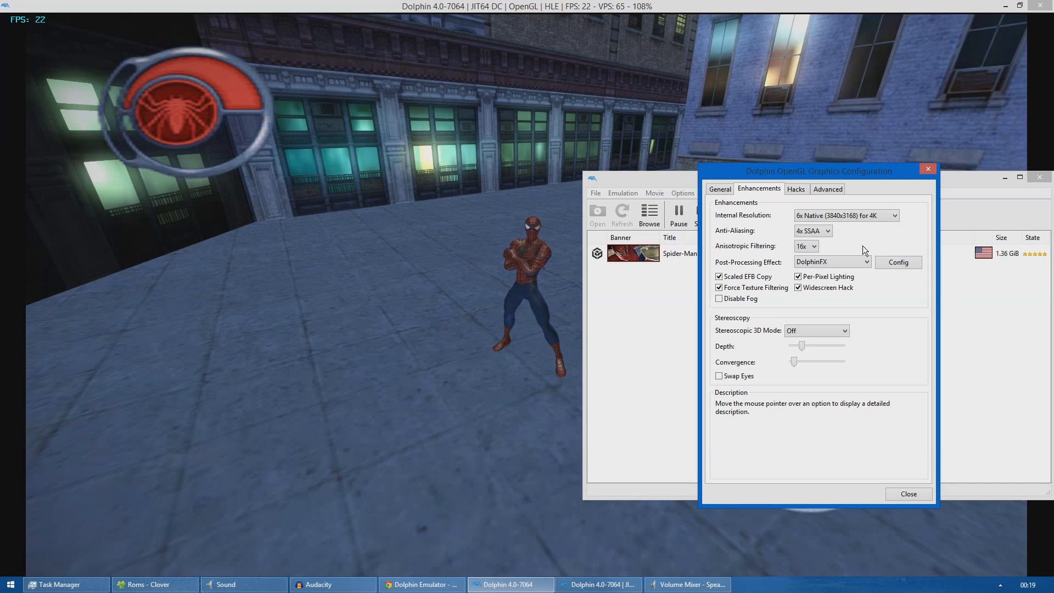
pyautogui.click(846, 215)
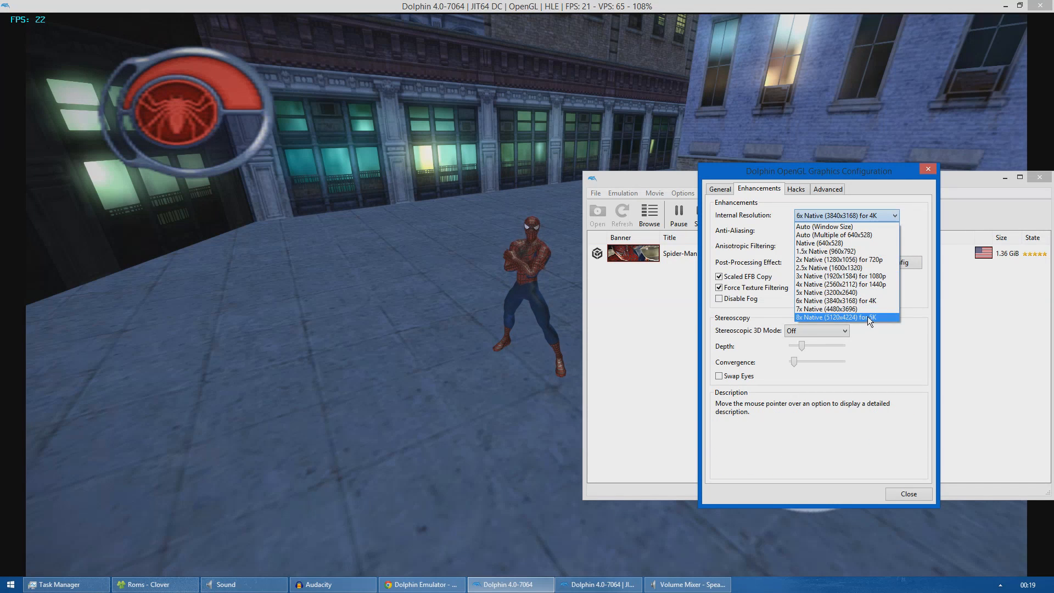
pyautogui.click(835, 316)
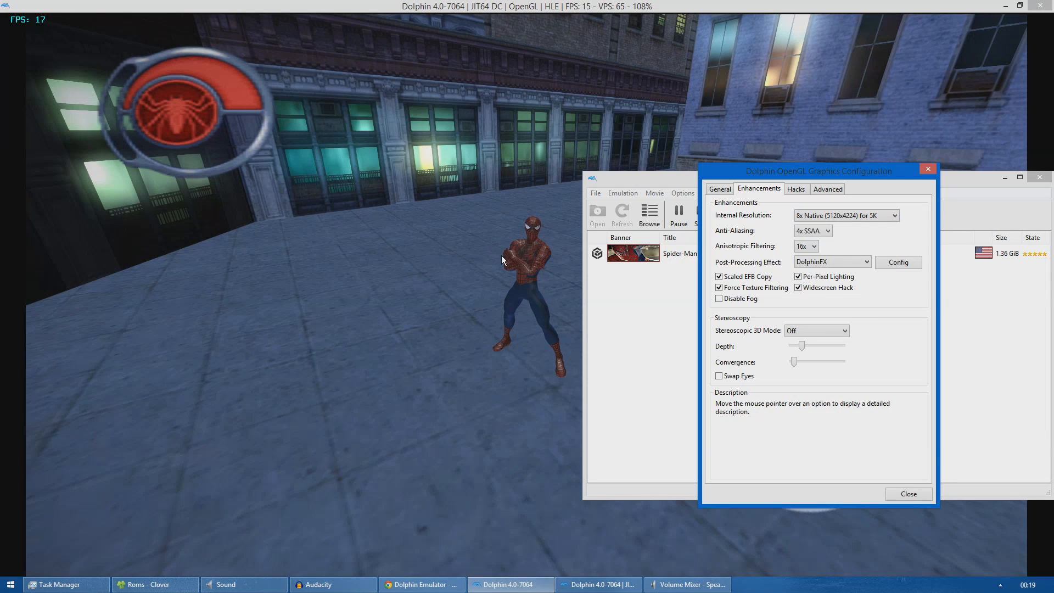
pyautogui.moveTo(42, 30)
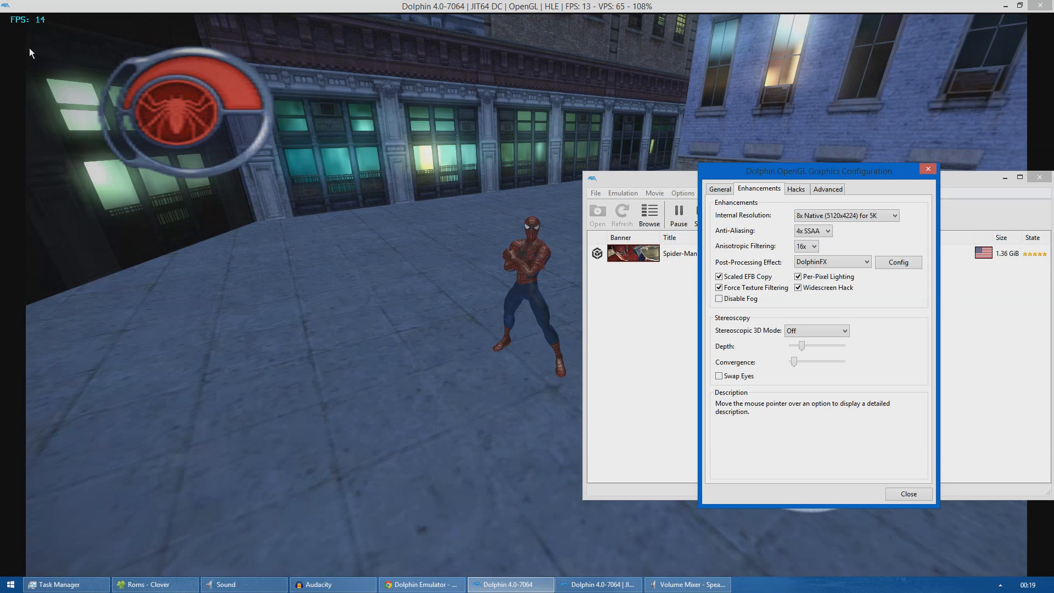
pyautogui.moveTo(845, 215)
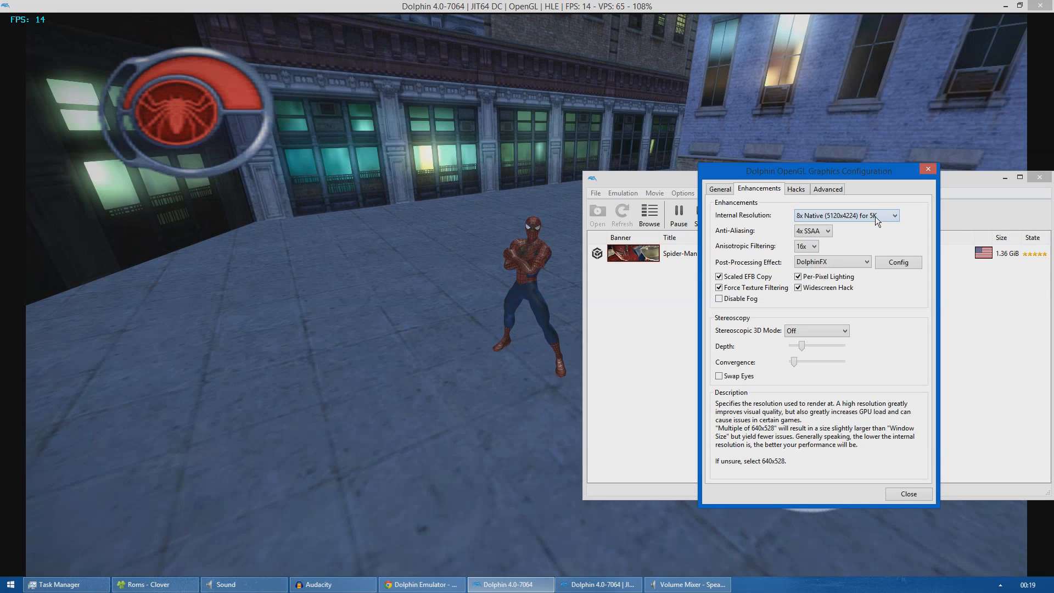
pyautogui.click(846, 215)
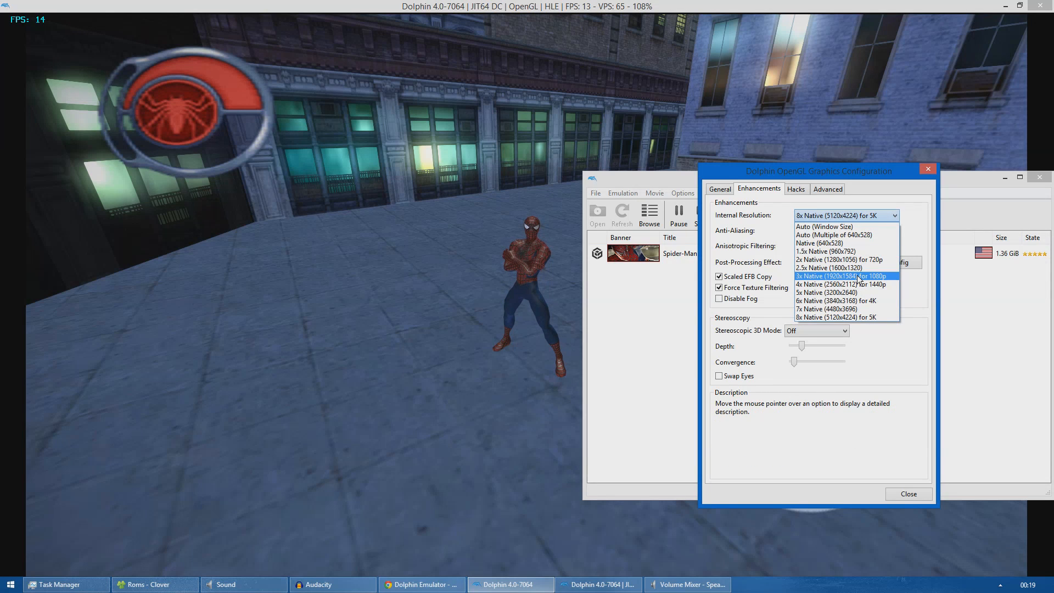
pyautogui.click(841, 276)
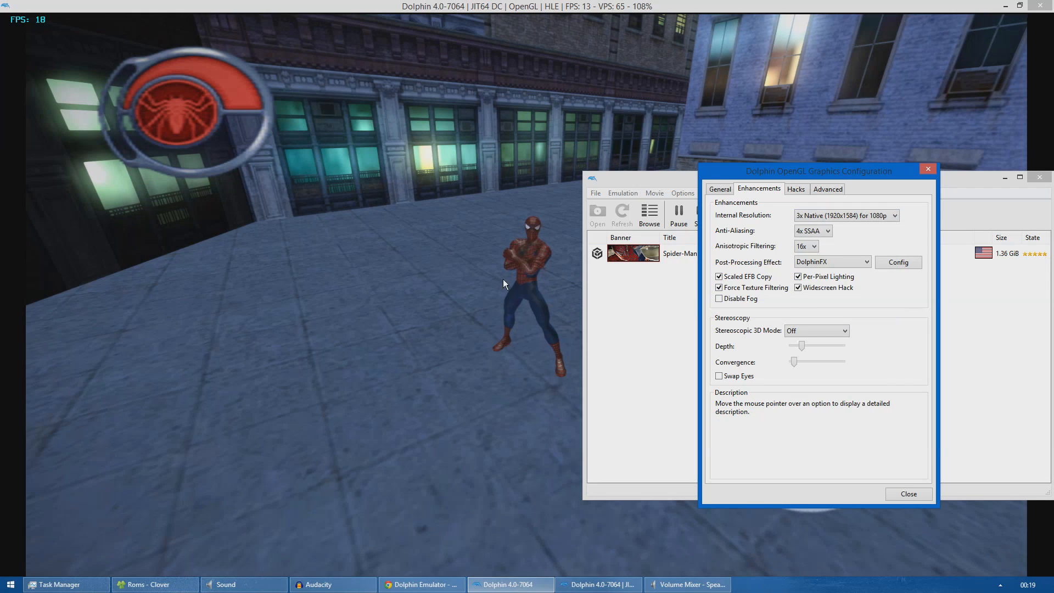